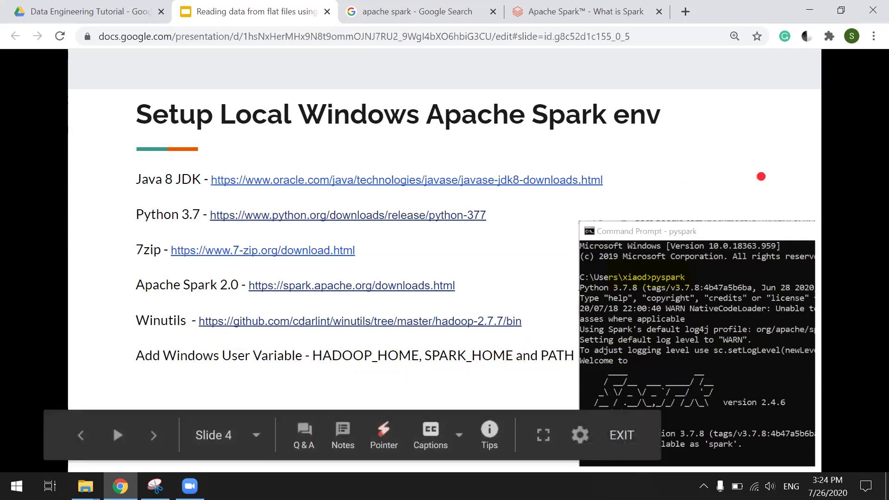
mouse_move(714, 220)
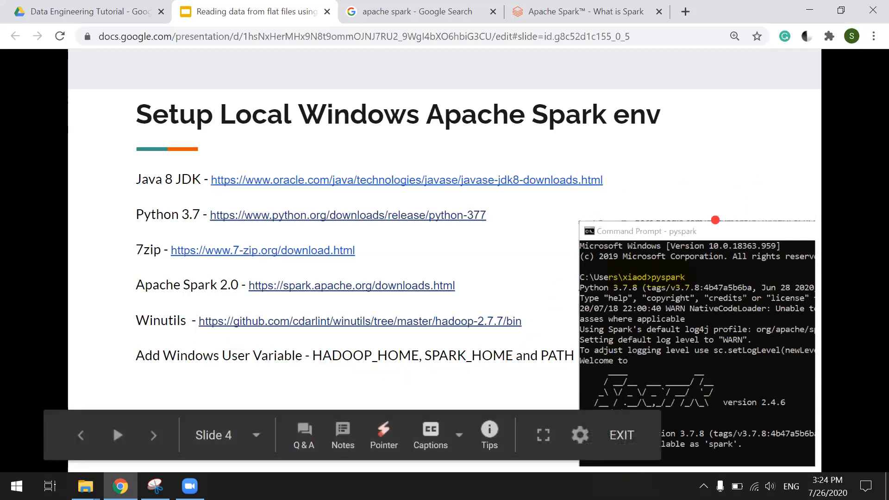
Switch to the Data Engineering Tutorial folder tab in Google Drive.
click(85, 11)
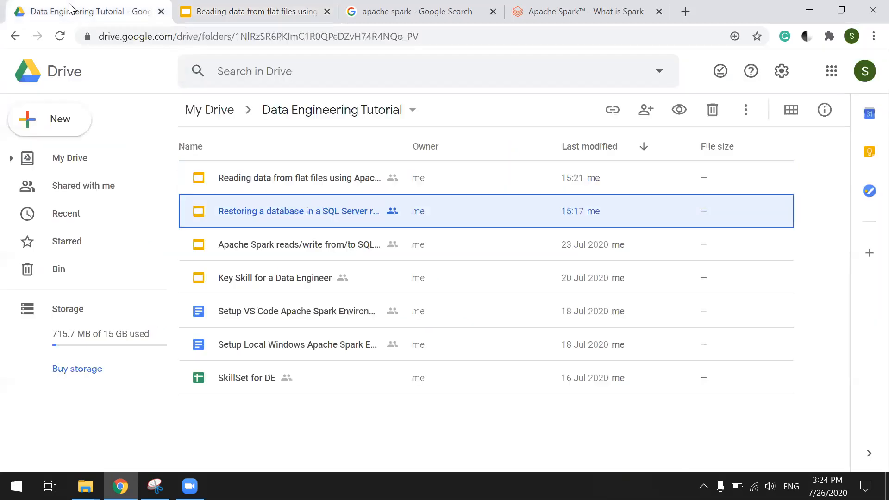
mouse_move(300, 347)
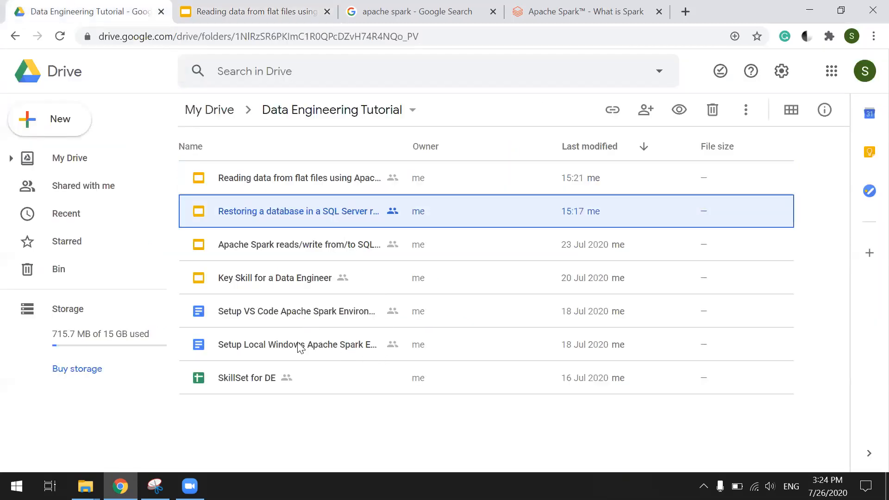
Open the Setup Local Windows Apache Spark Environment doc and dismiss the Grammarly welcome notice.
double_click(298, 344)
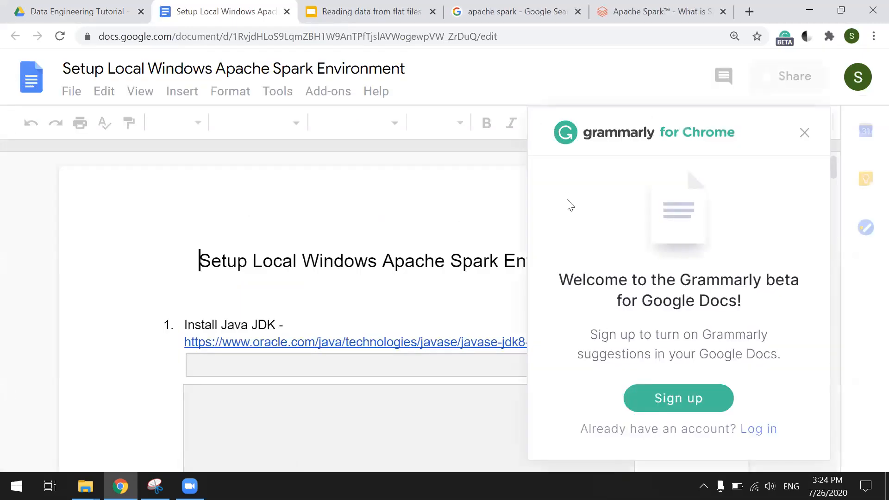
click(803, 133)
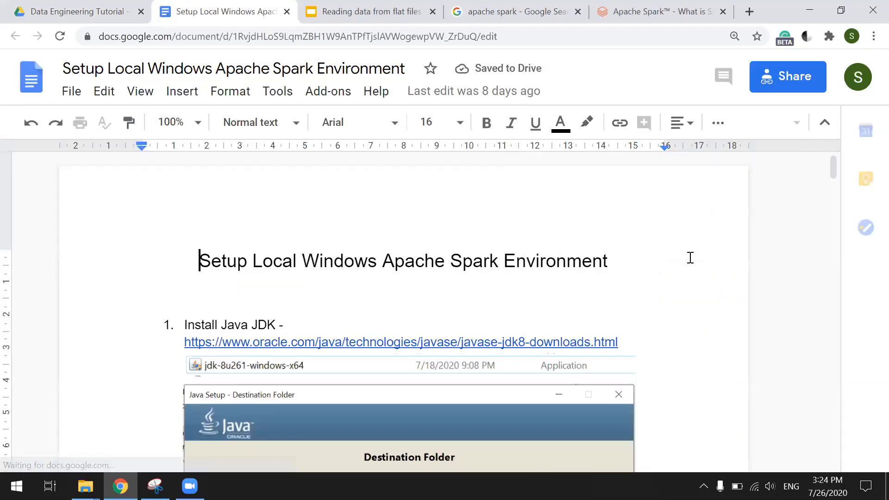
scroll(down, 3)
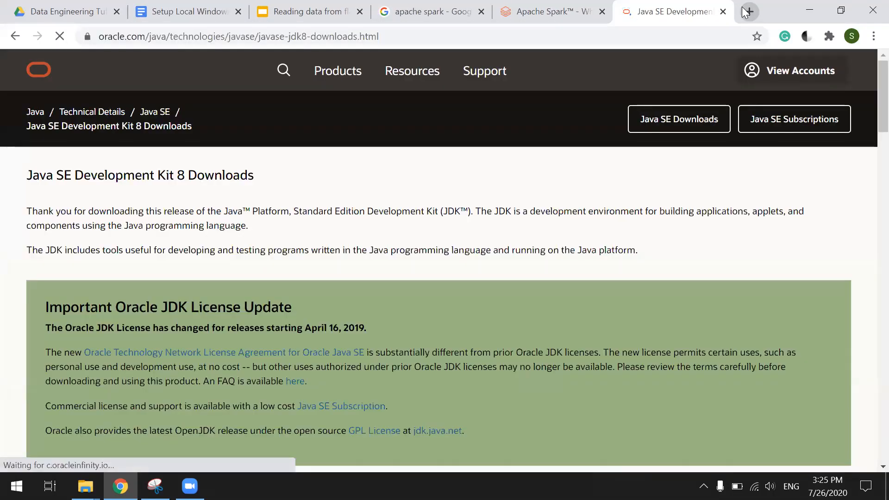
Scroll the JDK 8u261 download table down to the Windows x64 .exe installer row.
scroll(down, 3)
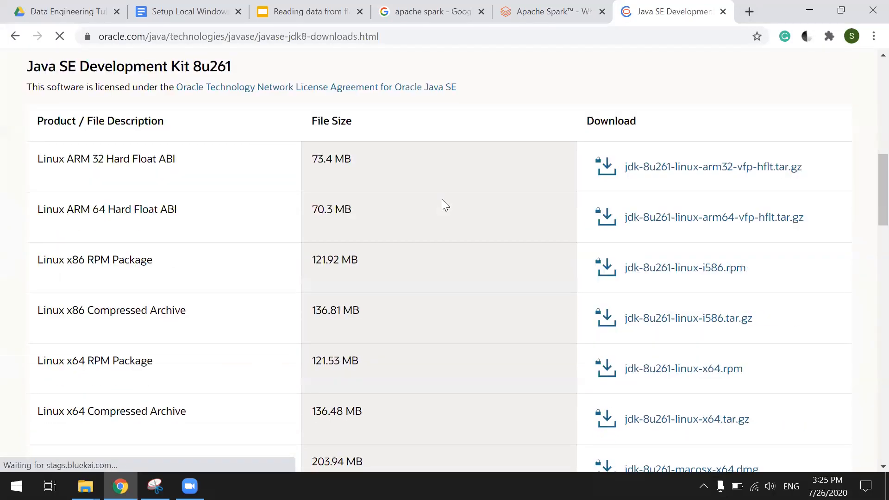
scroll(down, 3)
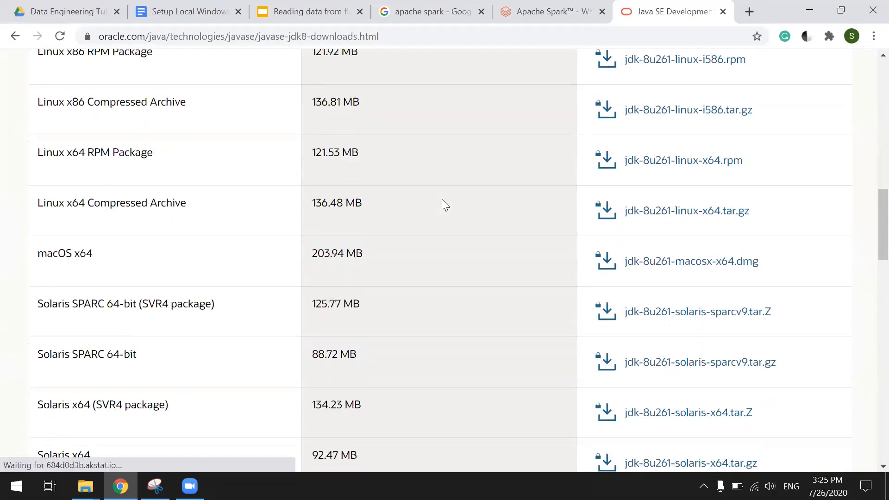
scroll(down, 3)
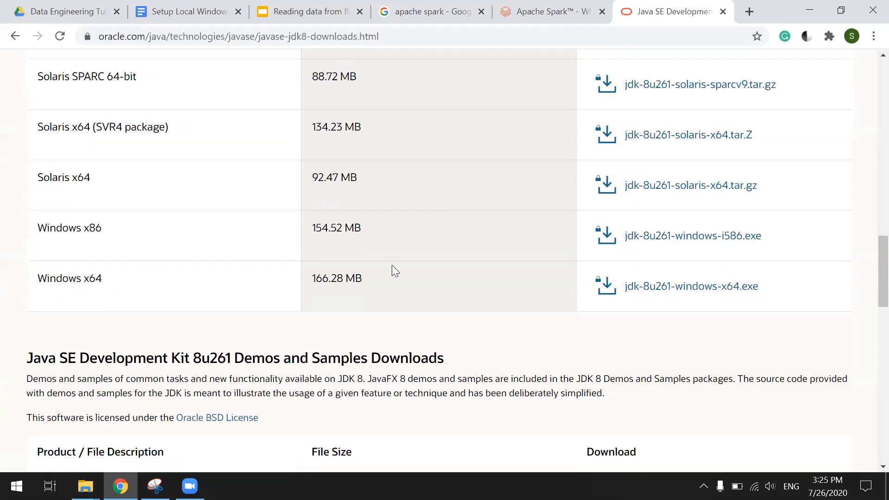
mouse_move(690, 286)
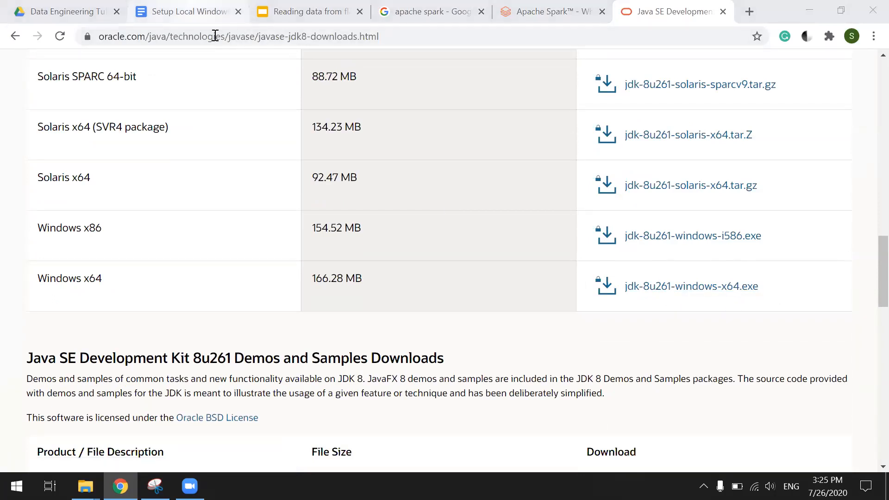
Verify Java 1.8.0_261 with java -version in a Command Prompt, then minimize it.
click(187, 12)
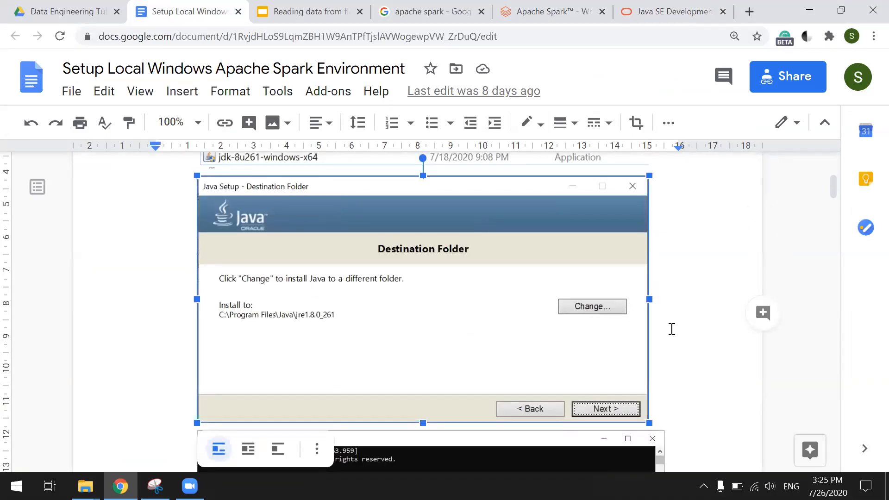
scroll(down, 3)
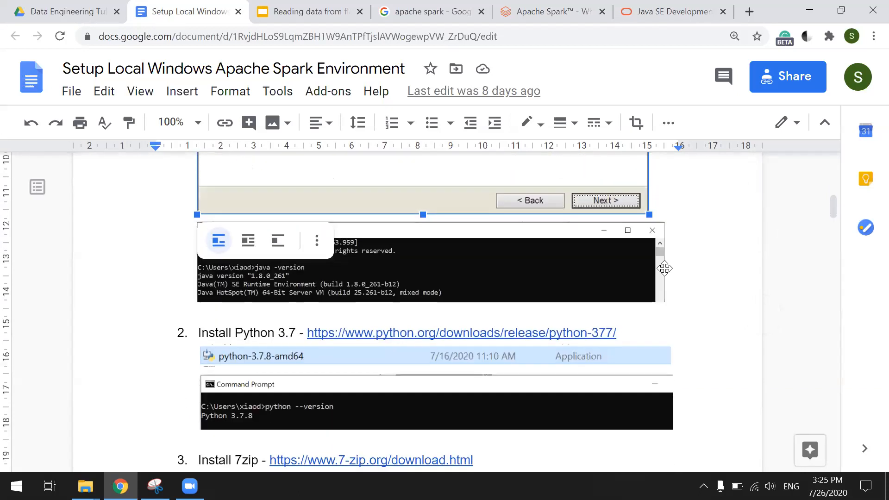
click(316, 267)
text(c)
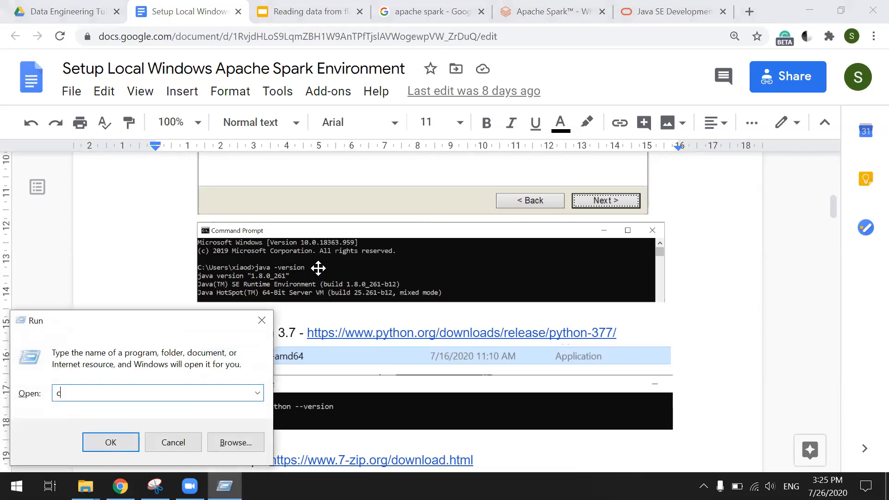
click(111, 442)
text(java -version)
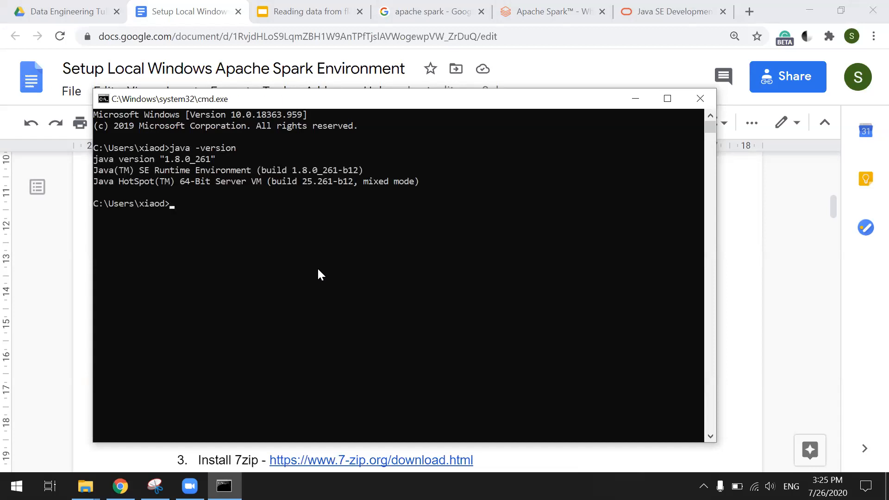
click(667, 99)
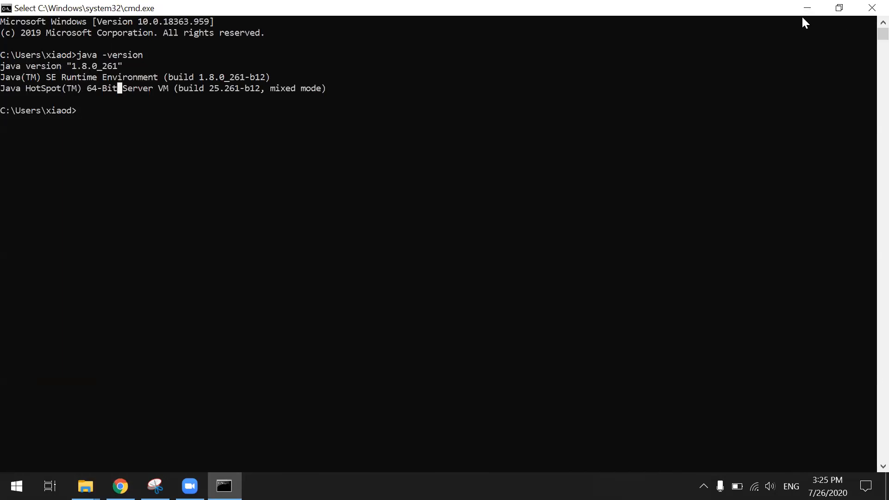
click(119, 485)
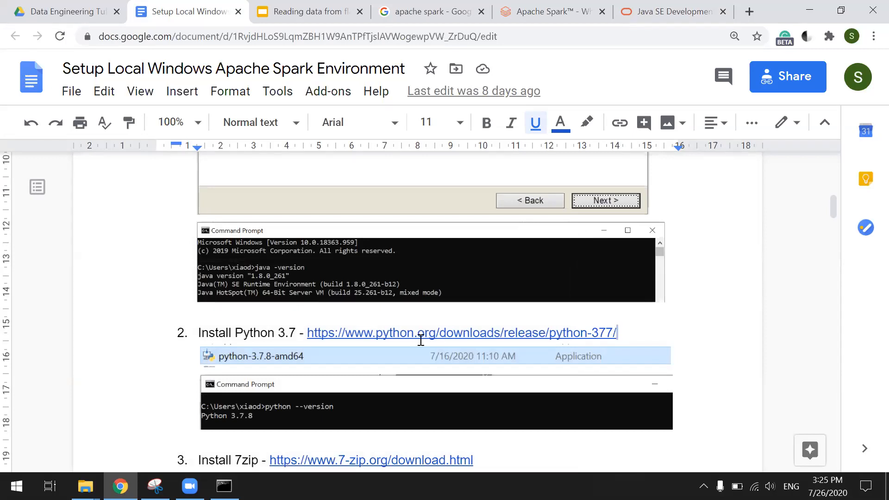
Open the Python 3.7.7 release page from the guide's link and browse to its Files table.
click(462, 333)
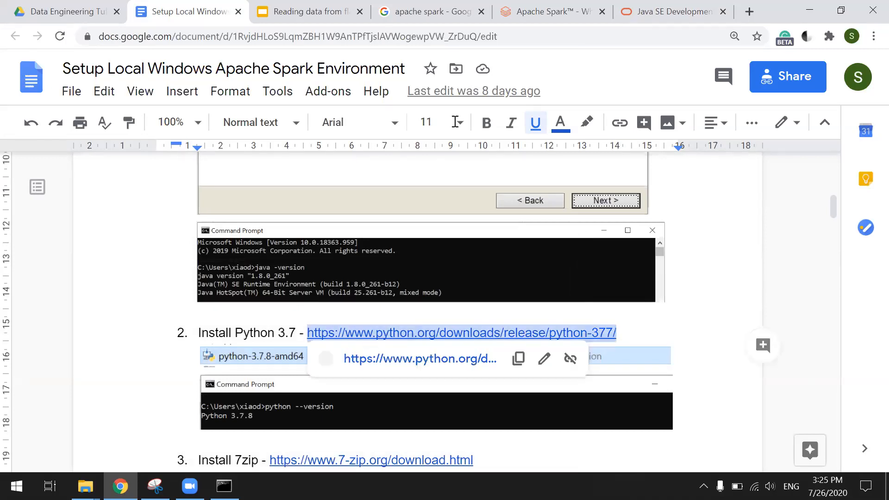
click(748, 11)
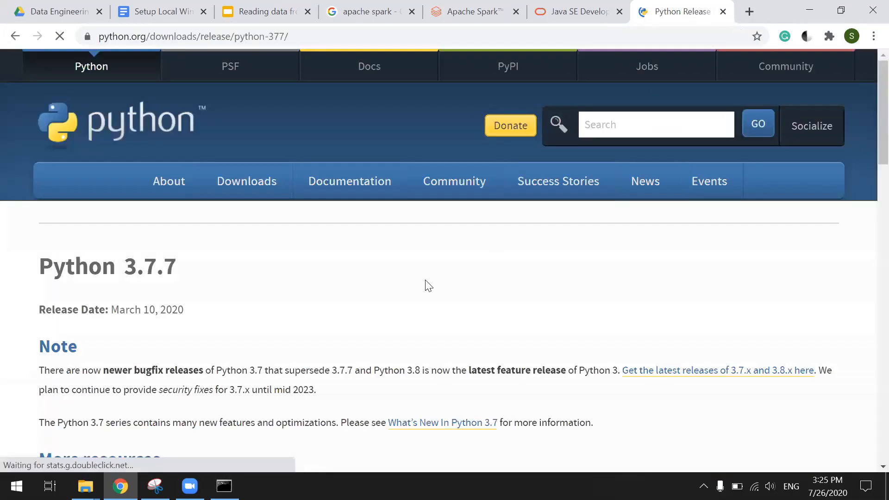
scroll(down, 3)
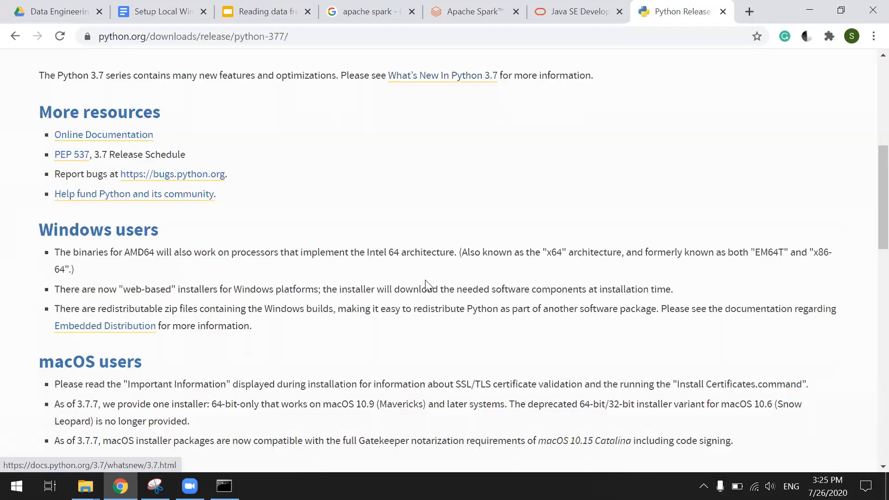
scroll(up, 3)
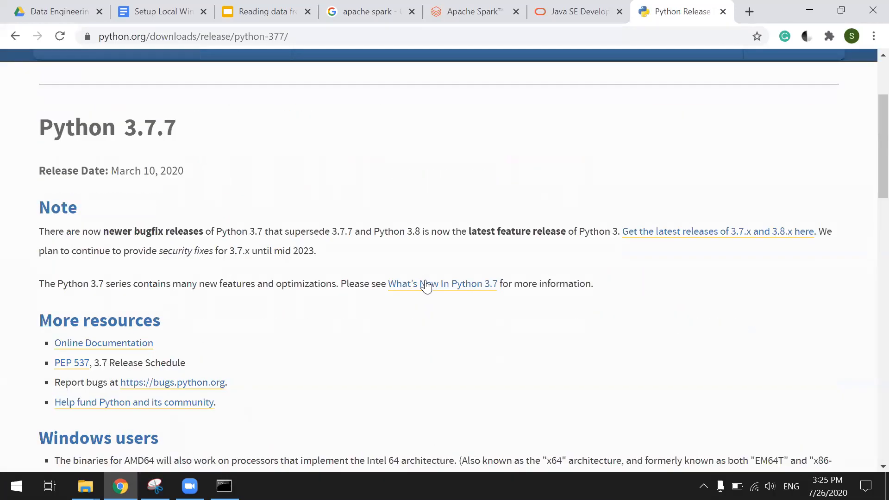
mouse_move(329, 287)
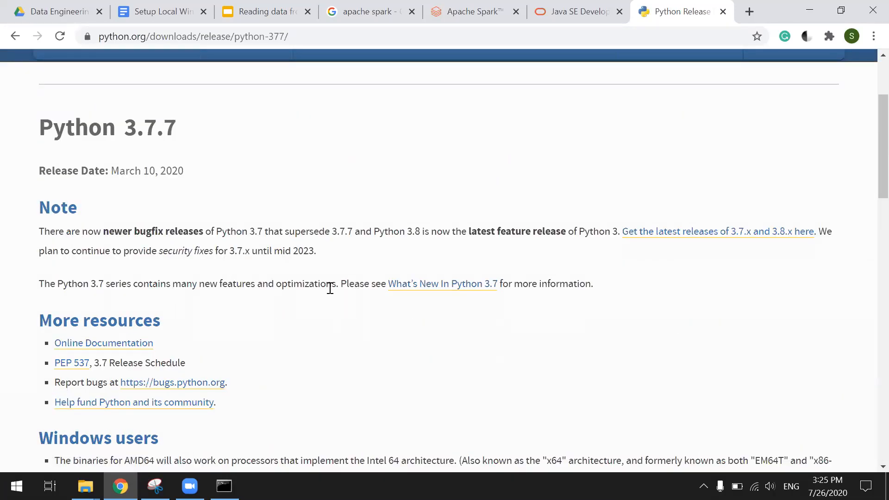
scroll(down, 3)
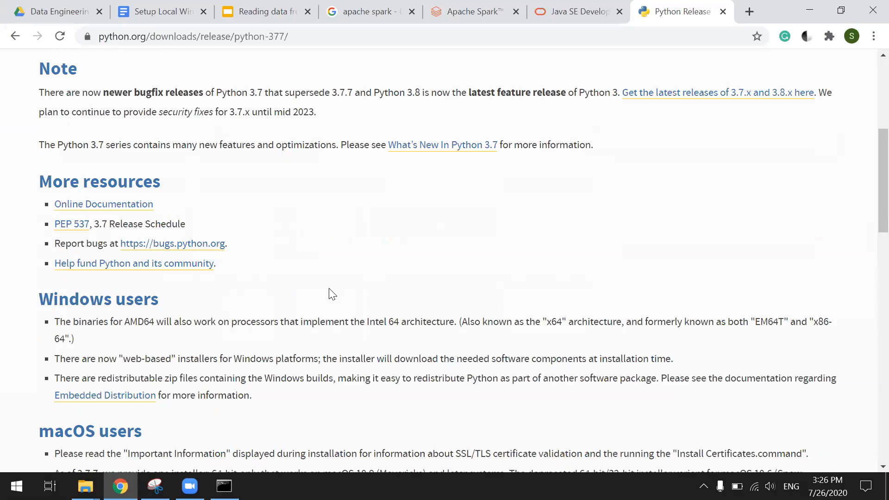
scroll(down, 3)
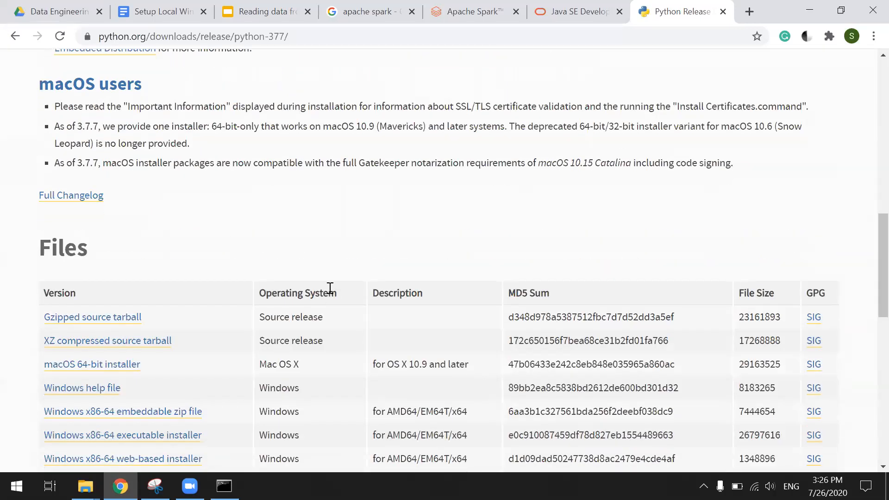
scroll(down, 3)
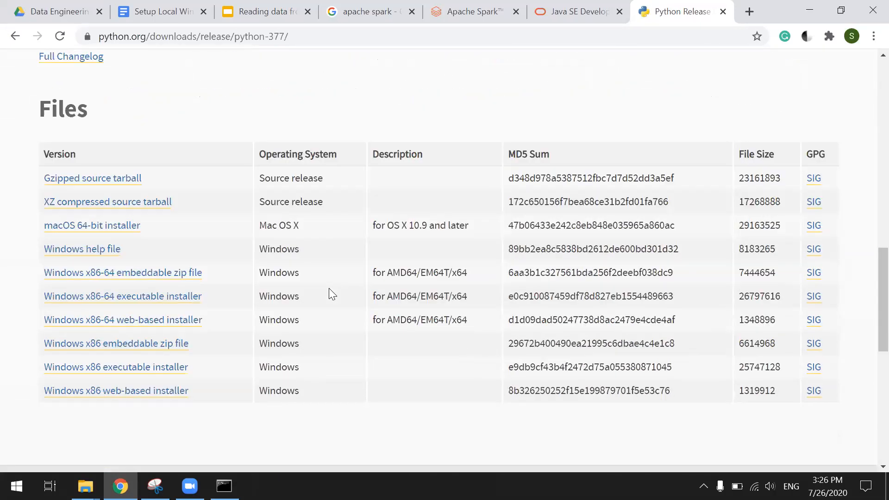
mouse_move(255, 290)
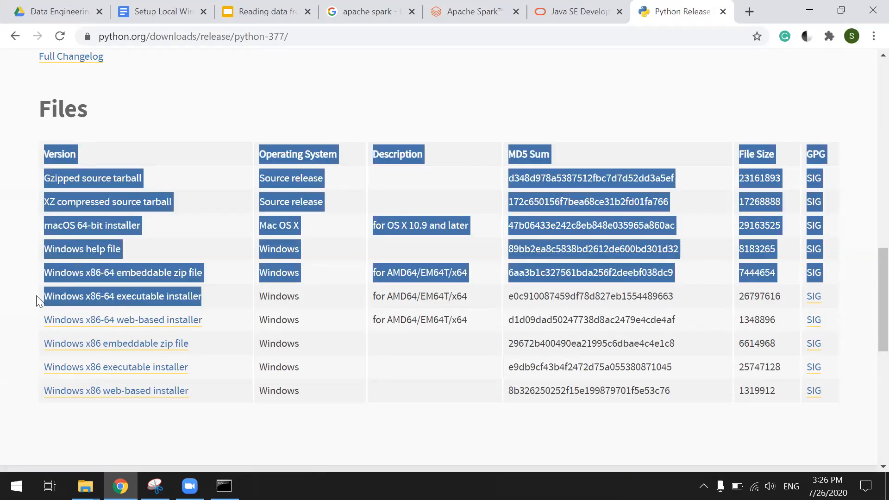
click(397, 232)
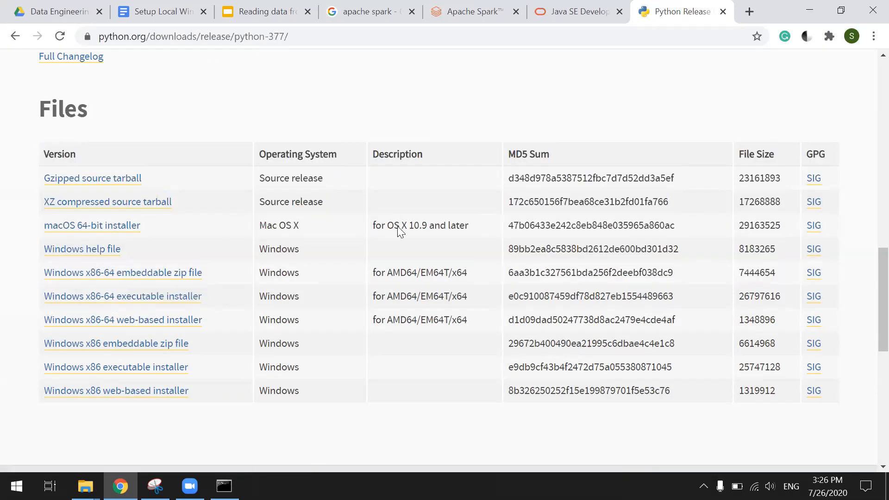
click(161, 11)
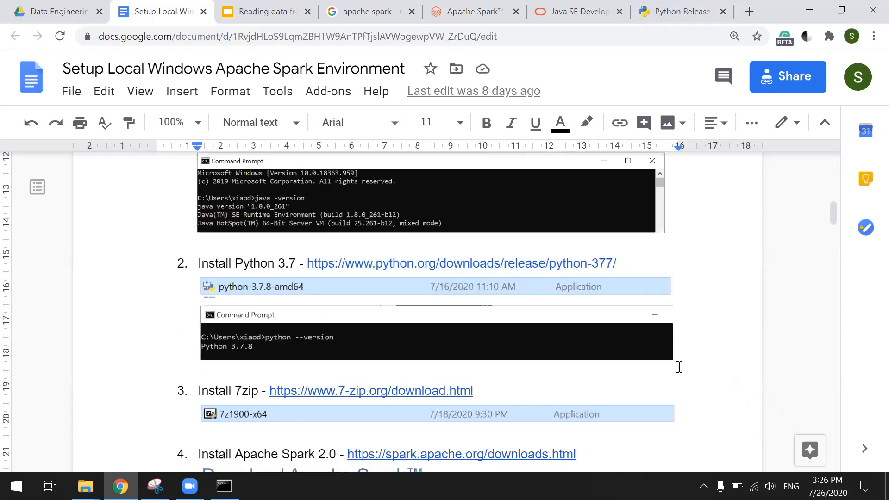
Bring up the Command Prompt showing python --version reporting Python 3.7.8.
click(222, 485)
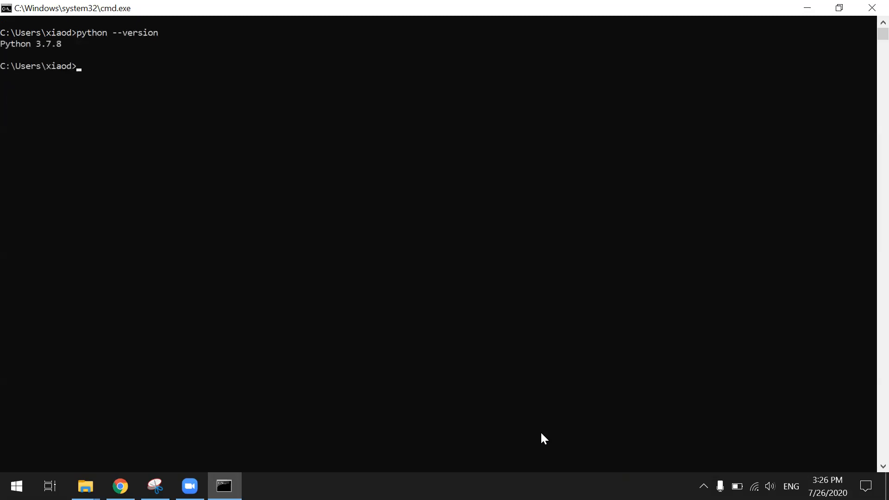
mouse_move(808, 18)
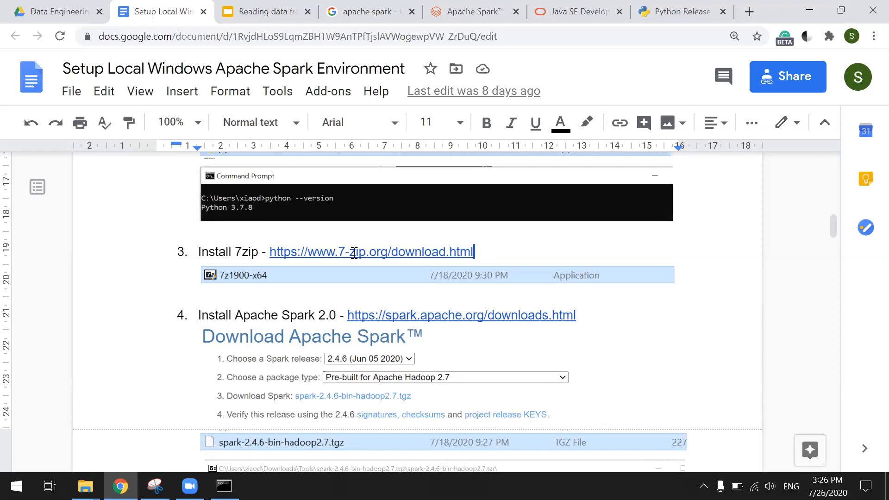
Open the Apache Spark downloads page and choose release 2.4.6 pre-built for Hadoop 2.7.
click(371, 252)
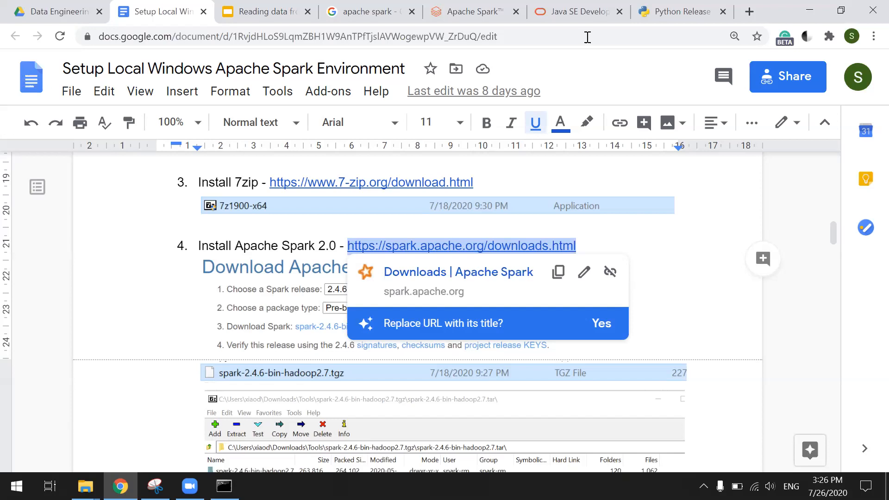
click(749, 12)
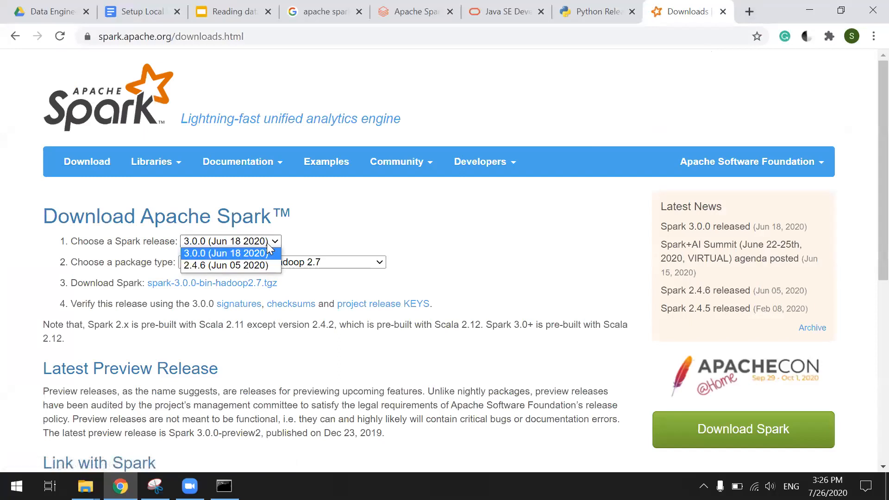
click(230, 266)
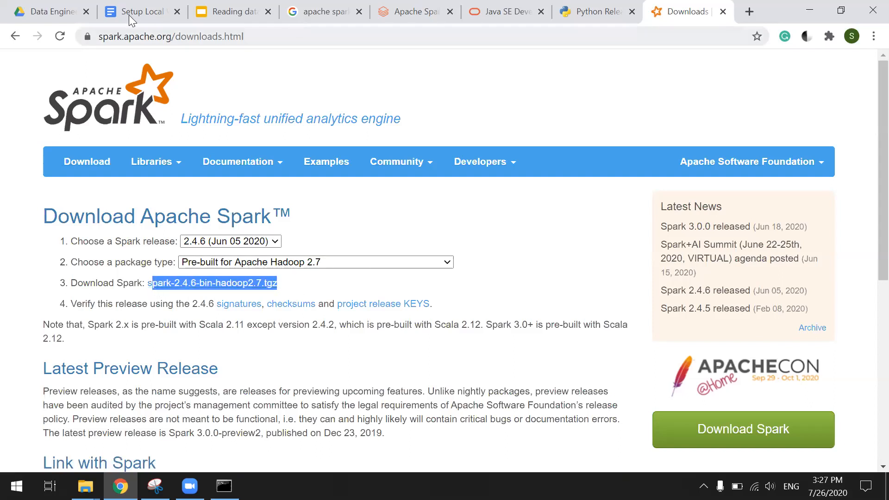
Return to the setup guide at the Install Apache Spark step and its C:\Spark screenshot.
click(136, 11)
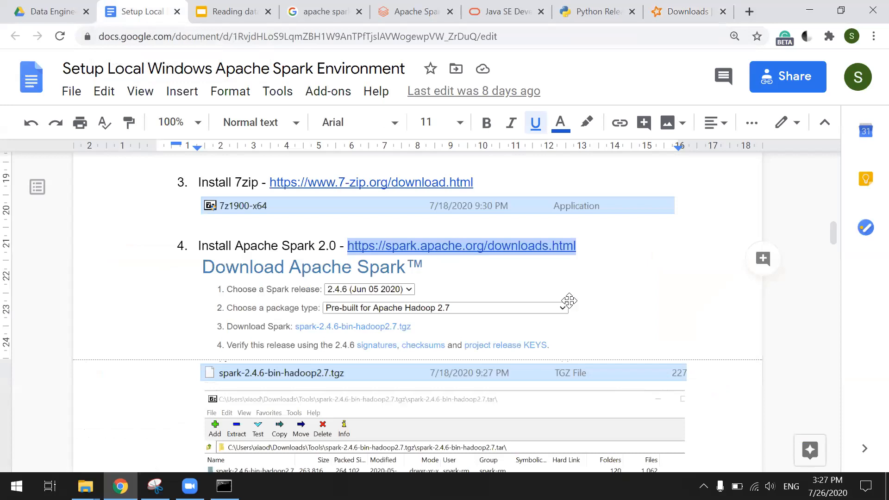
mouse_move(339, 362)
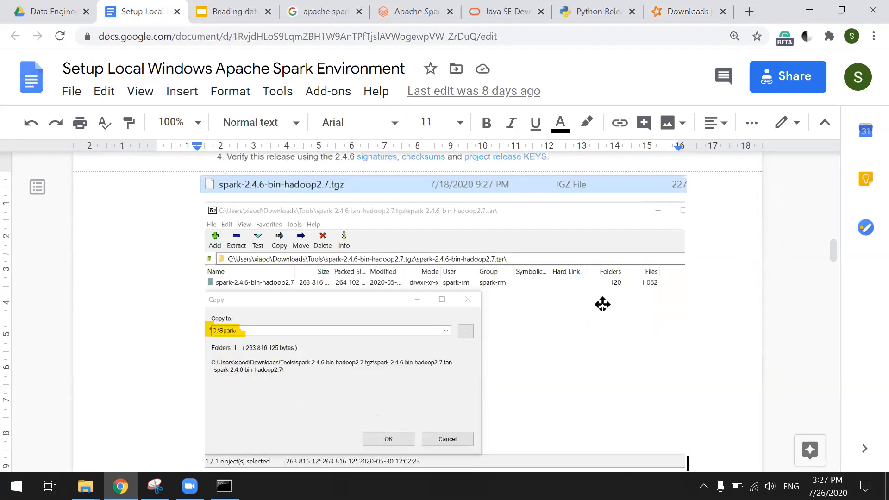
mouse_move(118, 459)
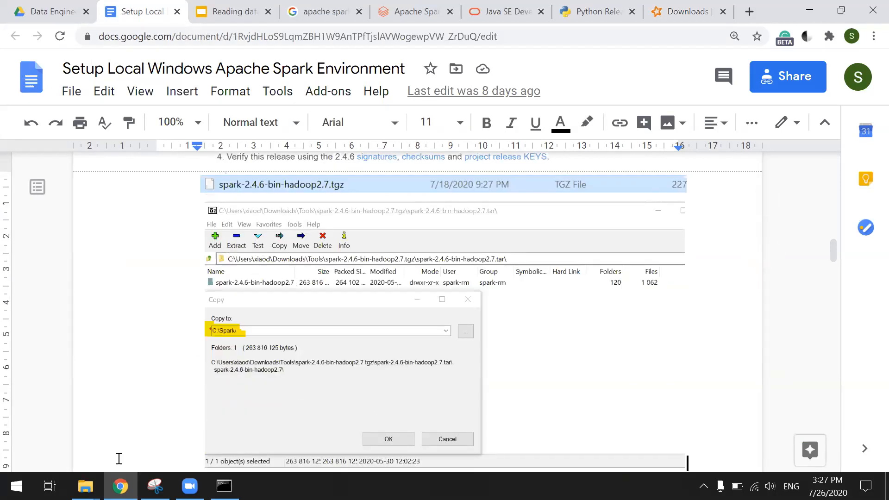
mouse_move(85, 485)
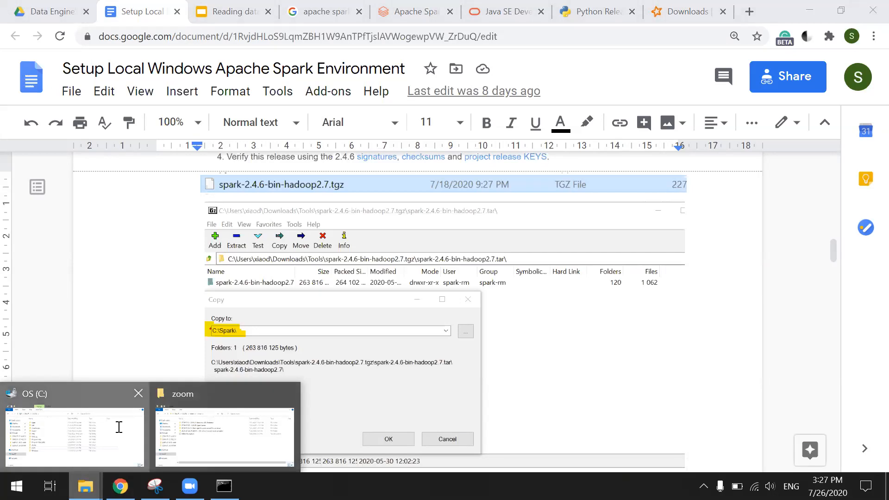
Open spark-2.4.6-bin-hadoop2.7.tgz from the Spark Demo folder in 7-Zip.
click(73, 436)
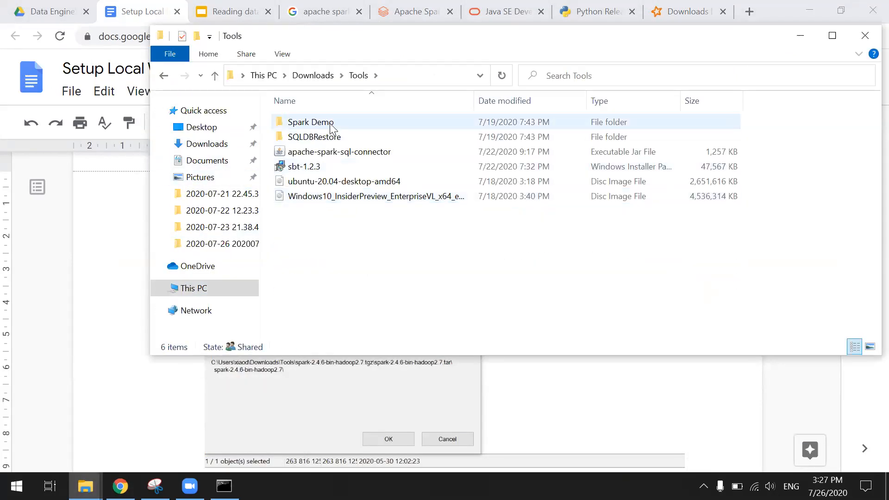
double_click(310, 121)
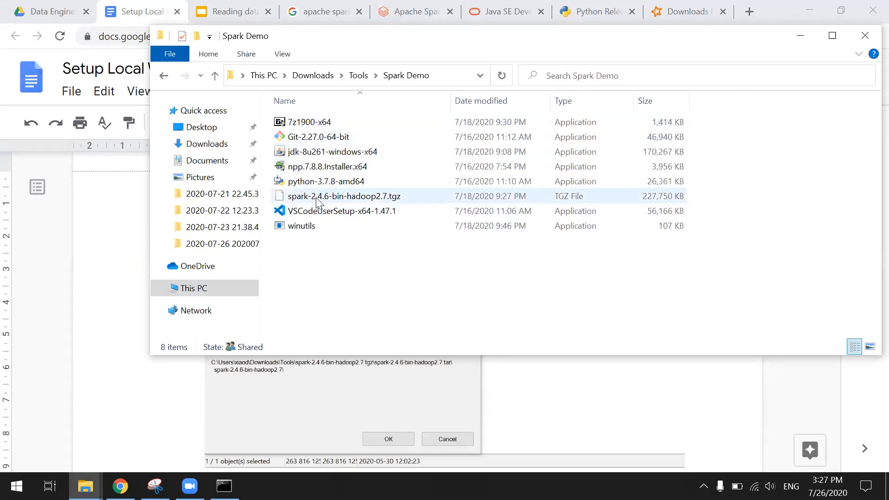
right_click(343, 195)
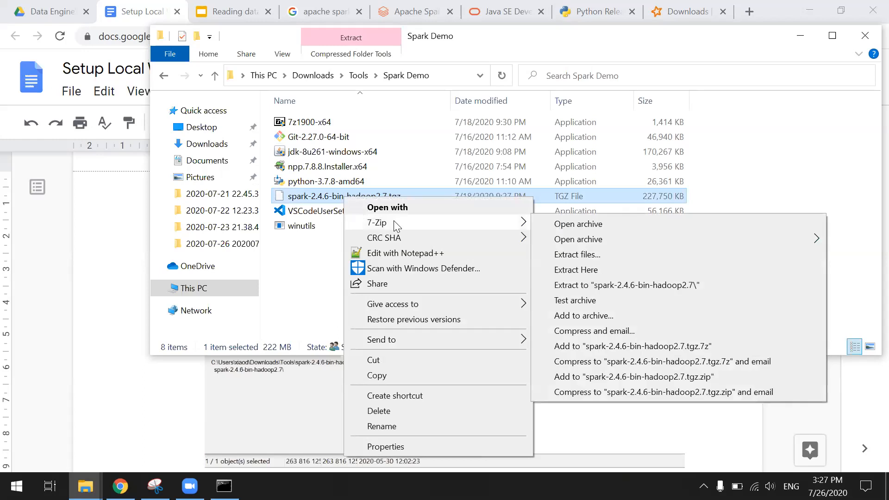
click(578, 223)
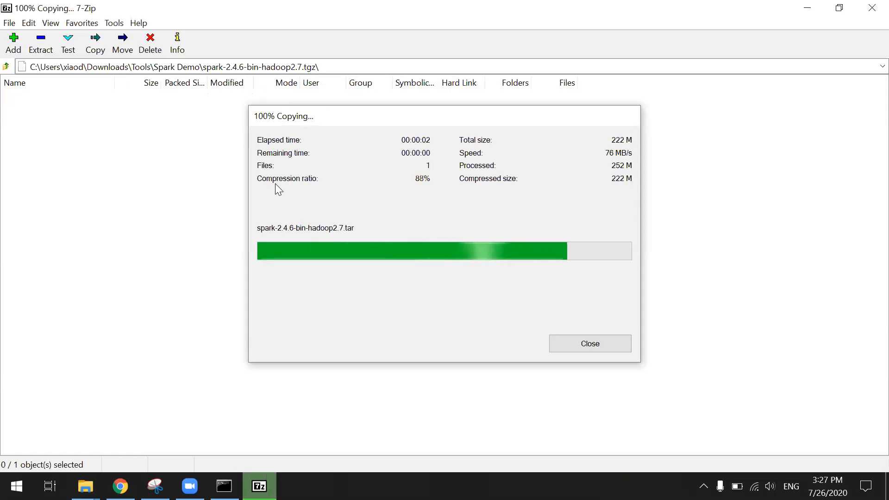
Extract the spark-2.4.6-bin-hadoop2.7 folder to a newly created Spark folder on drive C.
click(589, 344)
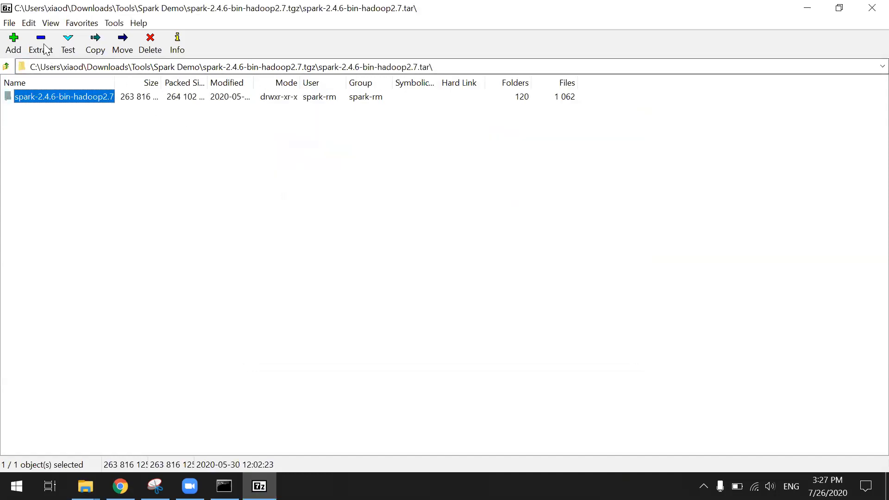
click(94, 43)
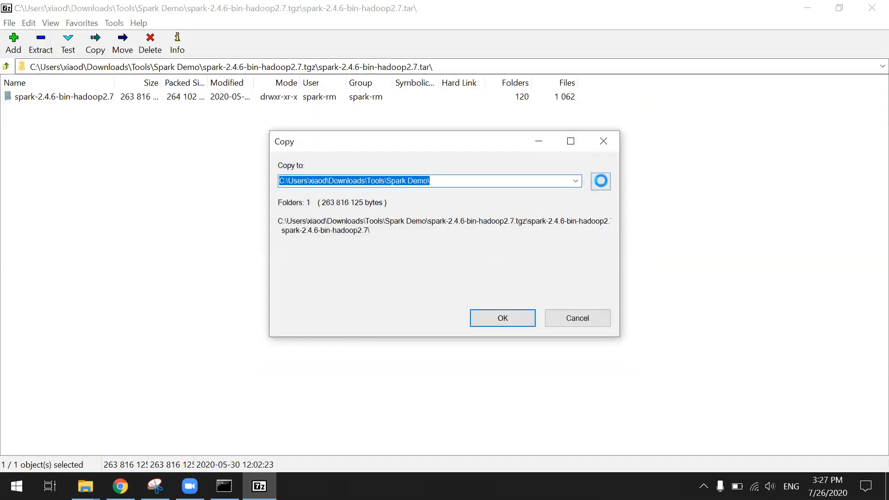
click(600, 181)
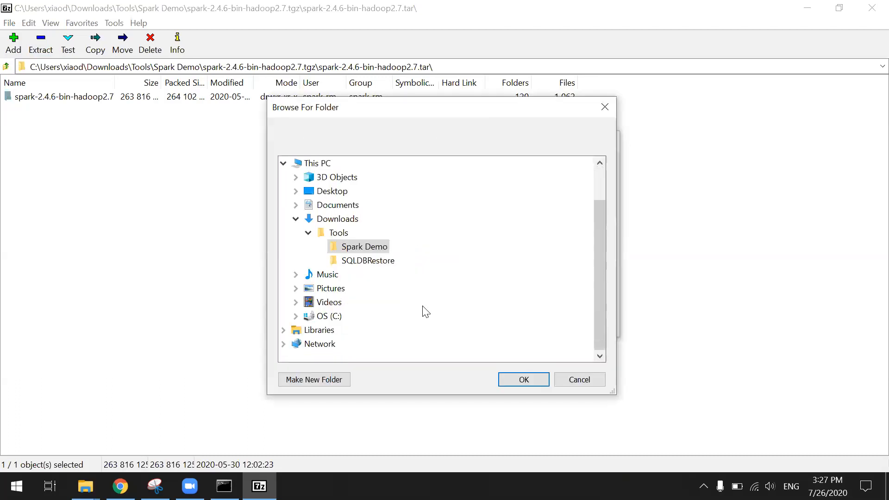
click(295, 316)
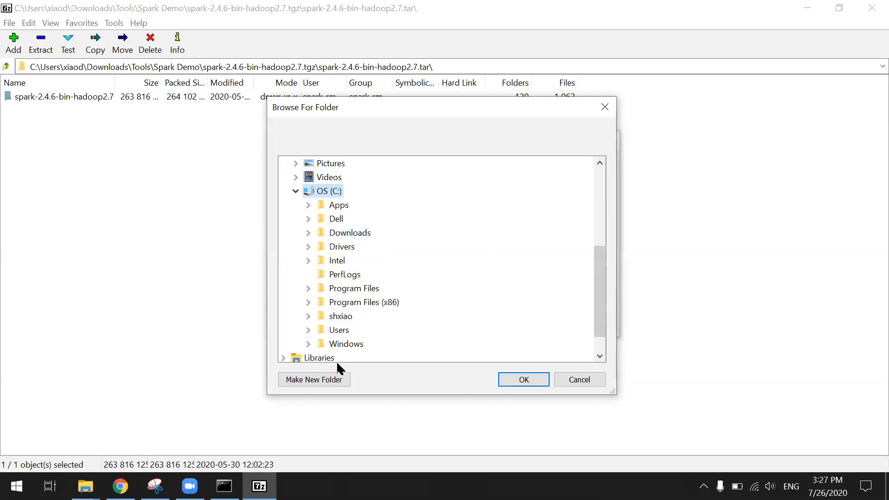
click(313, 379)
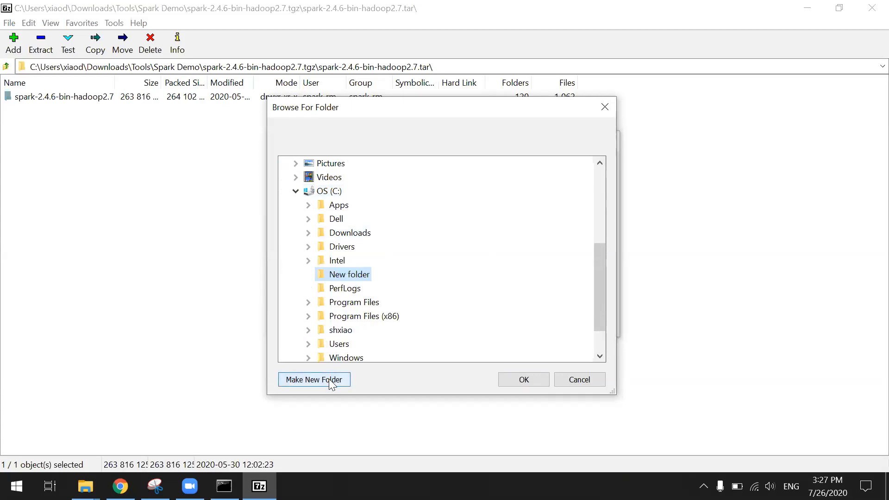
click(522, 379)
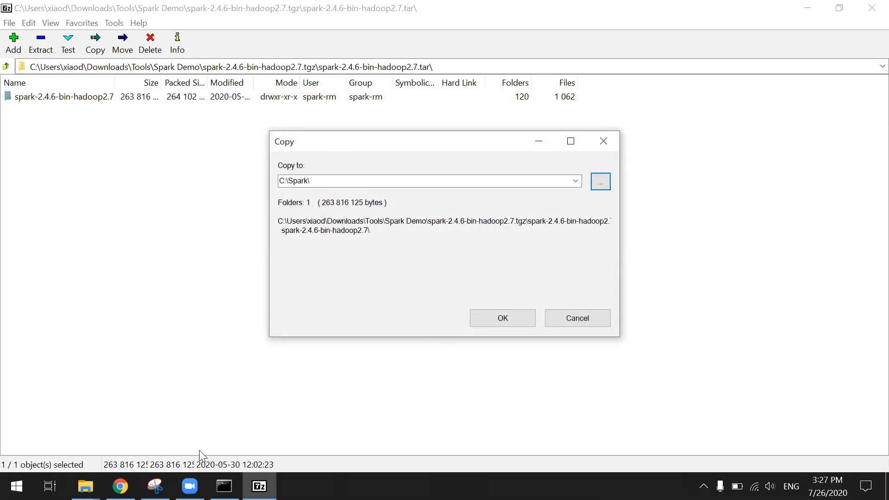
click(120, 485)
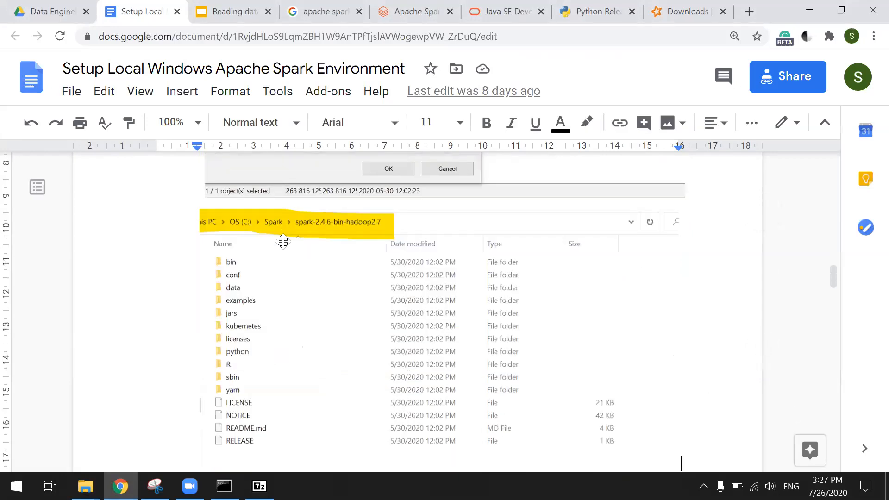
mouse_move(275, 299)
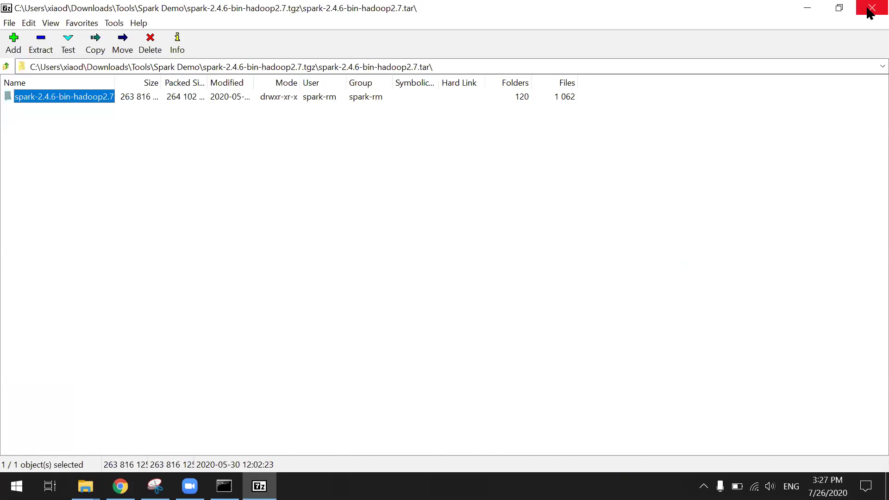
Close 7-Zip, verify C:\Spark\spark-2.4.6-bin-hadoop2.7 holds the Spark folders, and return to the guide.
click(871, 8)
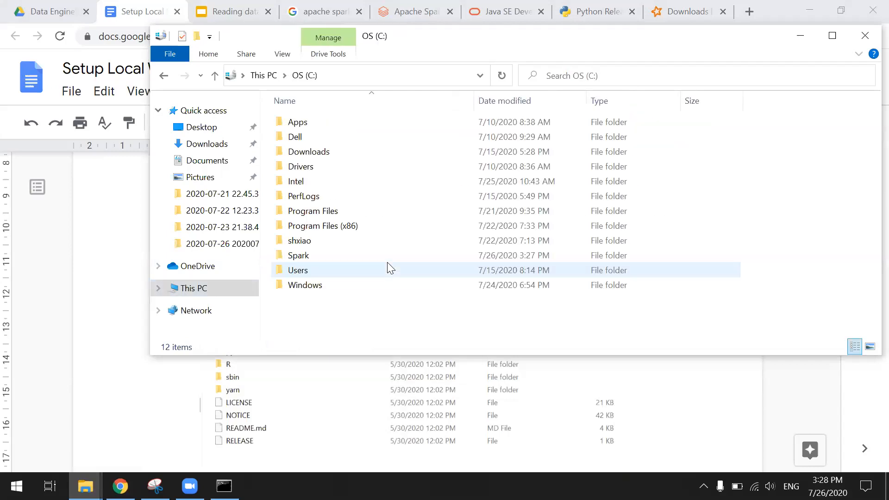
double_click(298, 255)
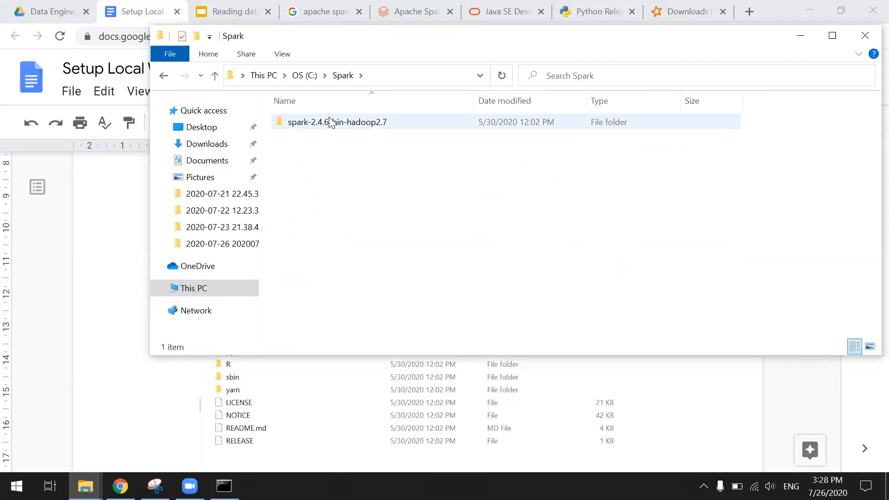
double_click(336, 122)
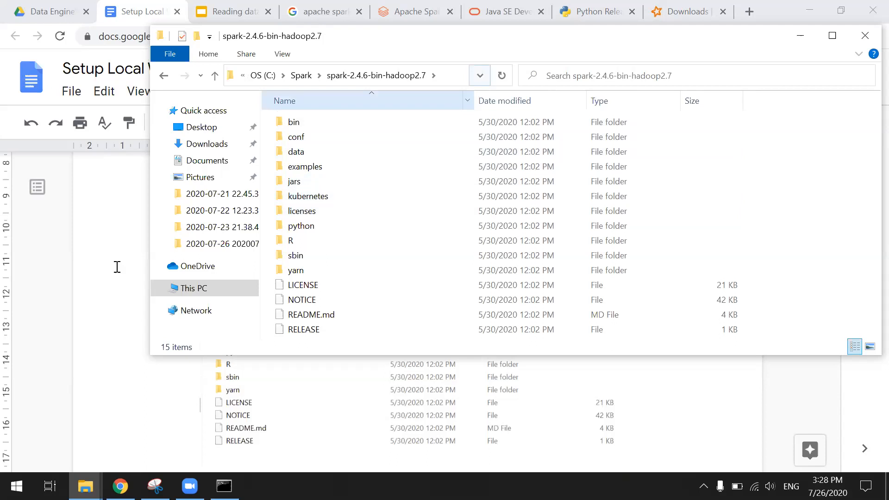
click(866, 35)
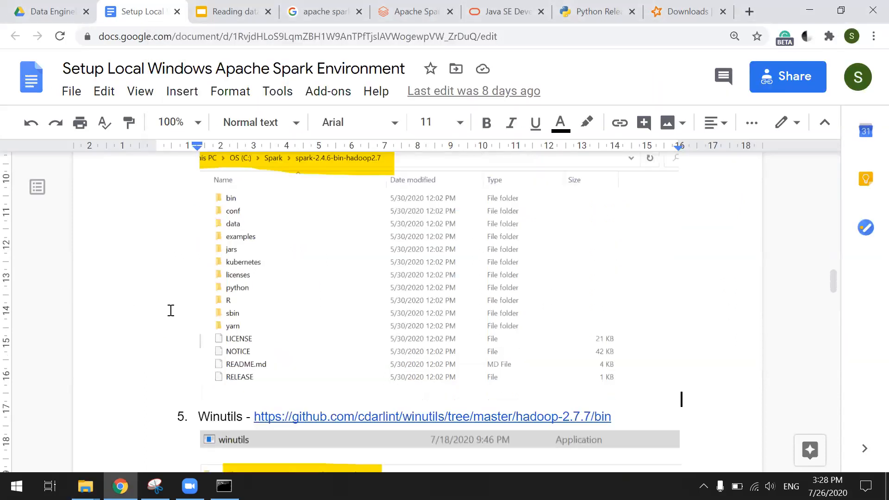
Scroll the GitHub hadoop-2.7.7/bin listing down to winutils.exe.
scroll(down, 3)
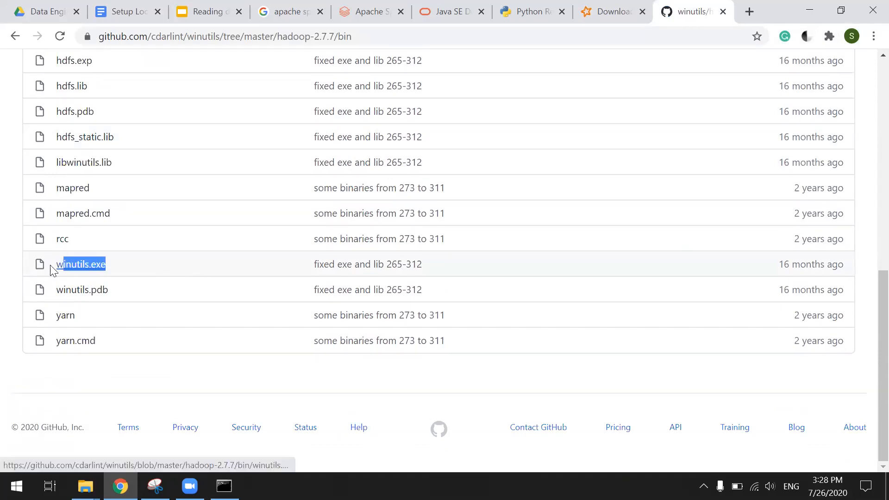
mouse_move(85, 485)
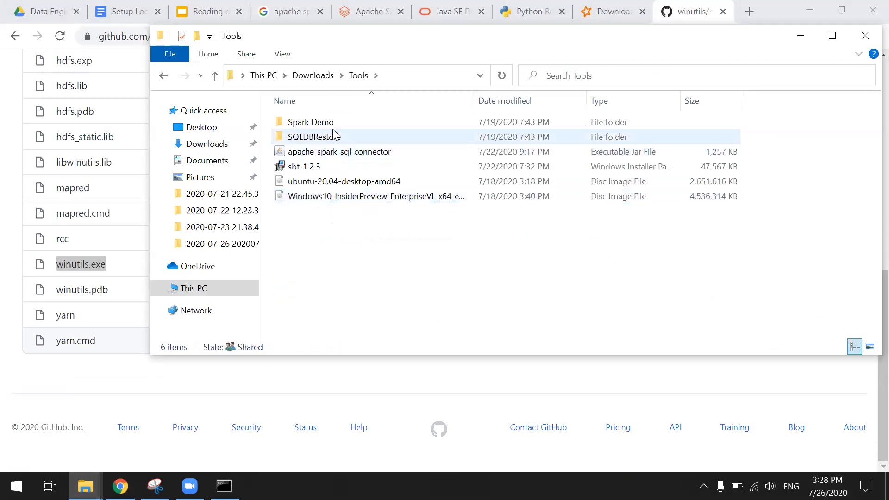
Select winutils in the Spark Demo folder, then create a Hadoop folder on drive C.
double_click(310, 121)
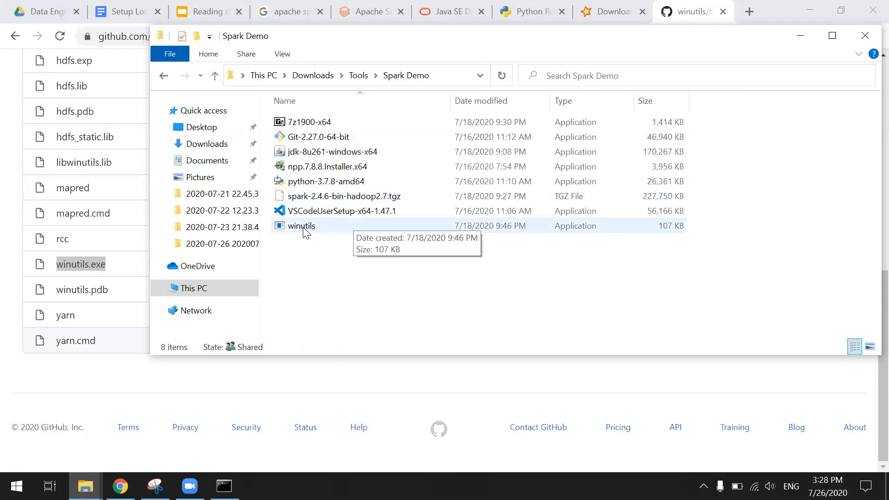
click(301, 226)
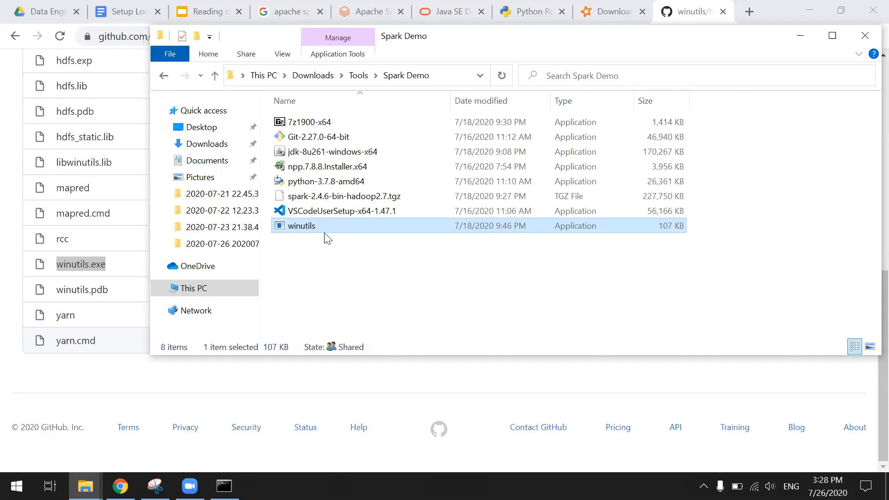
mouse_move(262, 300)
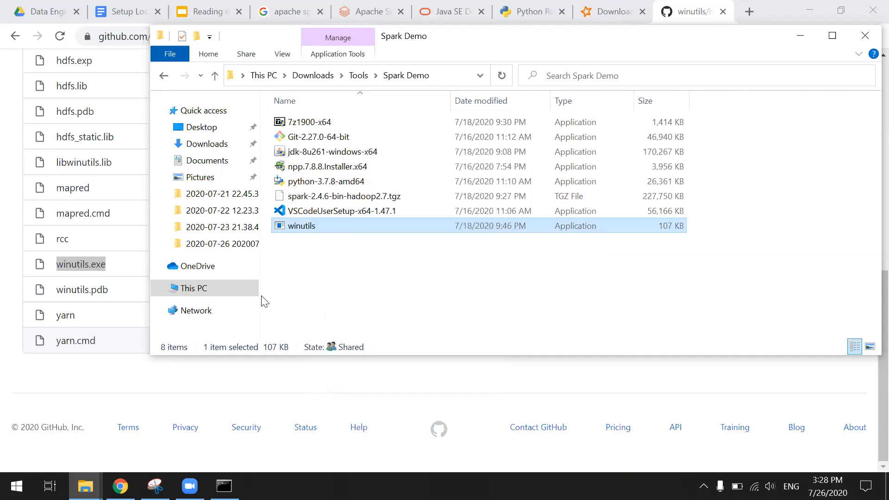
click(192, 288)
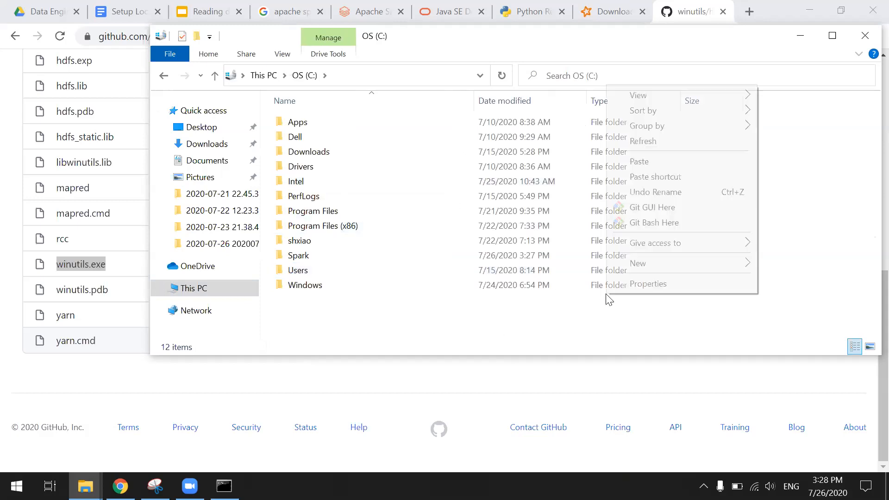
click(637, 263)
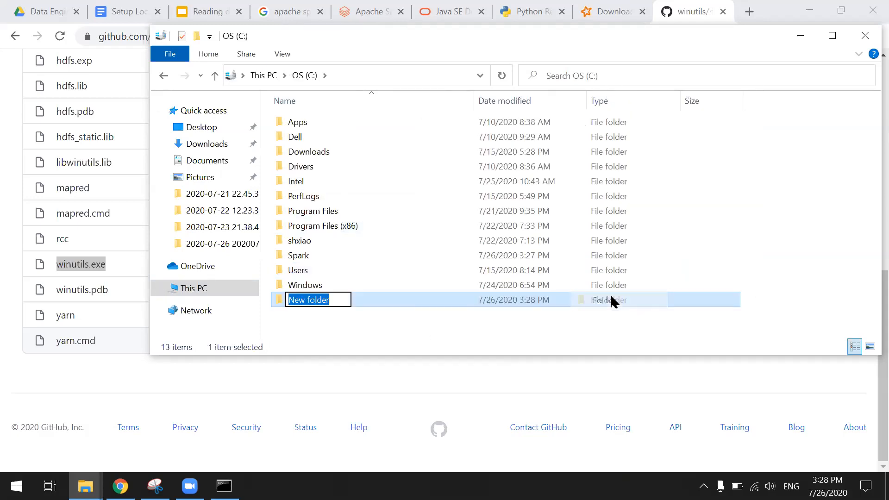
text(H)
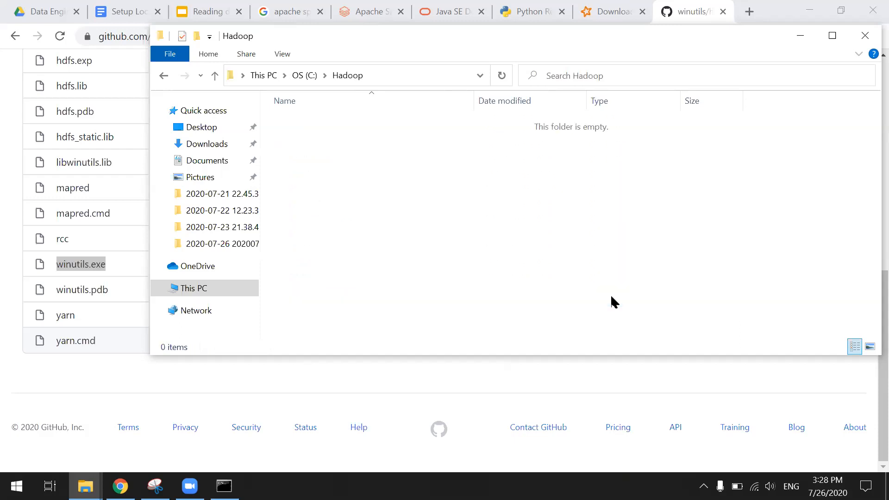
right_click(611, 301)
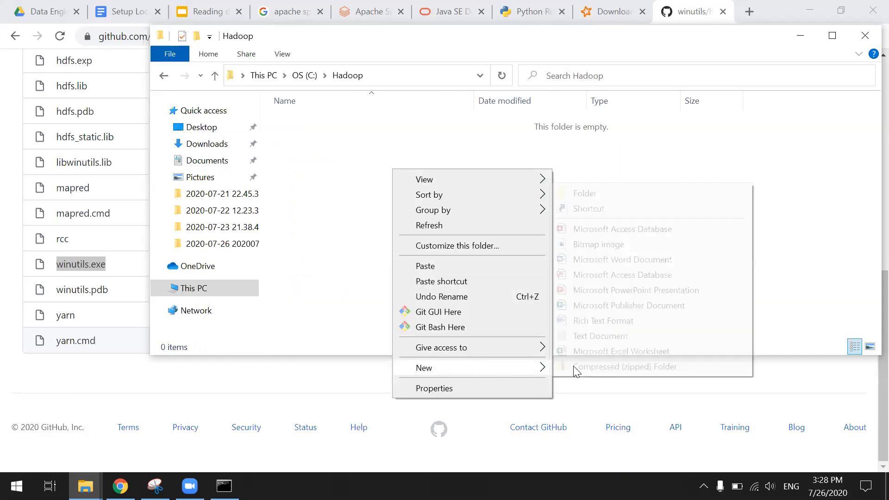
click(584, 193)
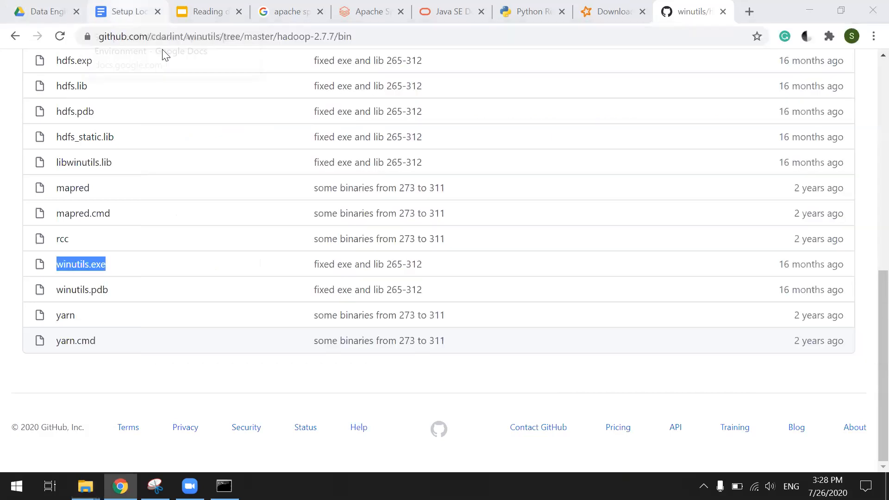
Return to the setup guide and open This PC's Properties in File Explorer.
click(120, 11)
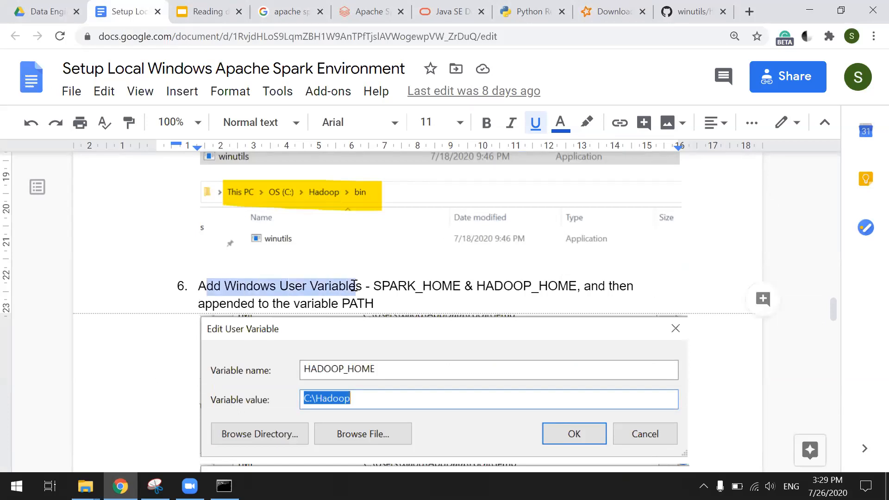
mouse_move(85, 486)
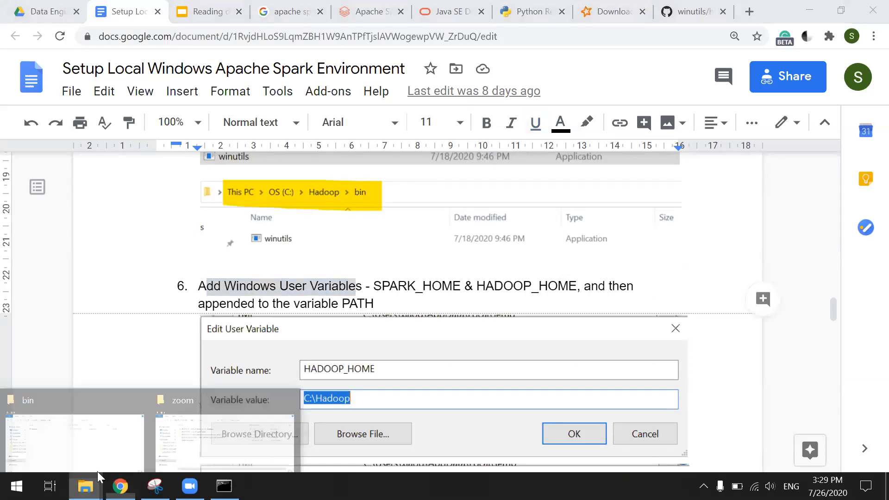
click(85, 485)
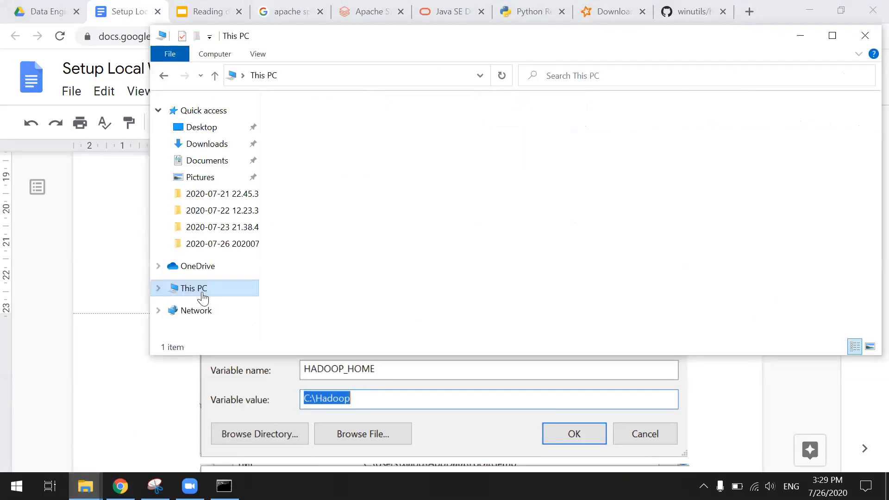
right_click(192, 288)
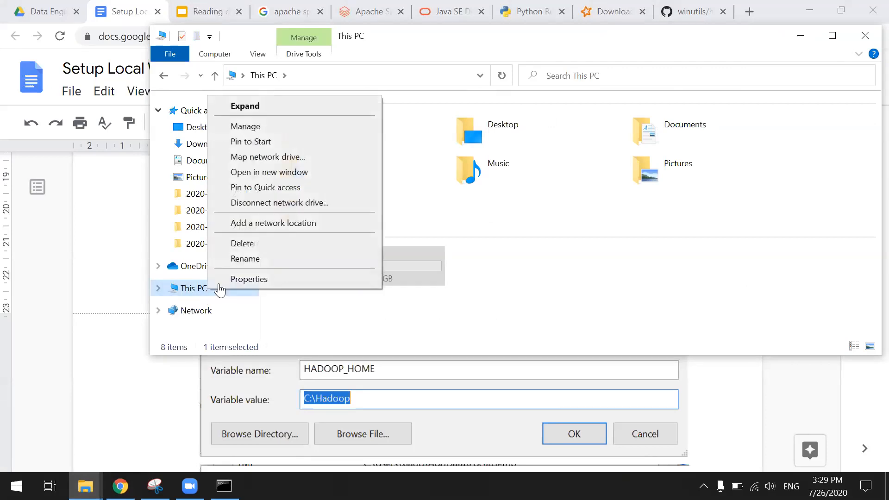
click(248, 278)
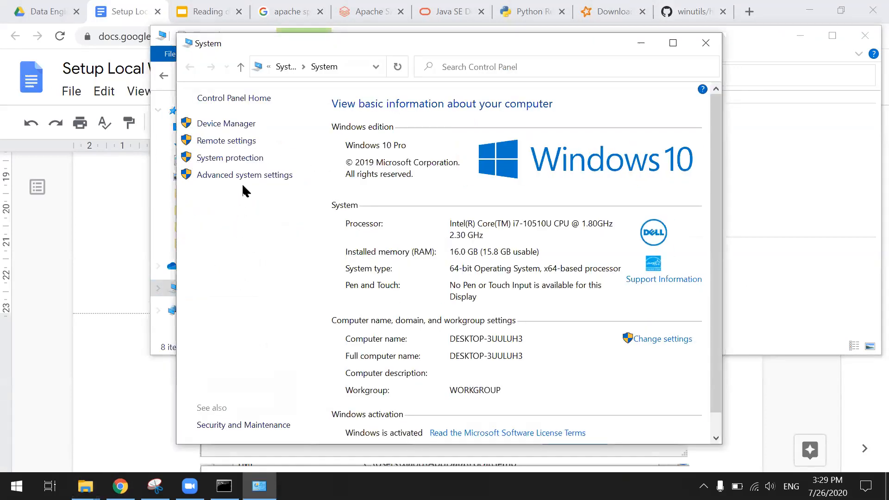
Through Advanced system settings, create user variable HADOOP_HOME browsed to C:\Hadoop.
click(245, 174)
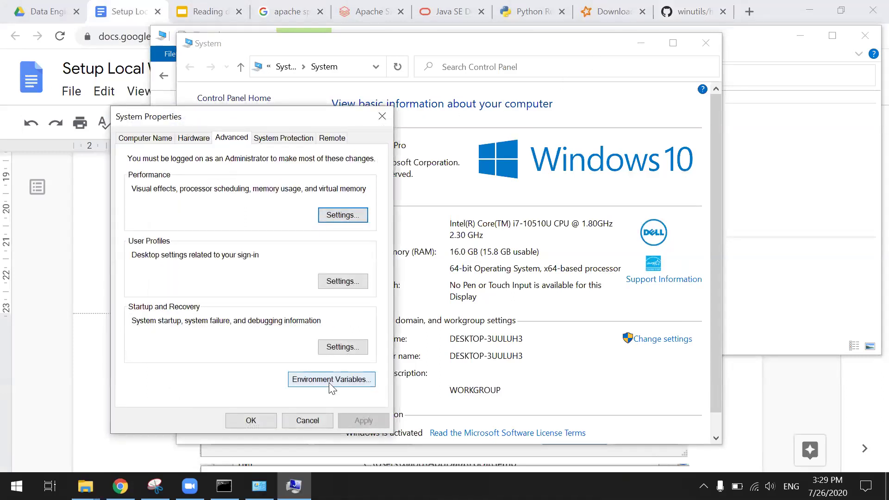
click(331, 379)
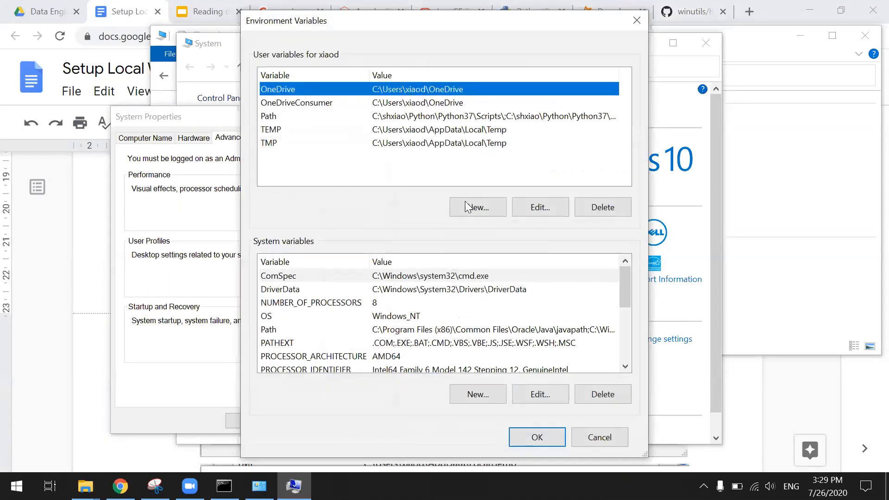
click(477, 207)
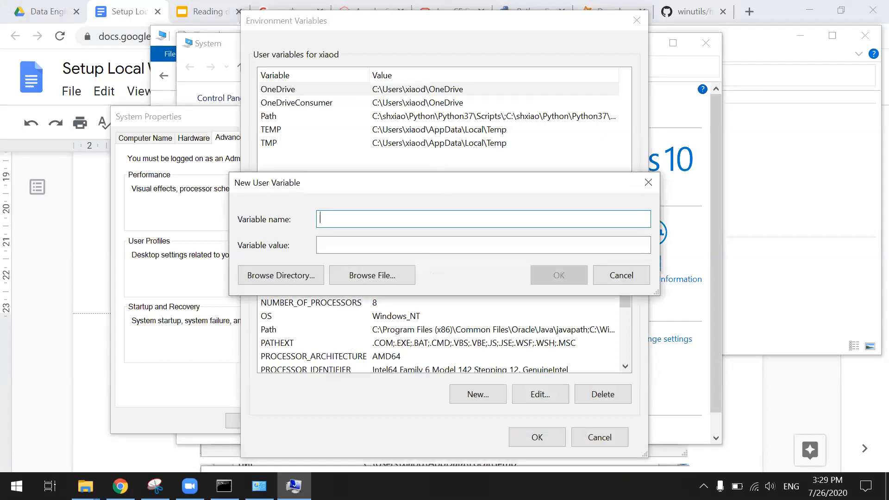
text(HADOOP_HOME)
click(483, 246)
text(c)
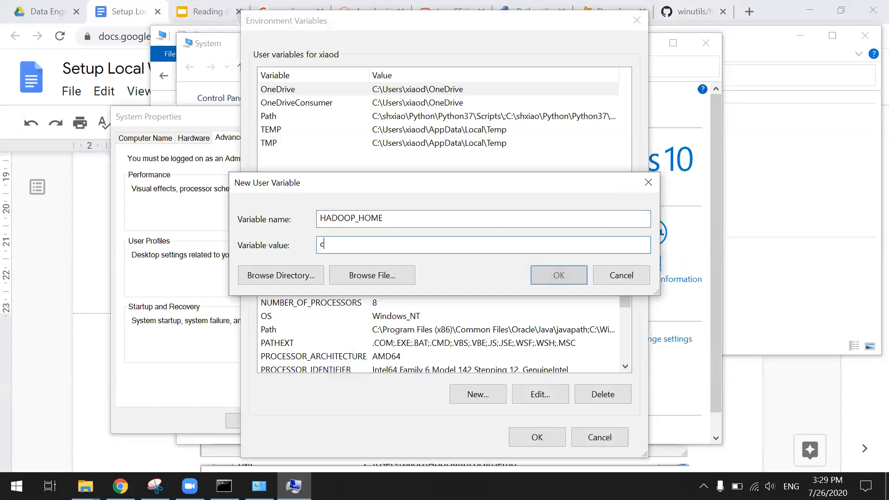
text(:\hadoop)
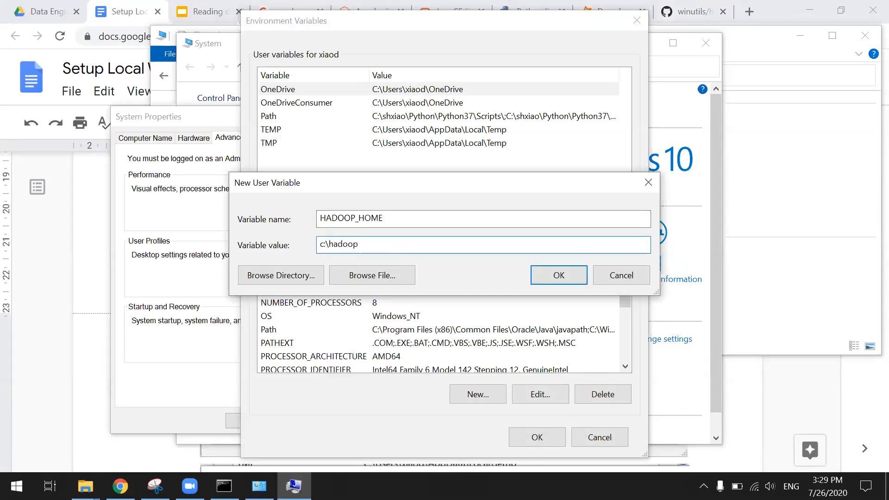
click(280, 275)
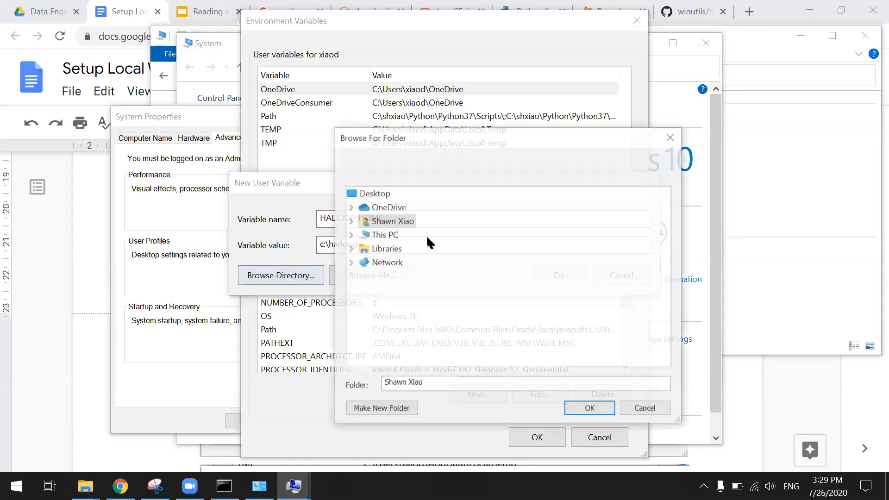
click(383, 234)
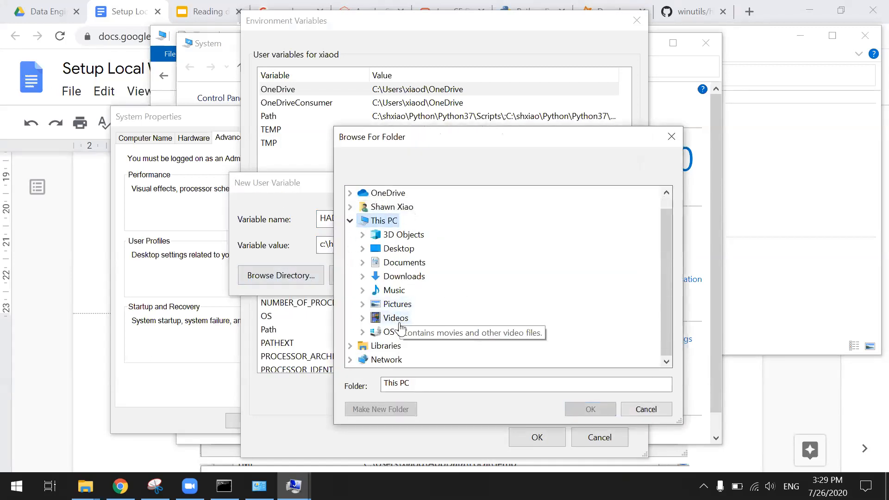
click(408, 358)
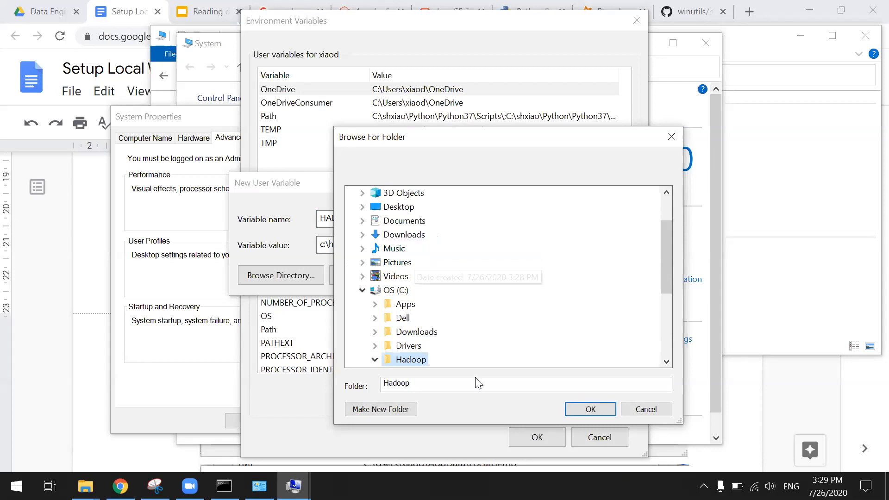
click(590, 408)
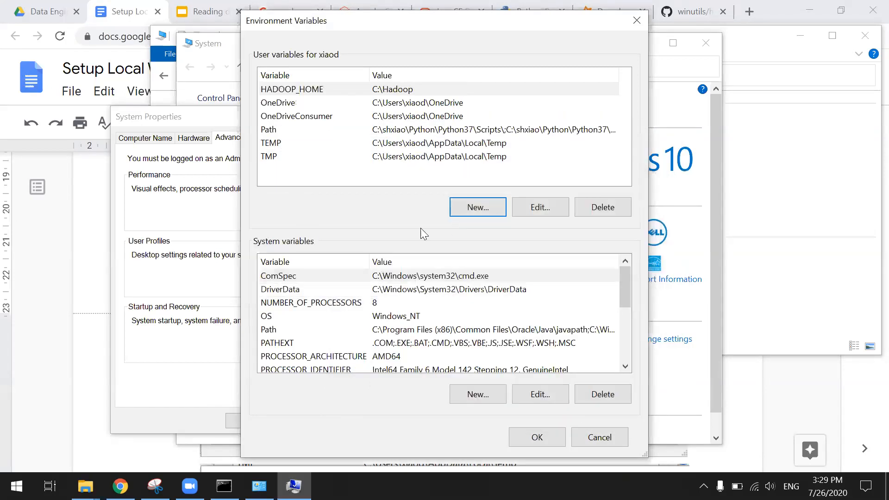
Create user variable SPARK_HOME pointing to the C:\Spark\spark-2.4.6-bin-hadoop2.7 folder.
click(477, 207)
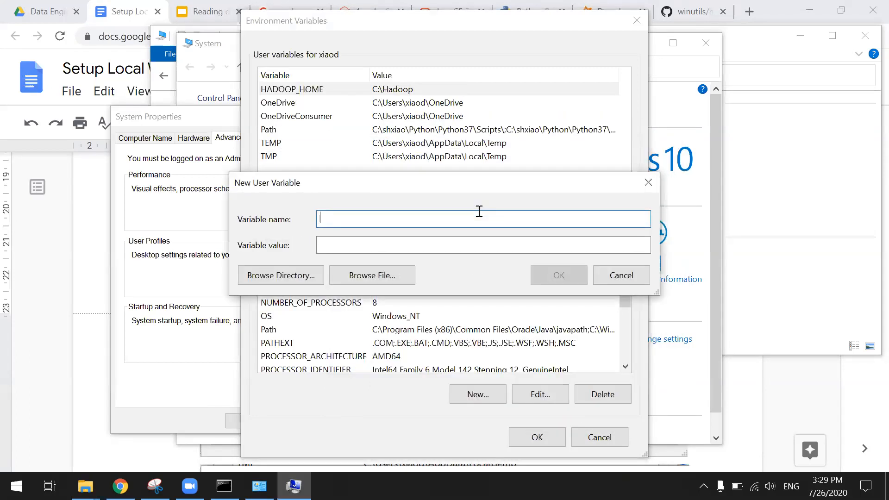
text(SPARK_HO)
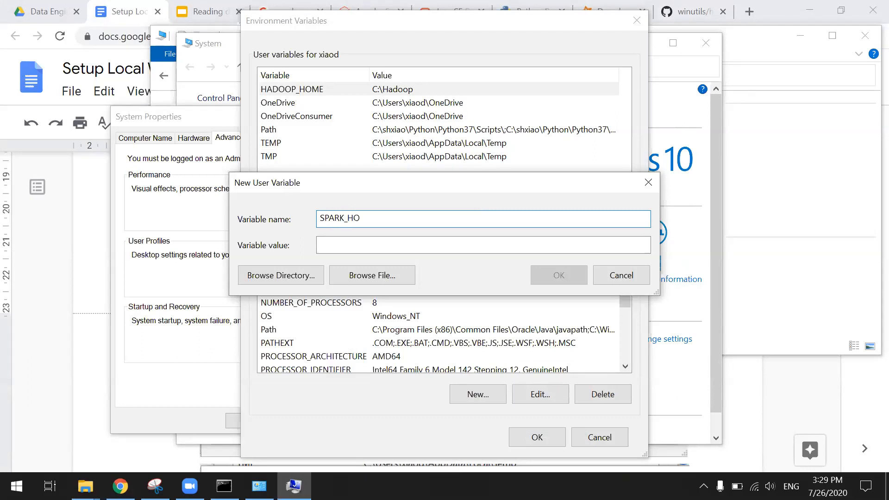
text(ME)
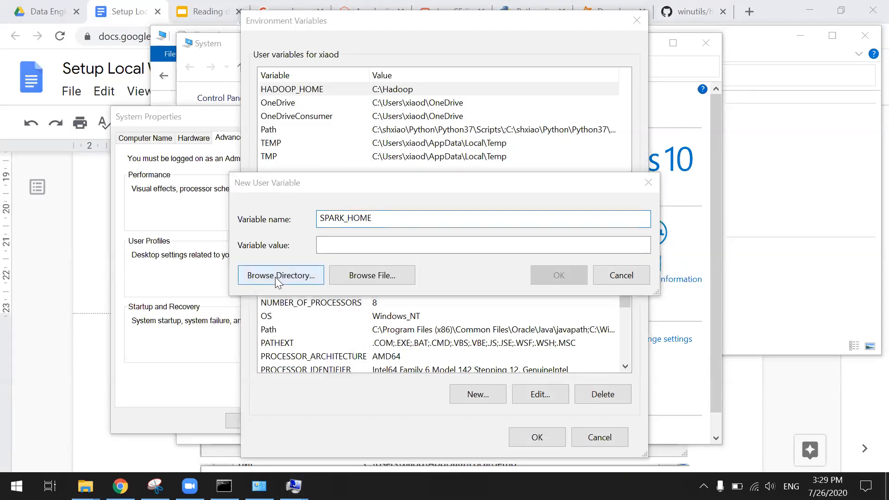
click(280, 275)
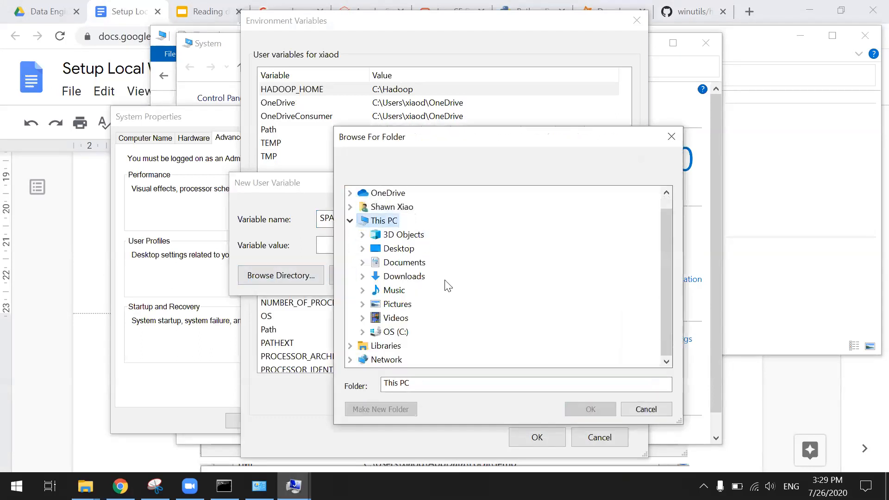
click(394, 332)
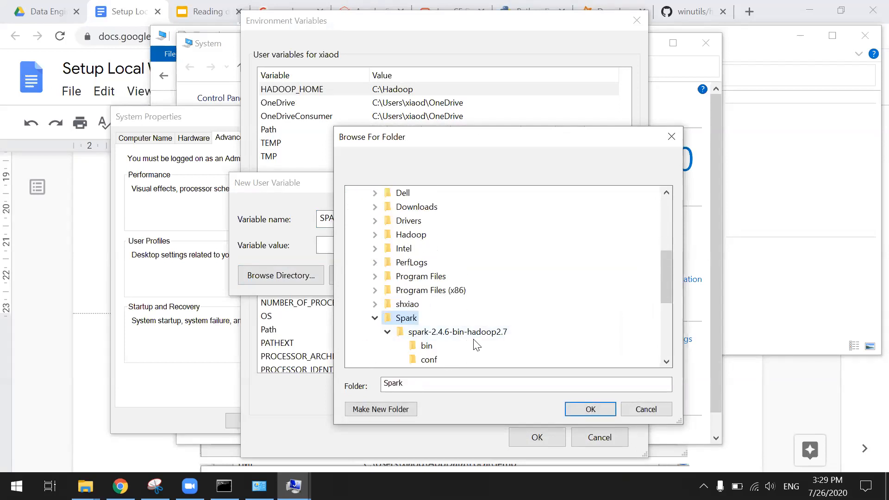
click(590, 409)
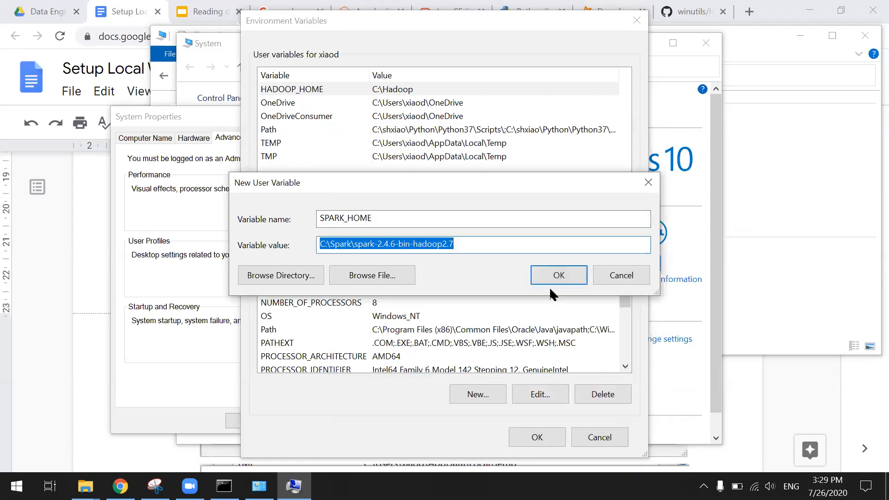
click(557, 275)
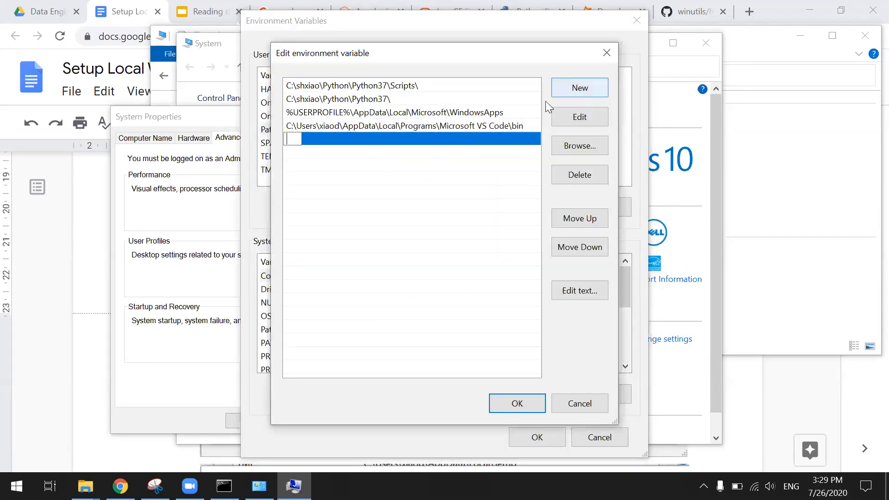
Enter %SPARK_HOME%\bin as a new user Path entry.
text(%%)
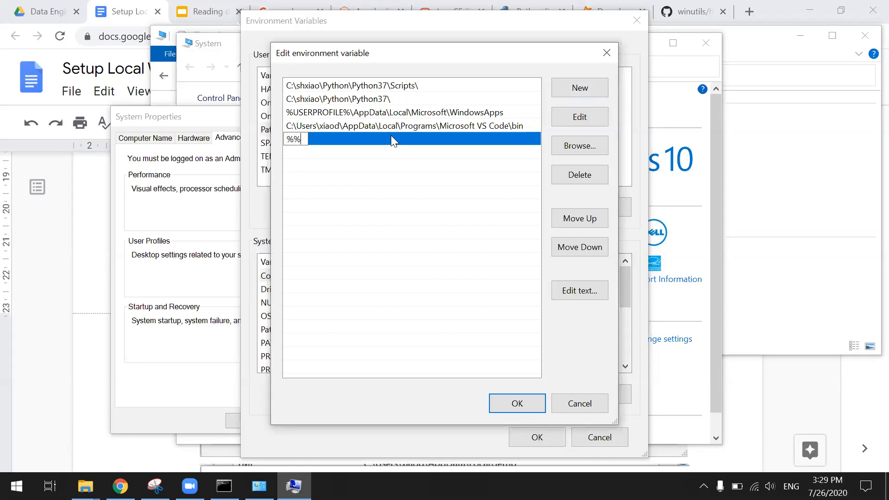
text(SPARK)
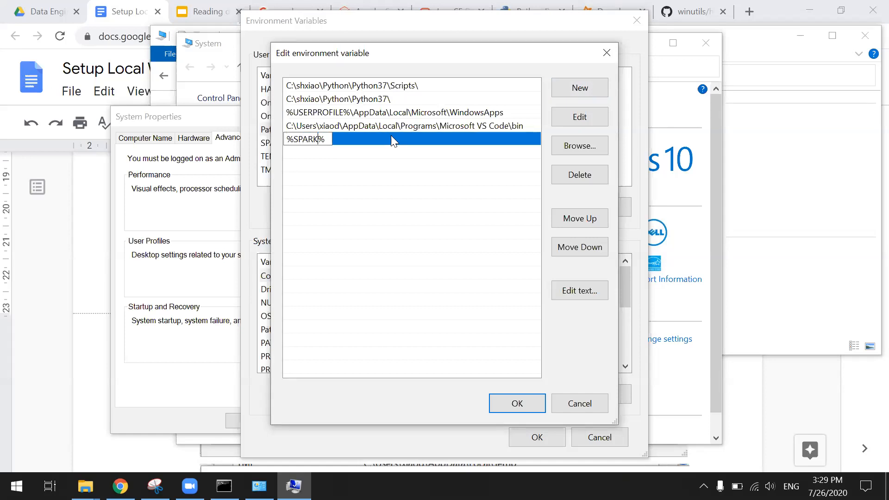
text(_HOME)
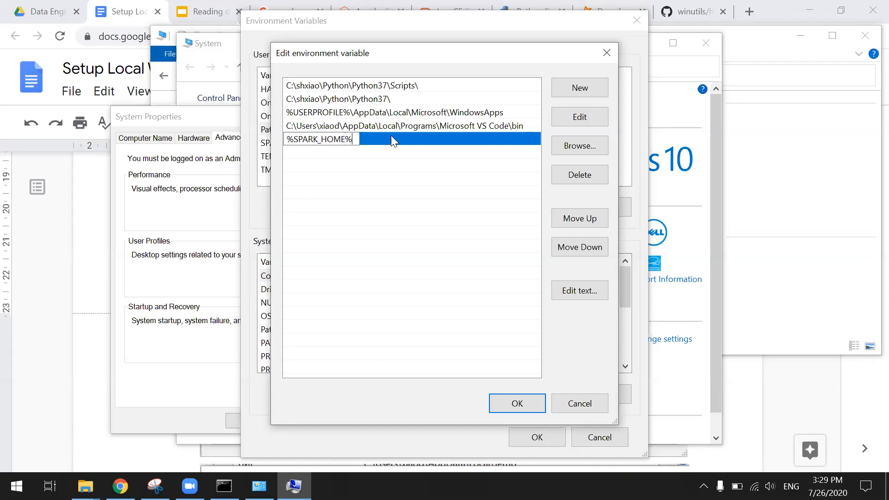
text(\bin)
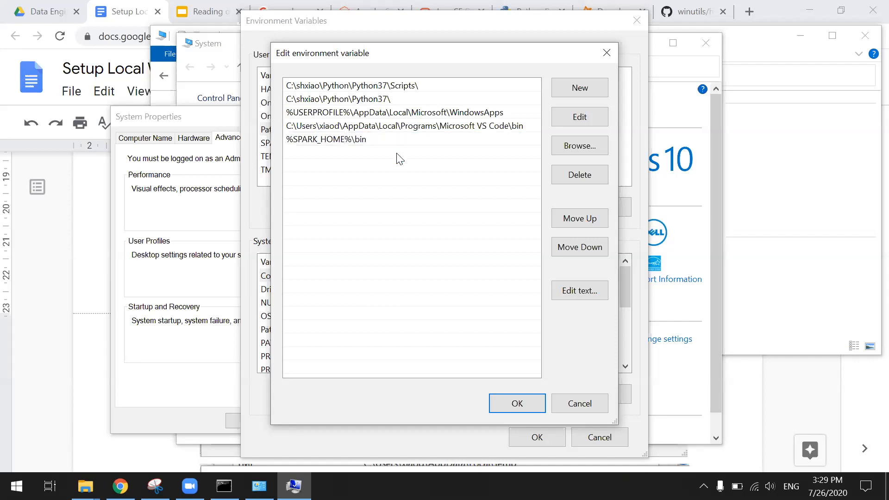
Add a second Path entry %HADOOP_HOME%\bin and confirm the Path edit.
click(578, 88)
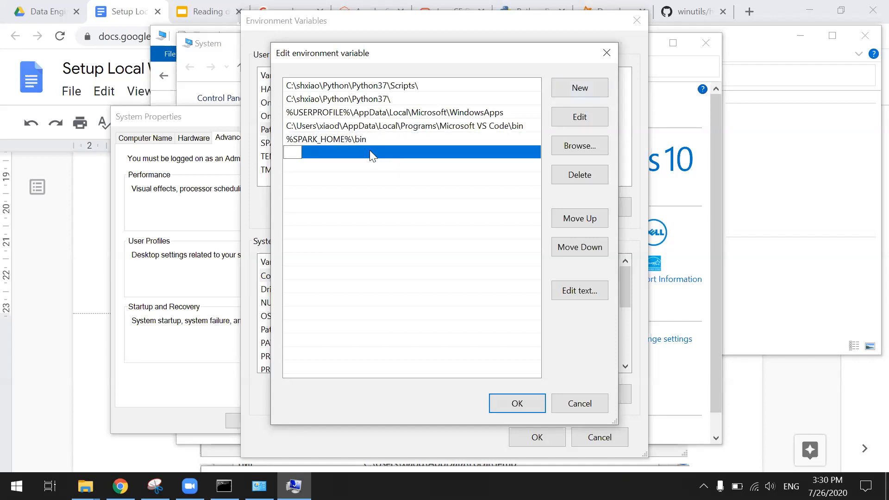
text(HADOOP)
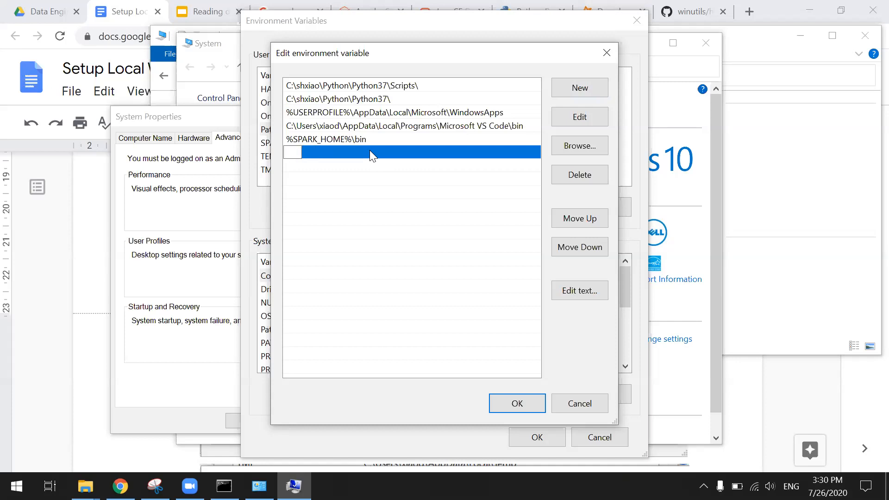
text(%HA%)
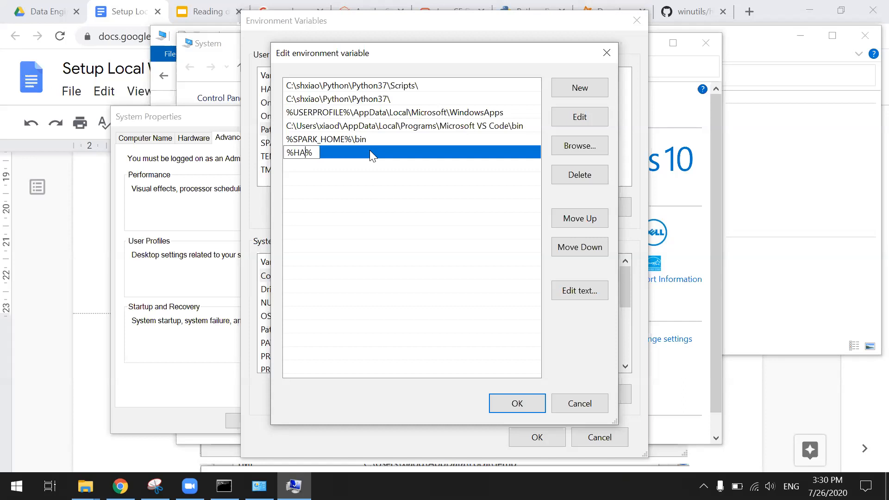
text(DOOP_)
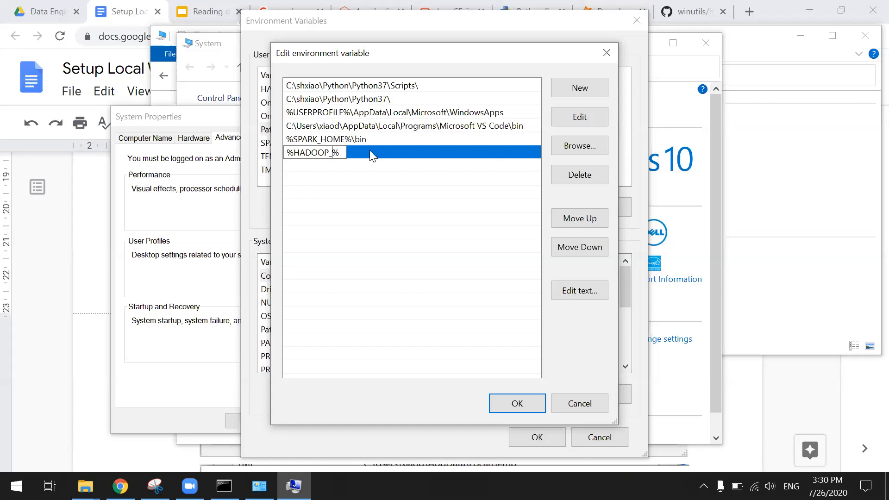
text(HOME%\)
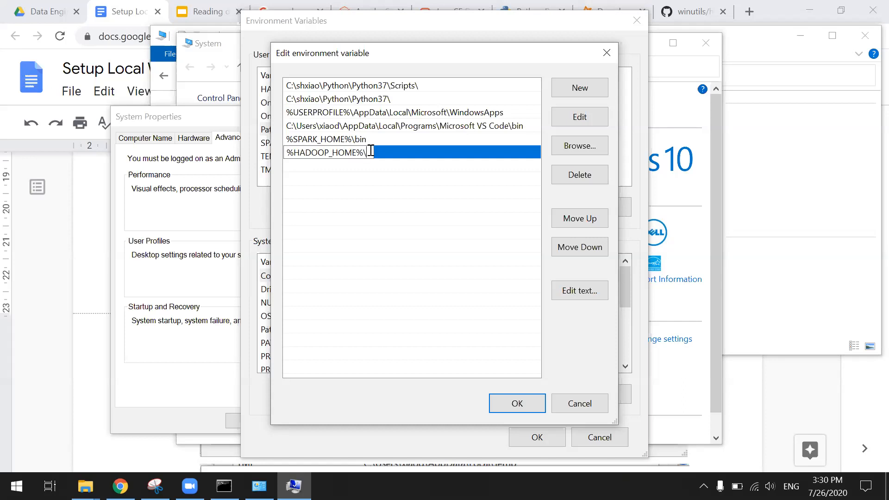
text(bin)
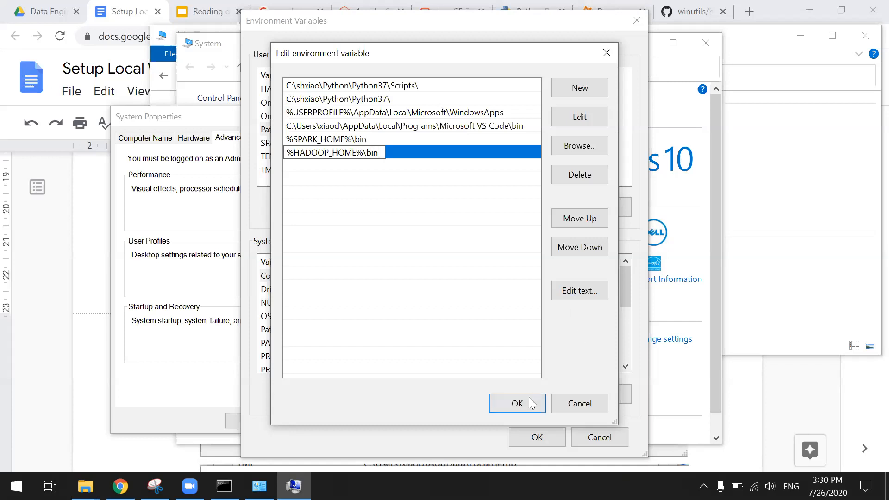
click(515, 404)
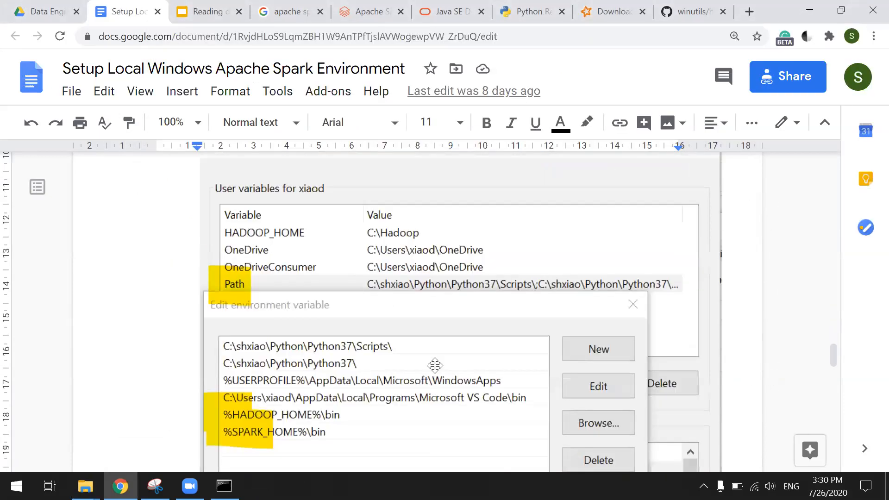
Scroll the guide to step 7 and replace the old console with a fresh Command Prompt.
scroll(down, 3)
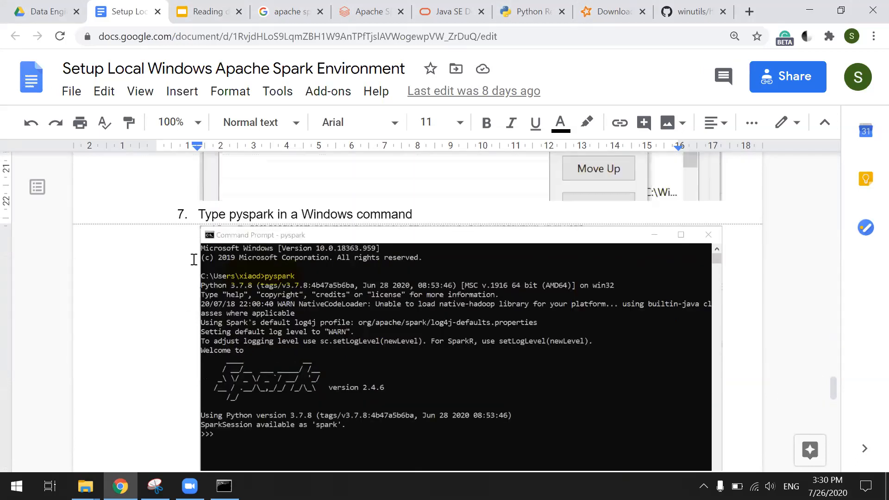
mouse_move(268, 425)
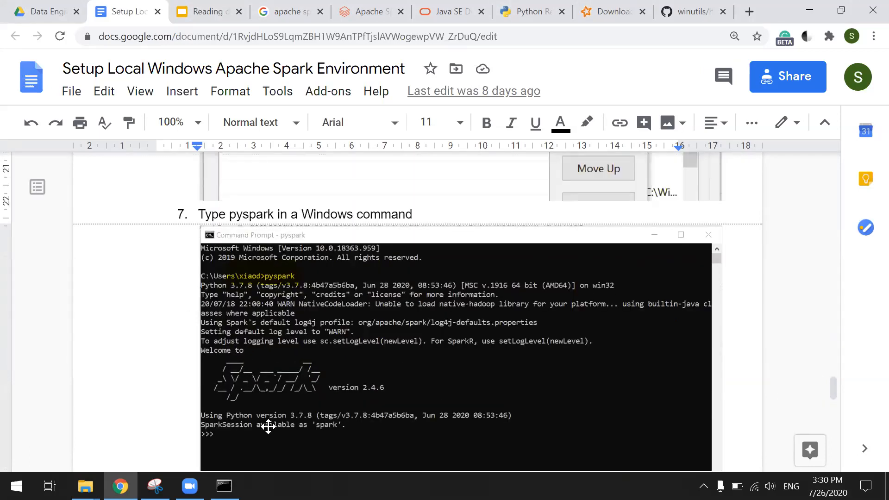
click(223, 486)
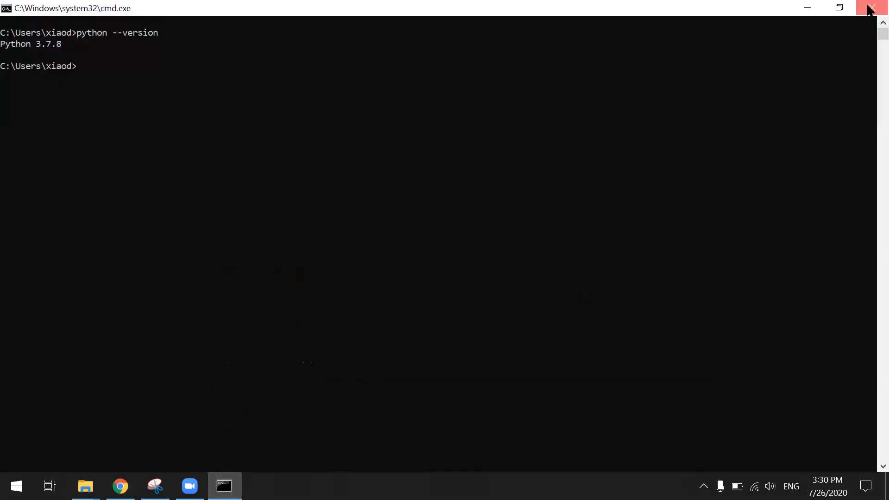
click(873, 8)
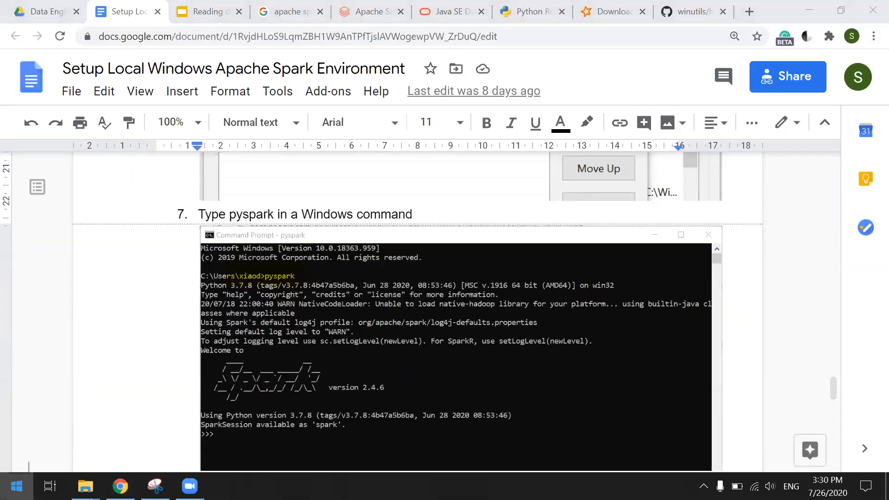
click(223, 485)
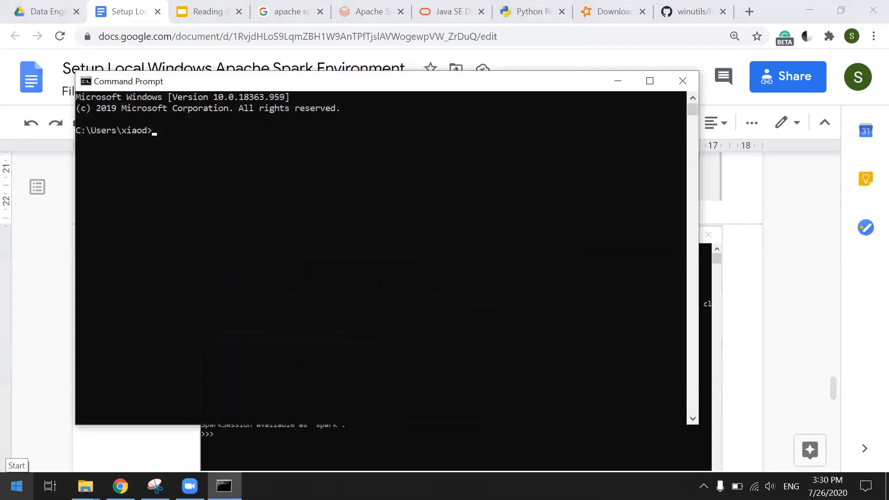
Maximize Command Prompt, run pyspark, and compare its startup log against the guide.
click(649, 80)
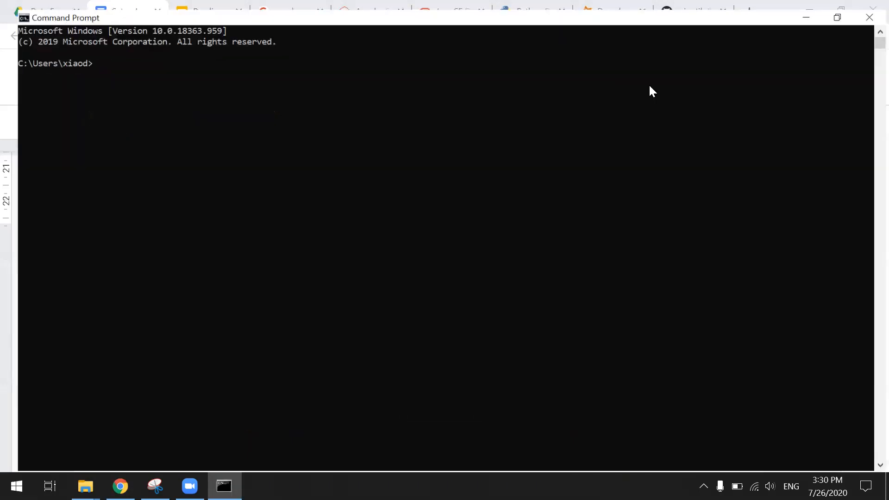
text(pyspar)
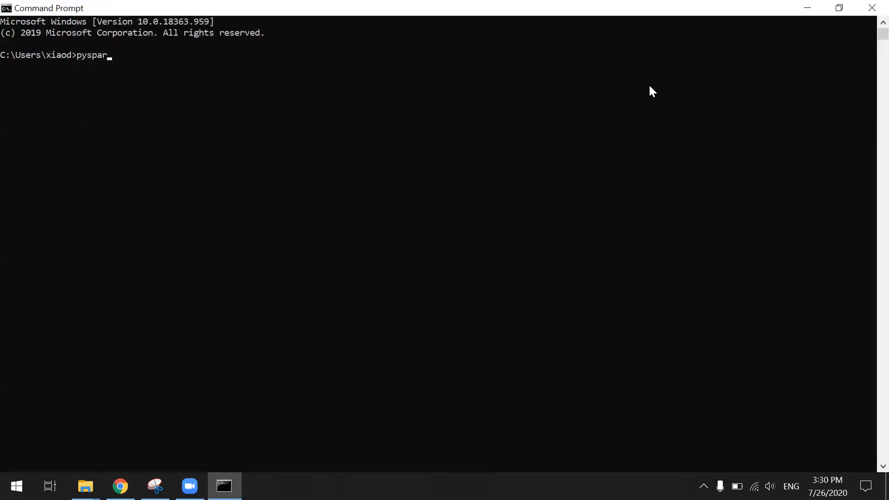
text(k)
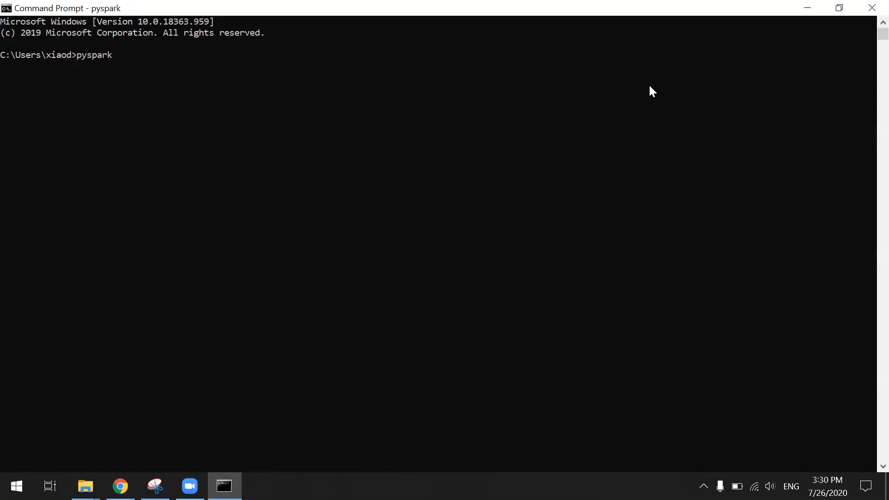
mouse_move(400, 335)
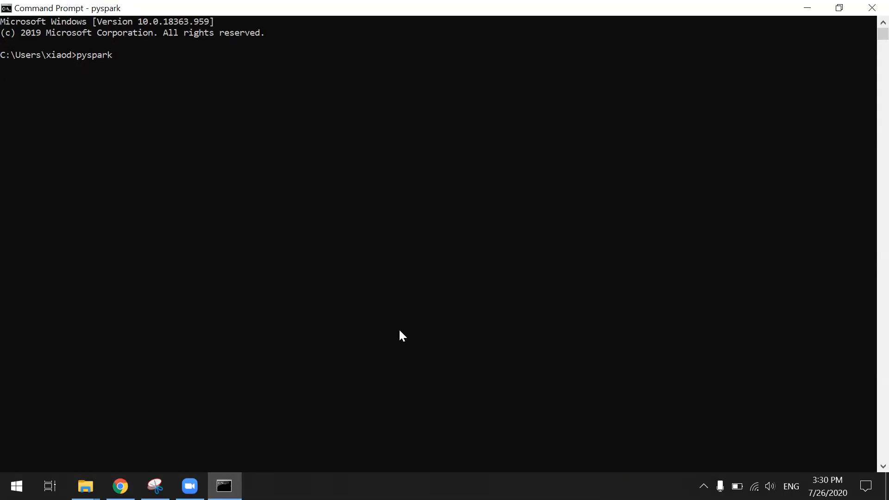
mouse_move(202, 478)
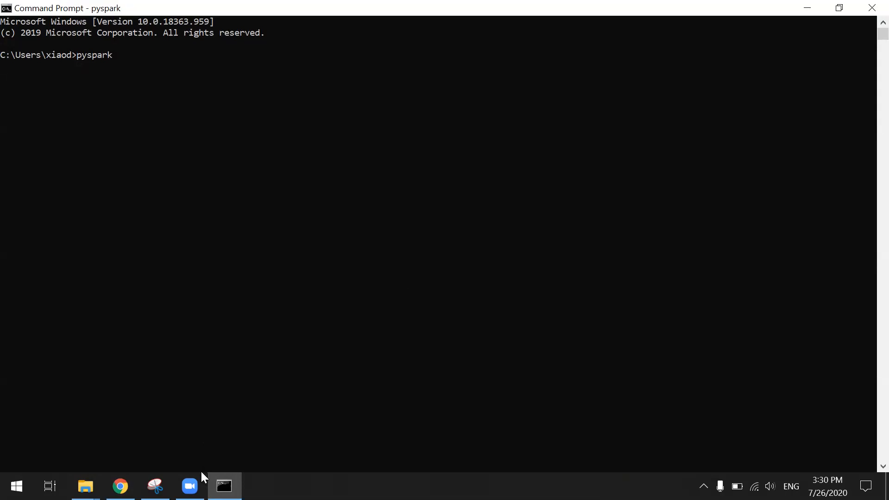
mouse_move(119, 486)
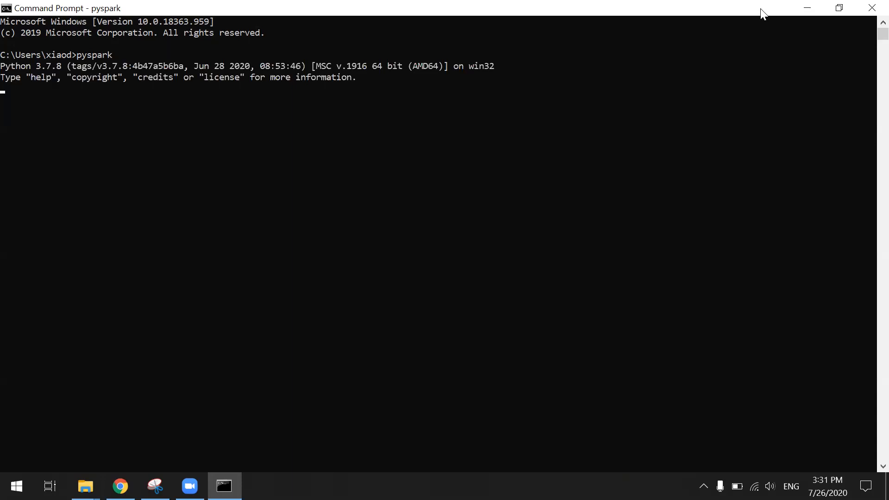
mouse_move(397, 210)
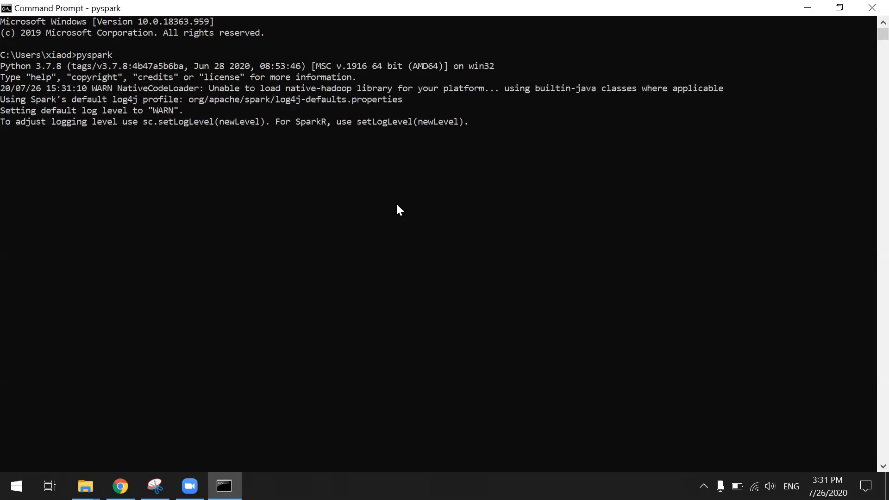
mouse_move(317, 385)
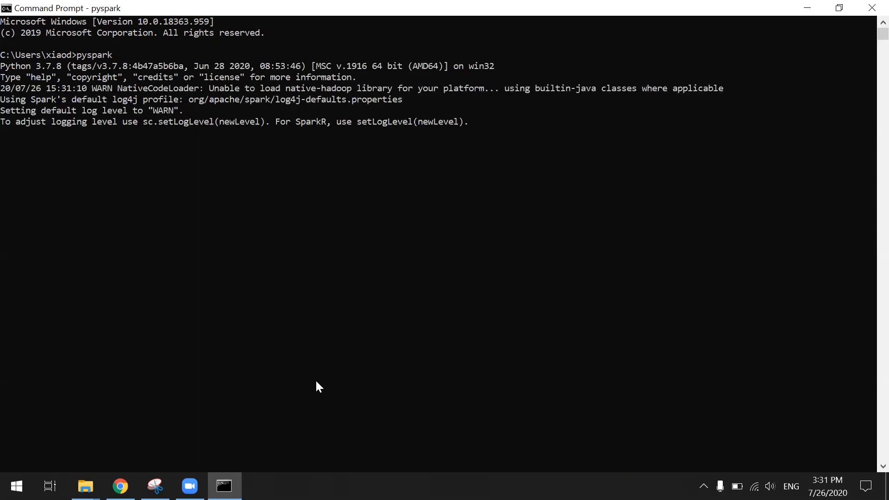
mouse_move(154, 472)
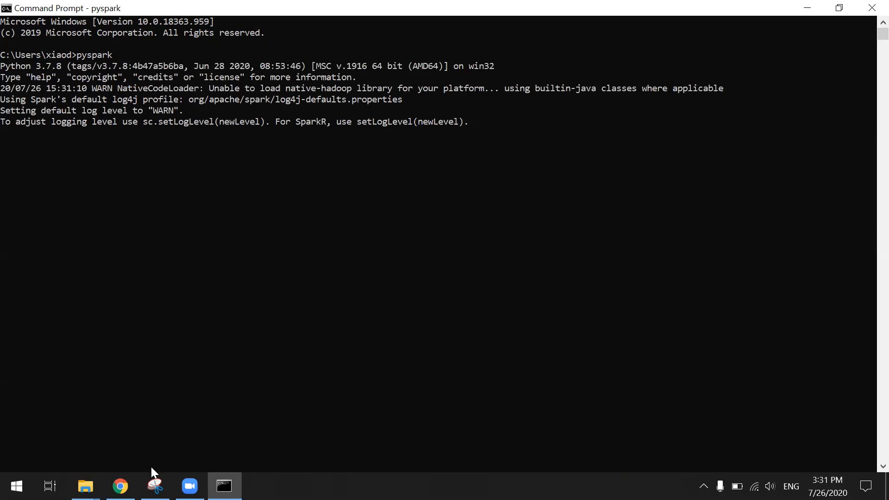
click(119, 485)
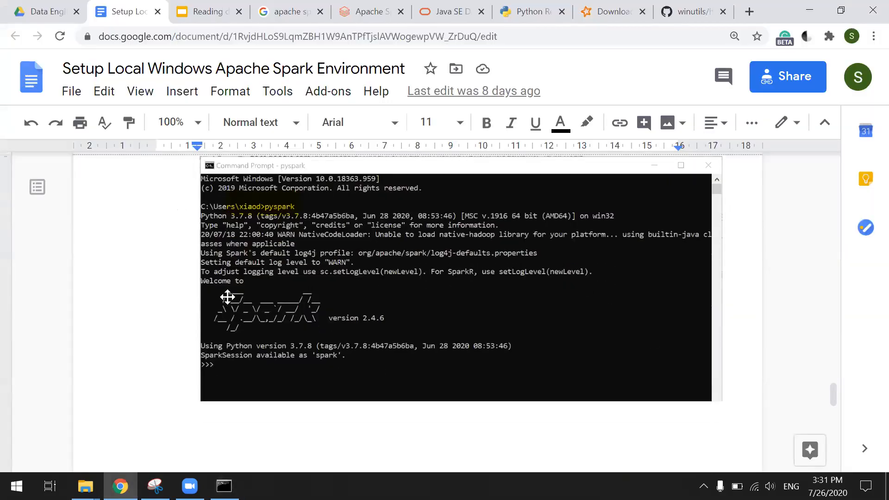
mouse_move(314, 326)
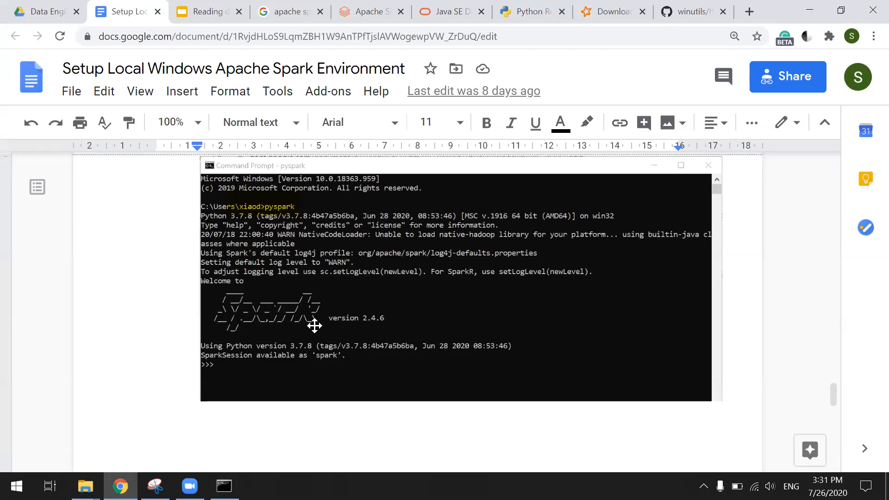
mouse_move(373, 323)
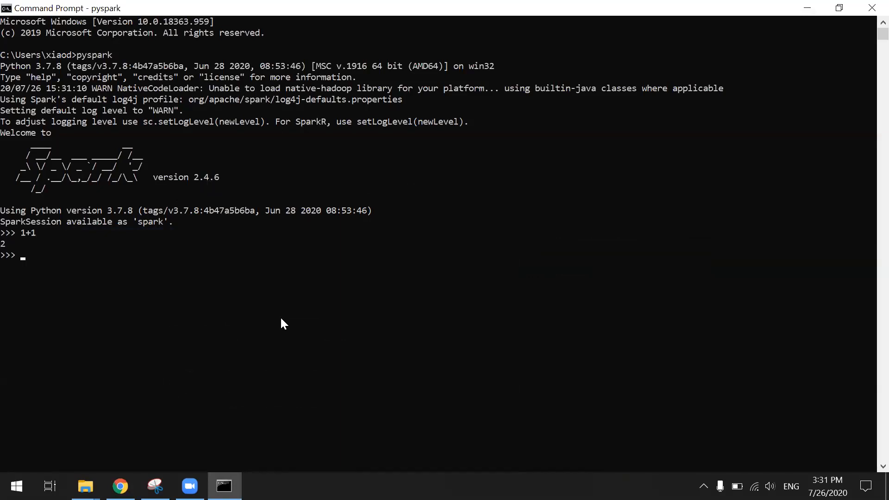
mouse_move(256, 474)
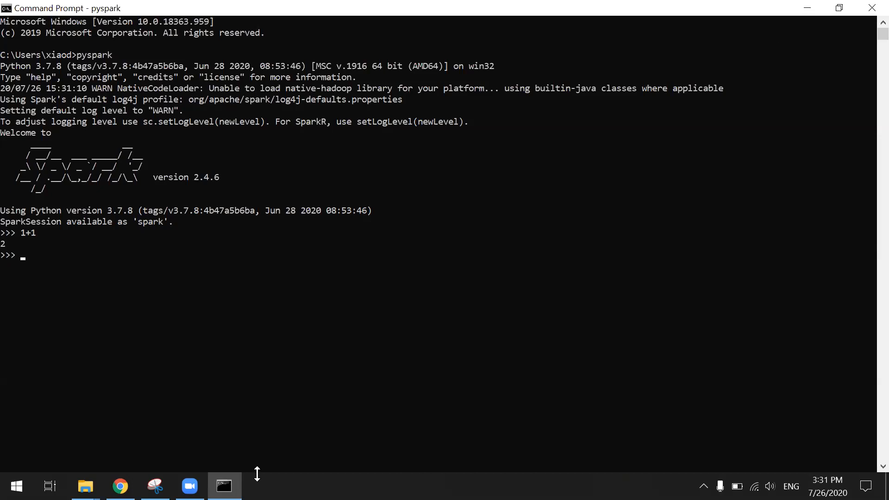
Return to the setup guide after the pyspark shell evaluates 1+1 as 2.
click(119, 486)
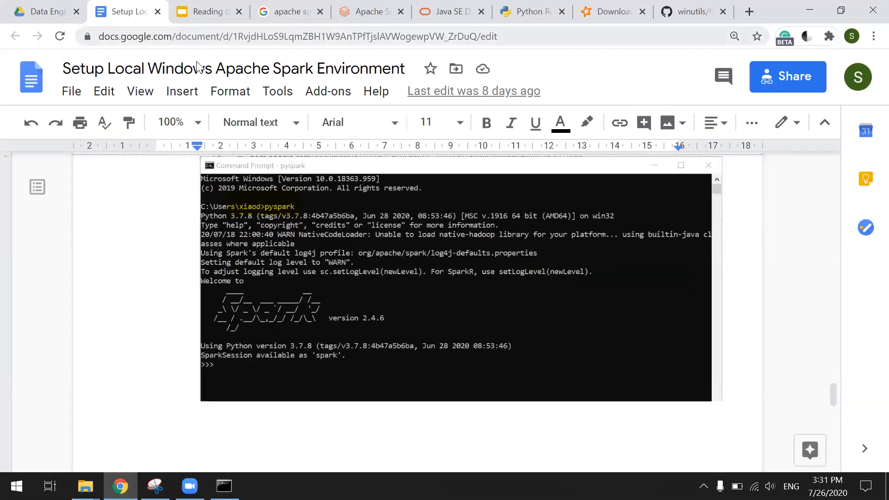
mouse_move(250, 31)
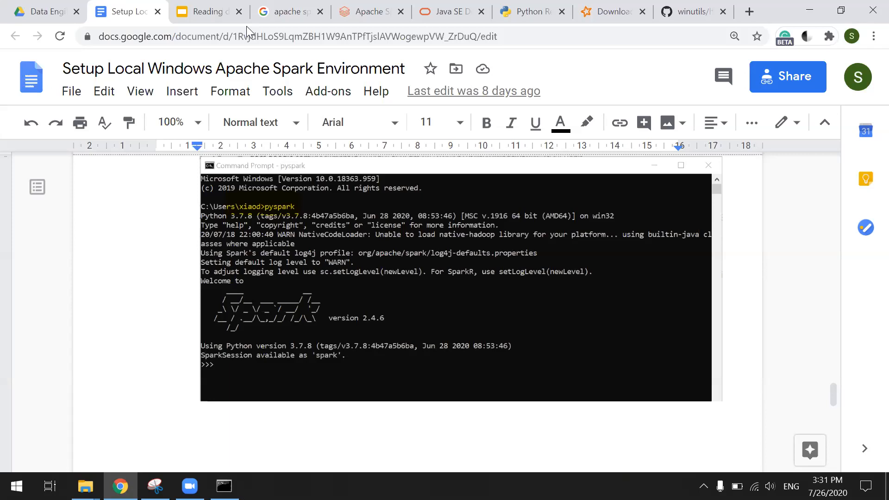
Switch to the Spark setup presentation showing slide 5, Setup VS Code Apache Spark env.
click(208, 11)
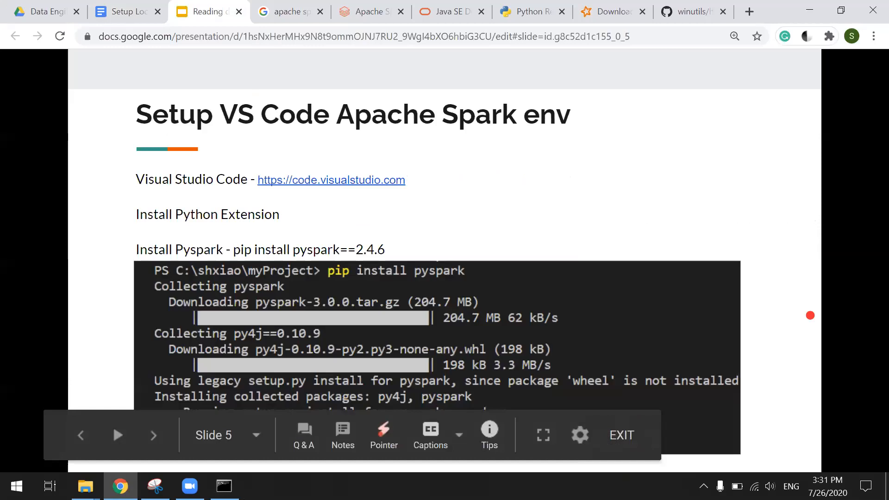
mouse_move(754, 234)
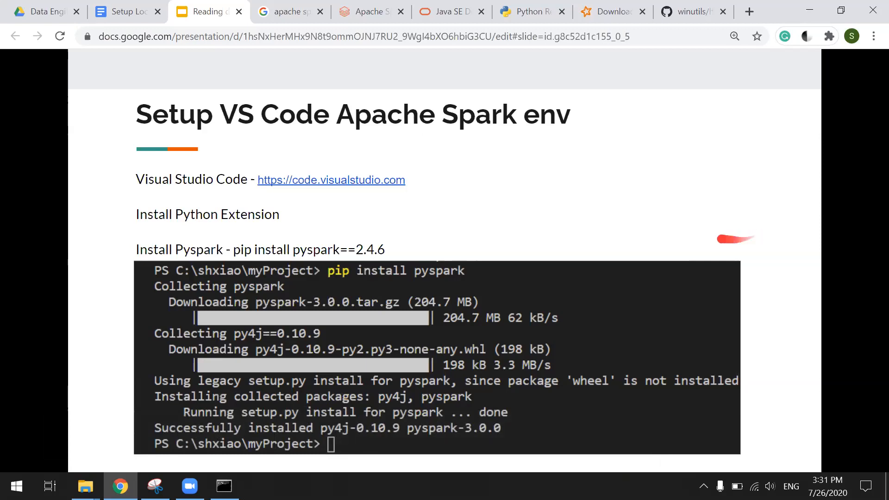
mouse_move(135, 193)
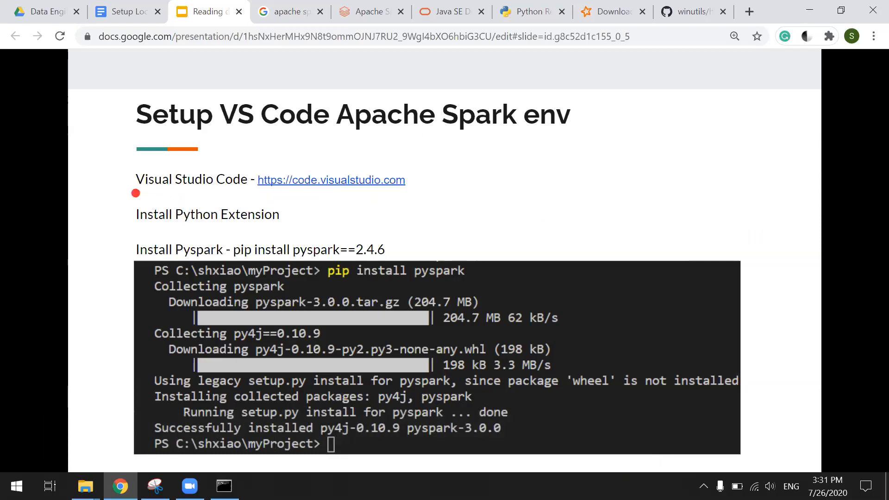
mouse_move(176, 226)
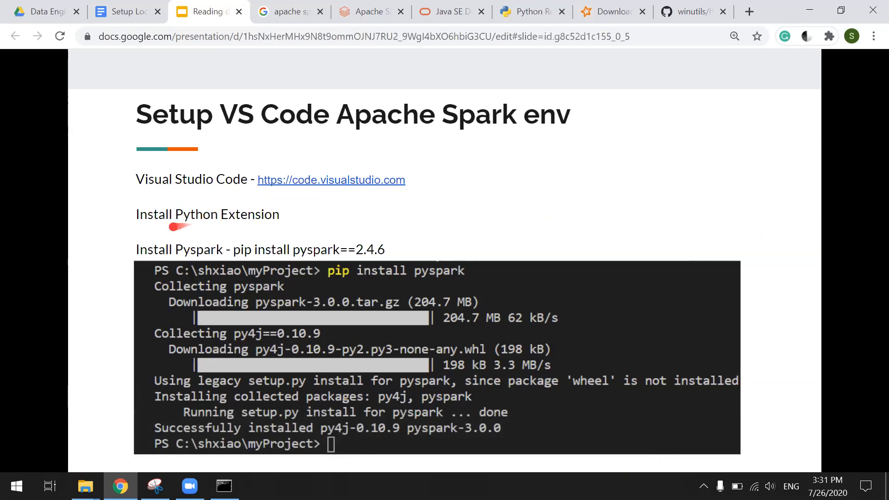
mouse_move(294, 222)
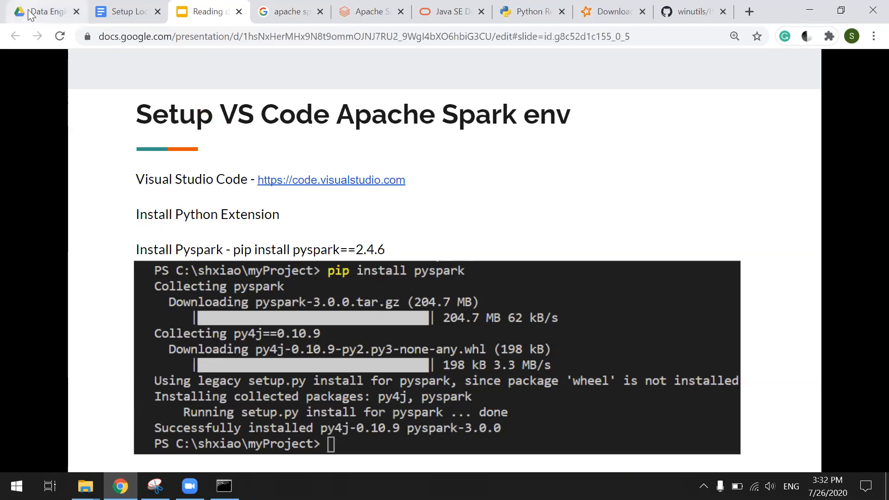
From the Setup VS Code guide, follow step 2's code.visualstudio.com link to the download page.
click(113, 11)
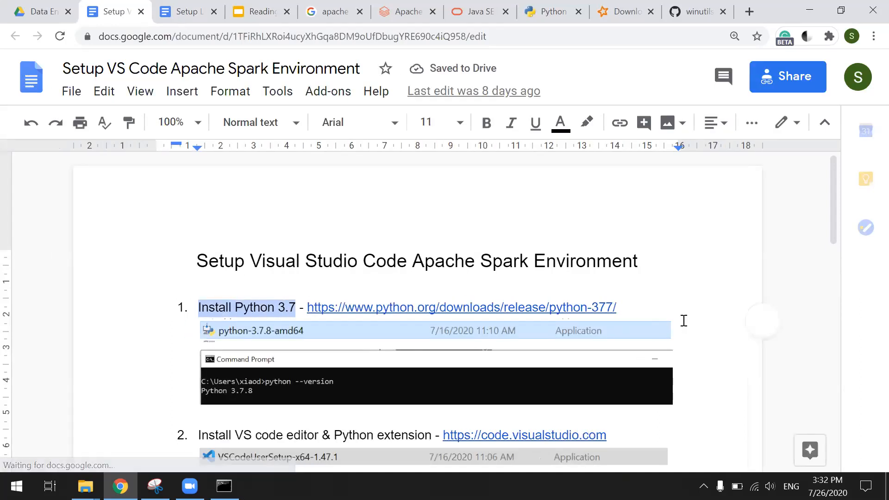
scroll(down, 3)
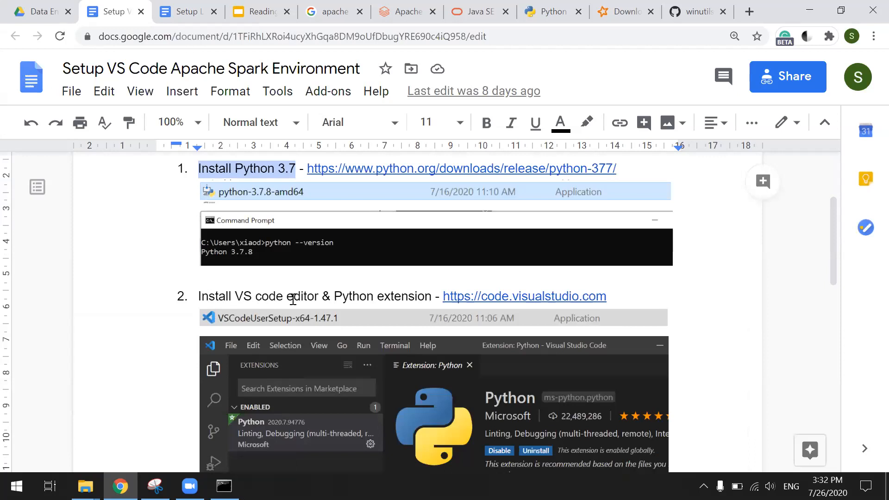
click(444, 296)
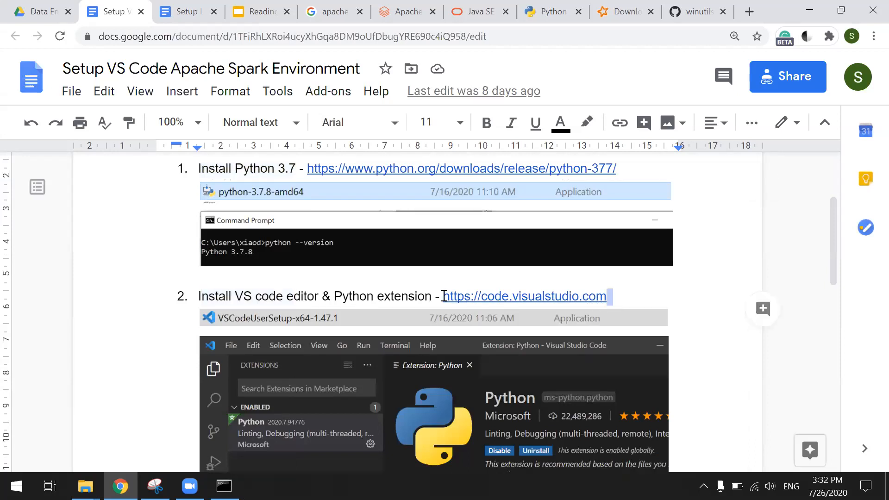
click(523, 296)
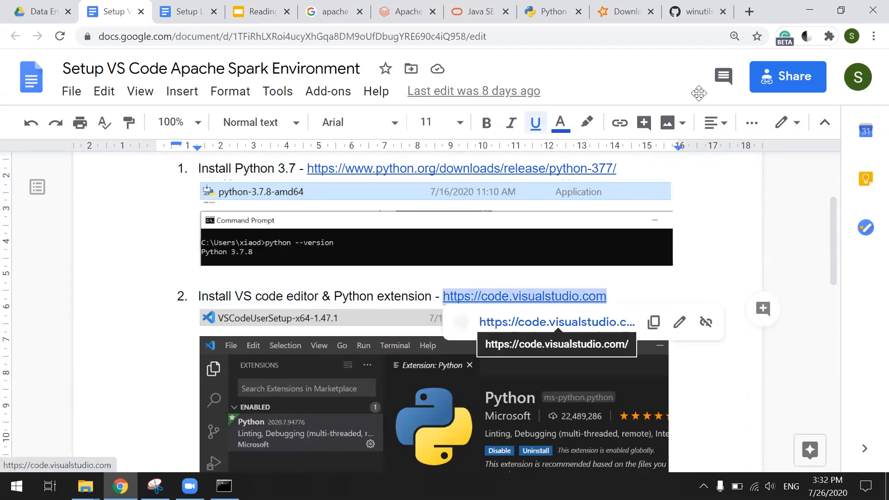
click(749, 11)
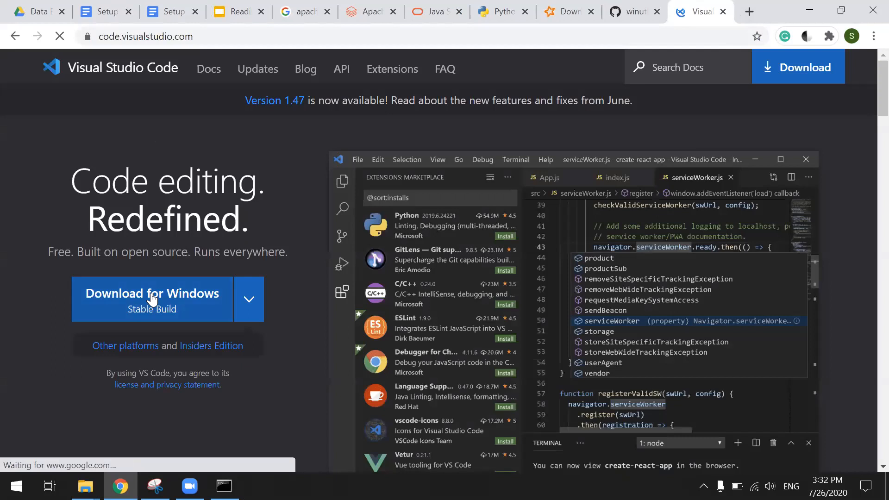
mouse_move(85, 486)
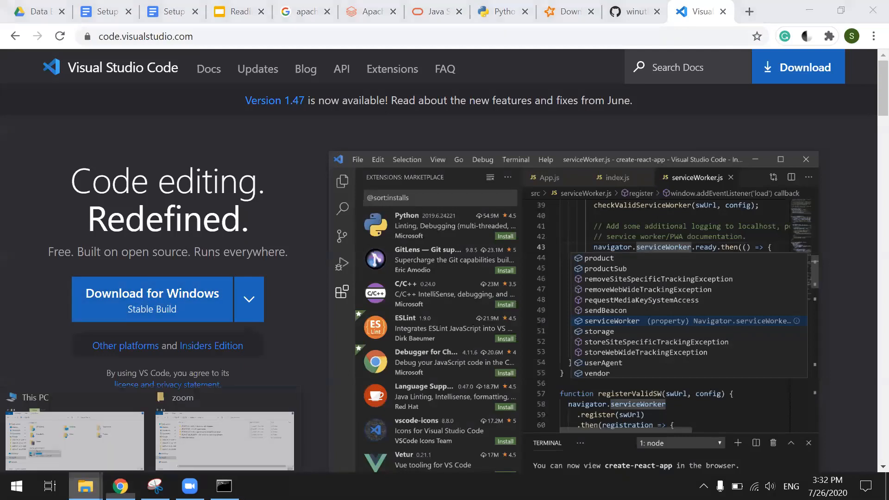
click(225, 440)
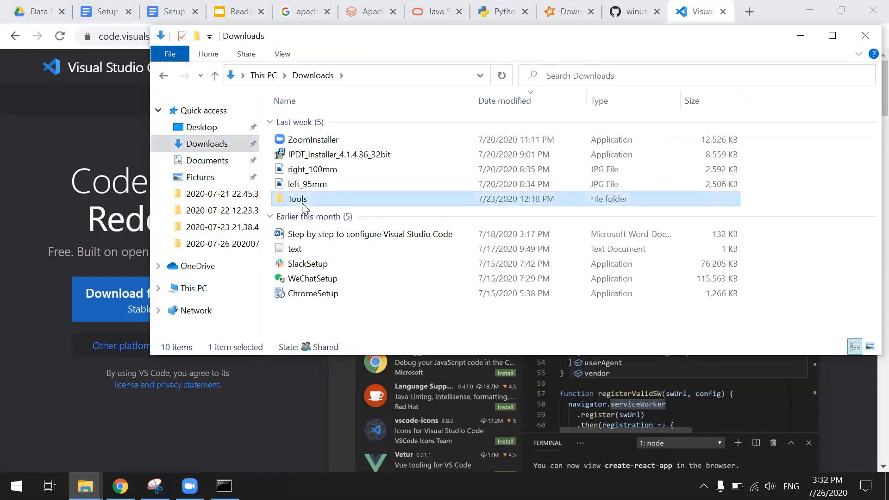
double_click(297, 199)
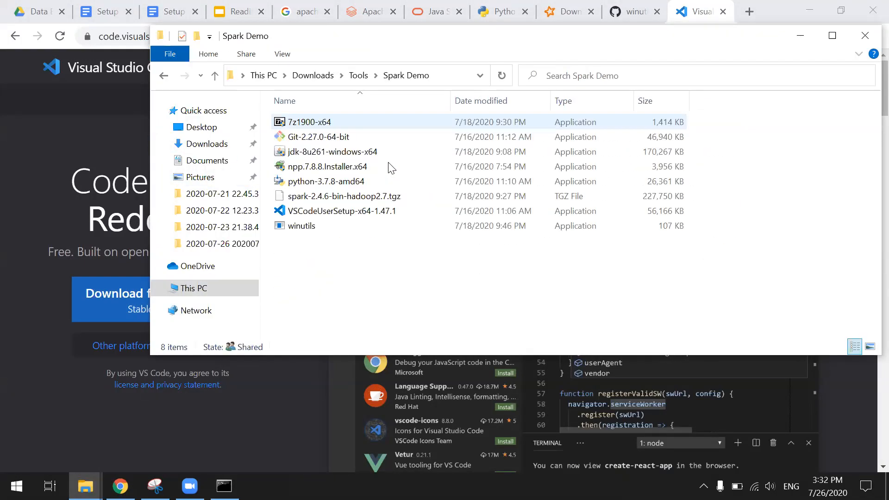
click(339, 210)
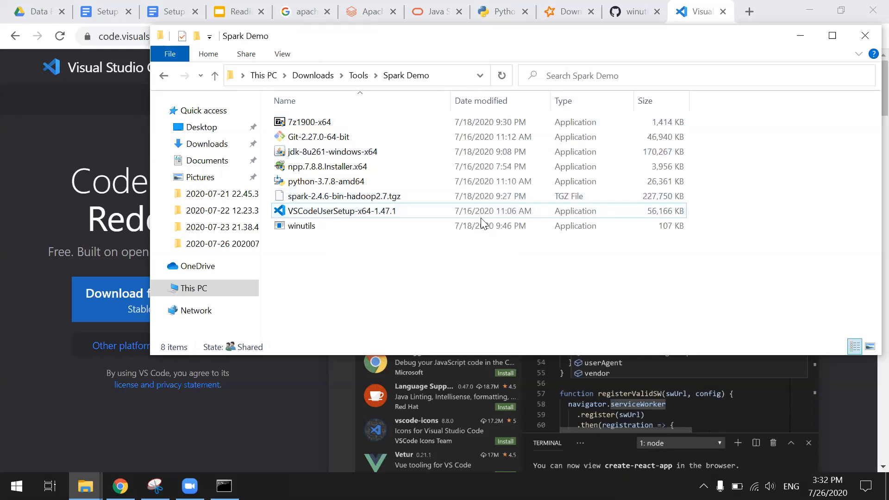
click(863, 35)
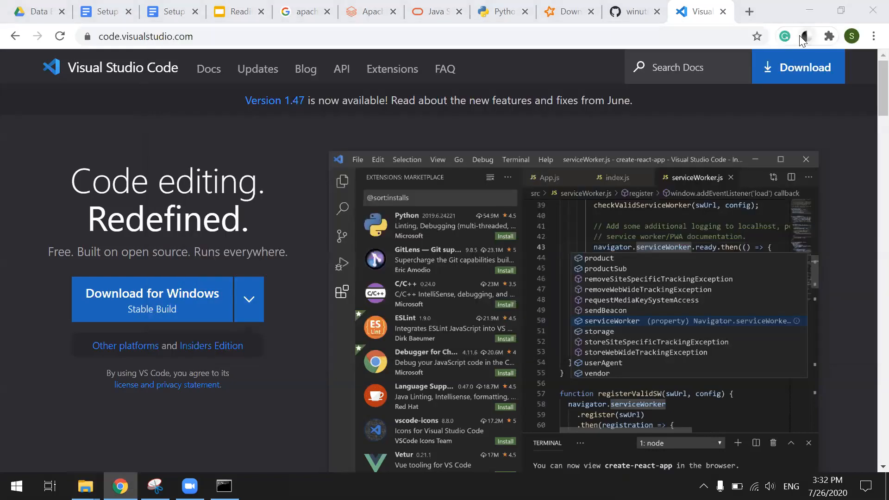
mouse_move(804, 36)
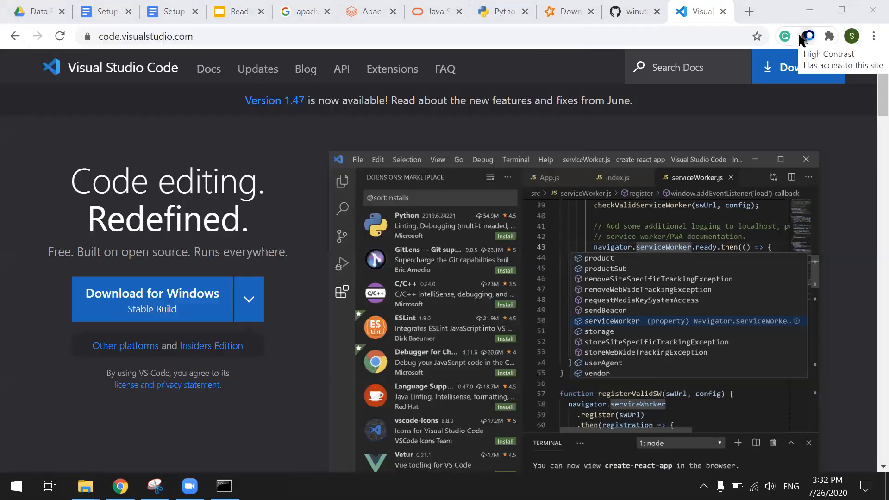
click(259, 486)
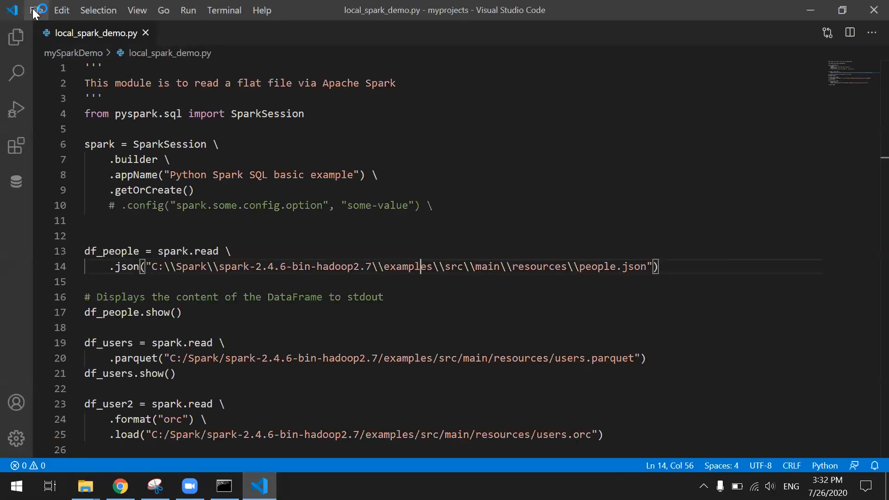
Close the project folder, enable the Slides laser pointer, and return to VS Code.
click(35, 10)
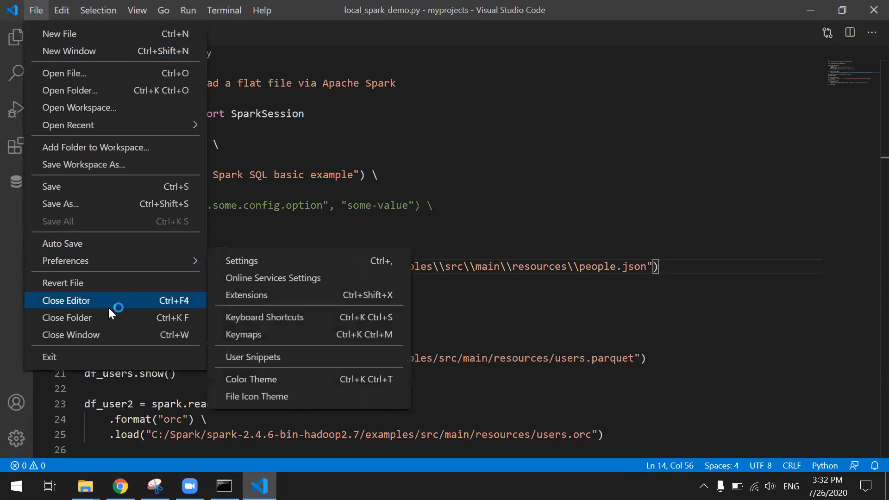
click(66, 300)
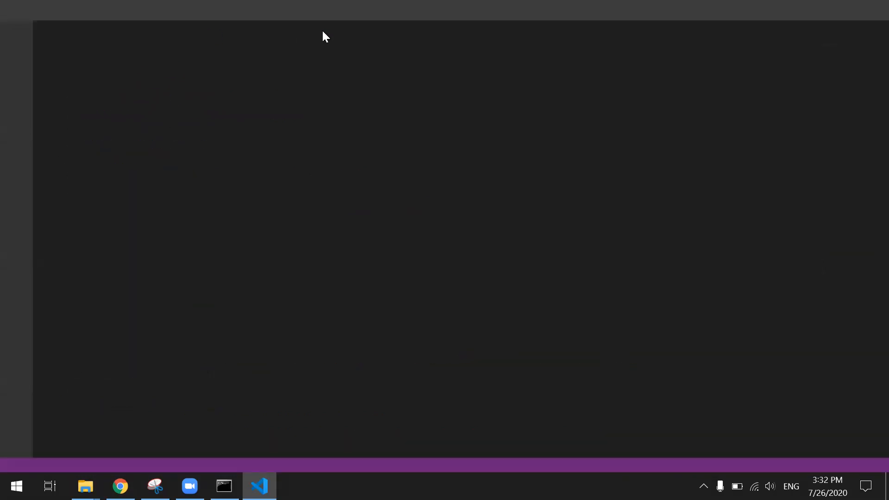
click(259, 486)
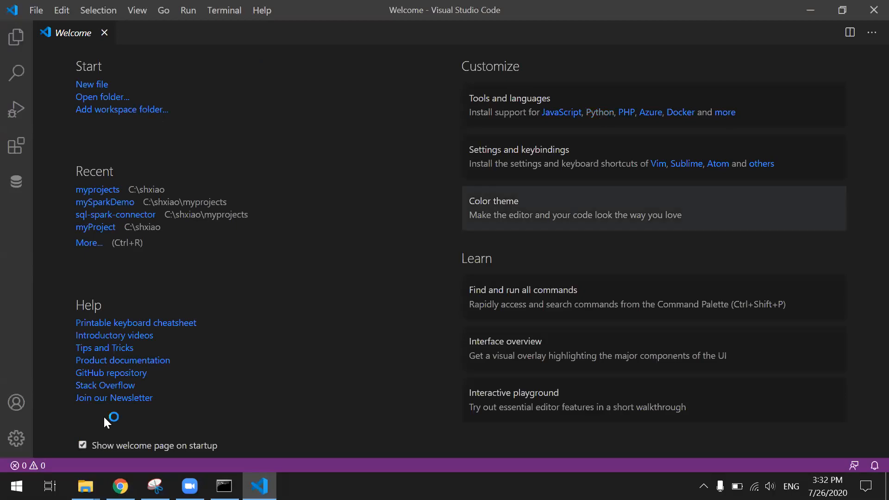
click(119, 485)
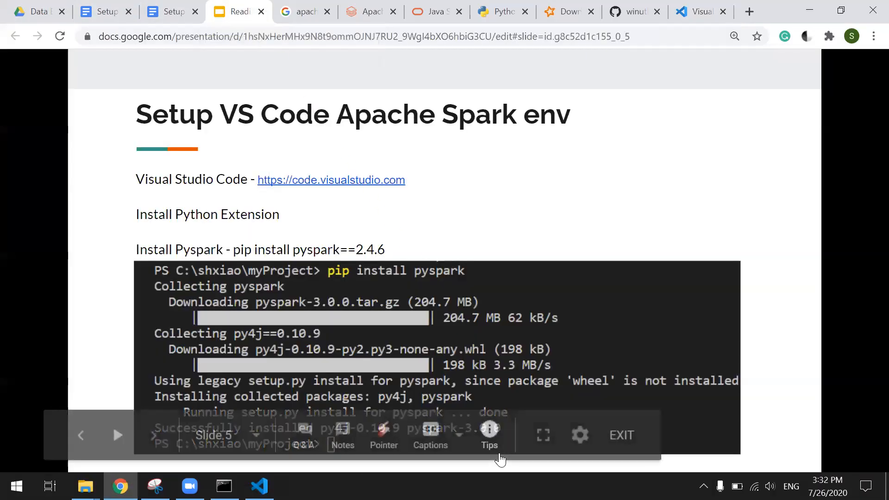
click(383, 435)
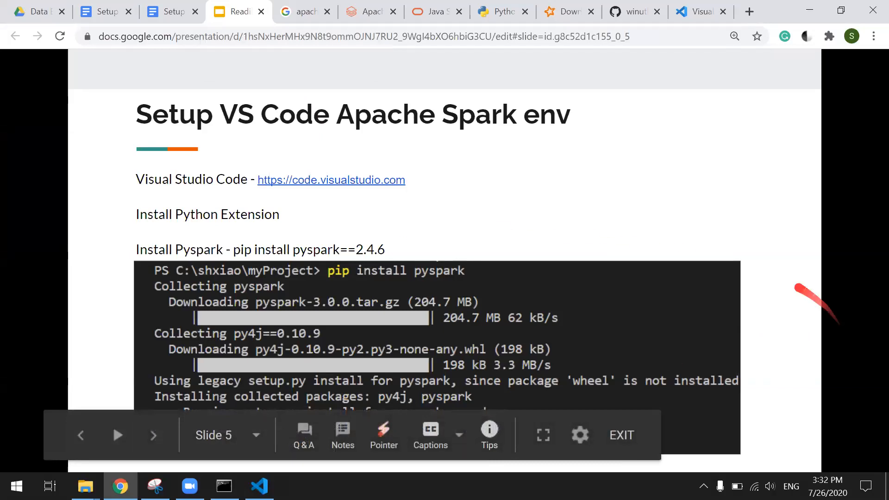
mouse_move(188, 220)
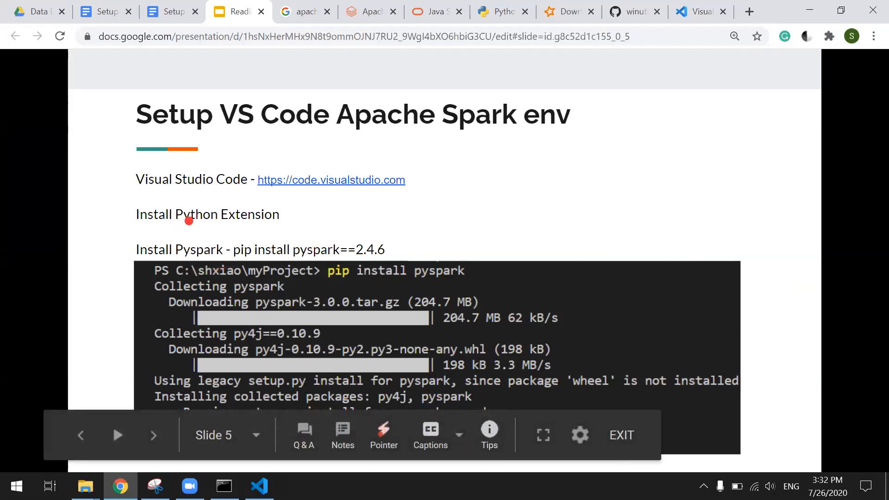
click(259, 486)
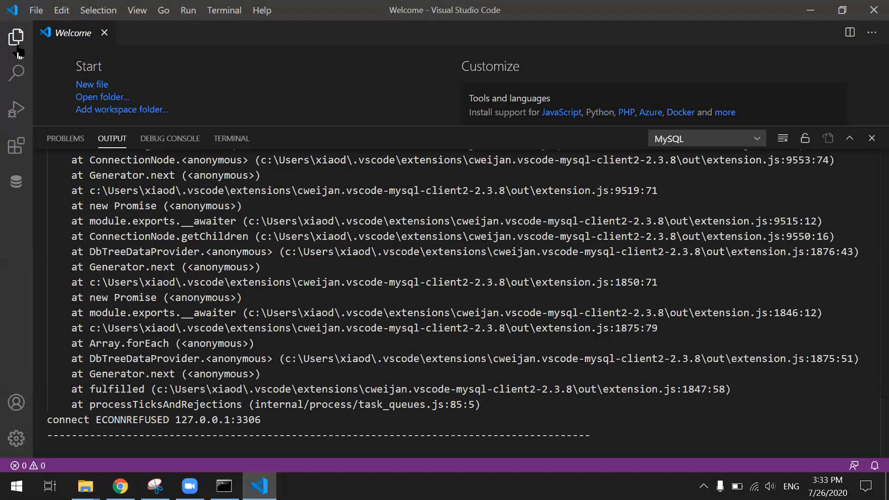
Search the Extensions marketplace for python and open Microsoft's Python extension details.
click(17, 146)
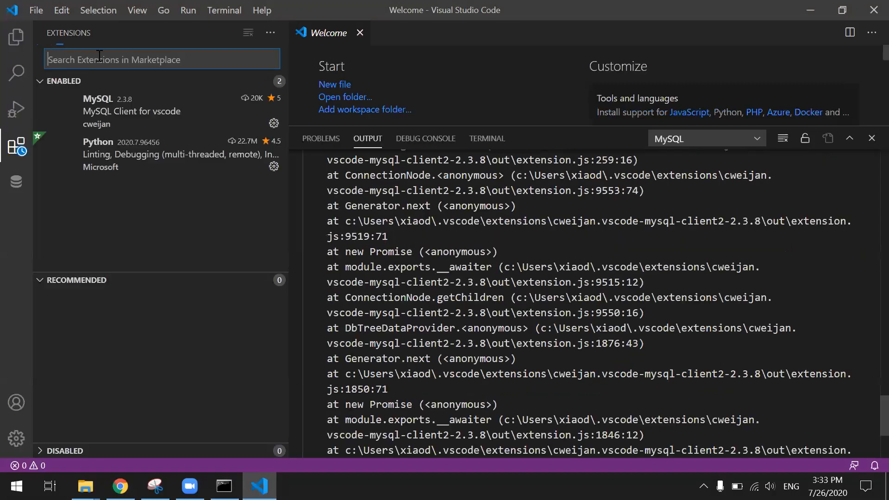
text(python)
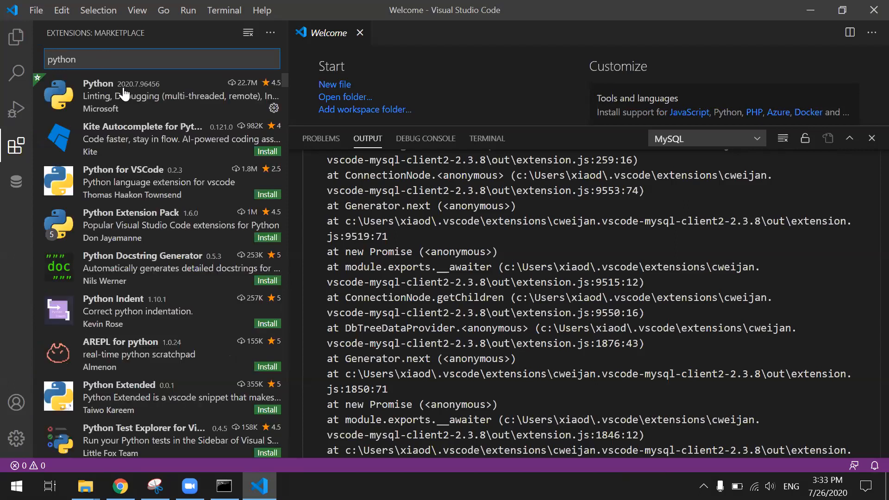
click(159, 95)
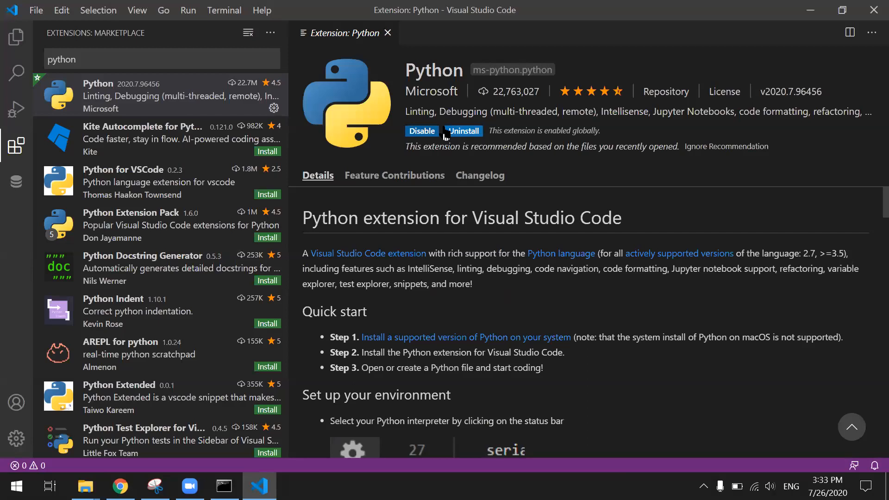
mouse_move(402, 139)
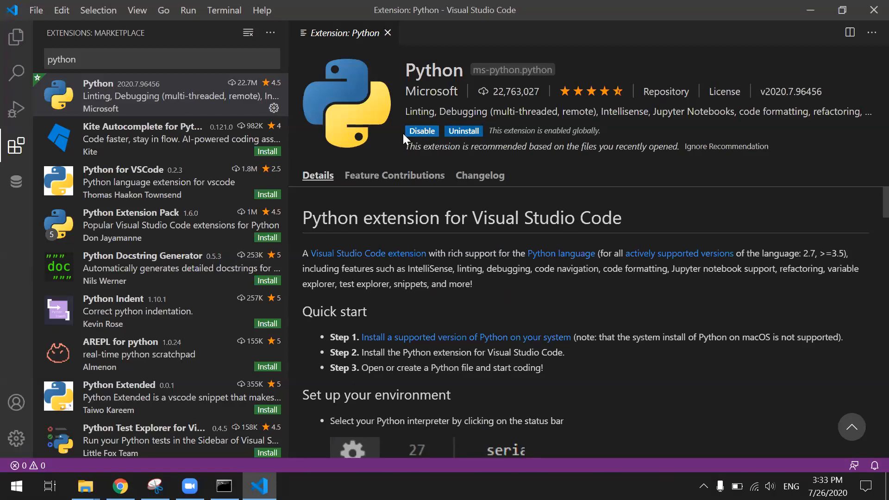
mouse_move(422, 135)
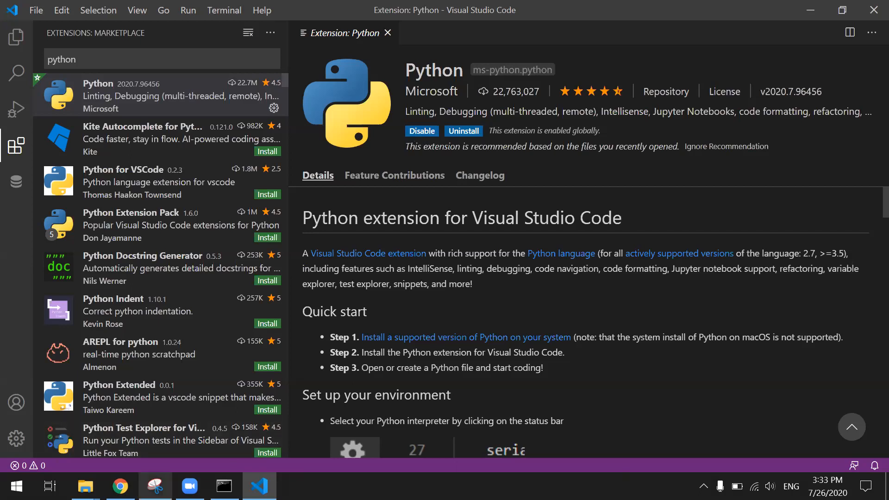
mouse_move(119, 487)
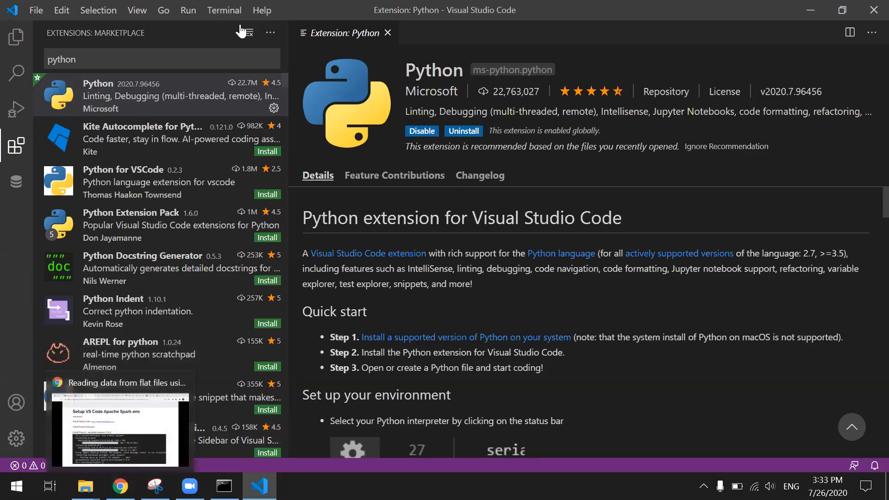
Run python --vesion in a new PowerShell terminal, then clear the extension search.
click(223, 10)
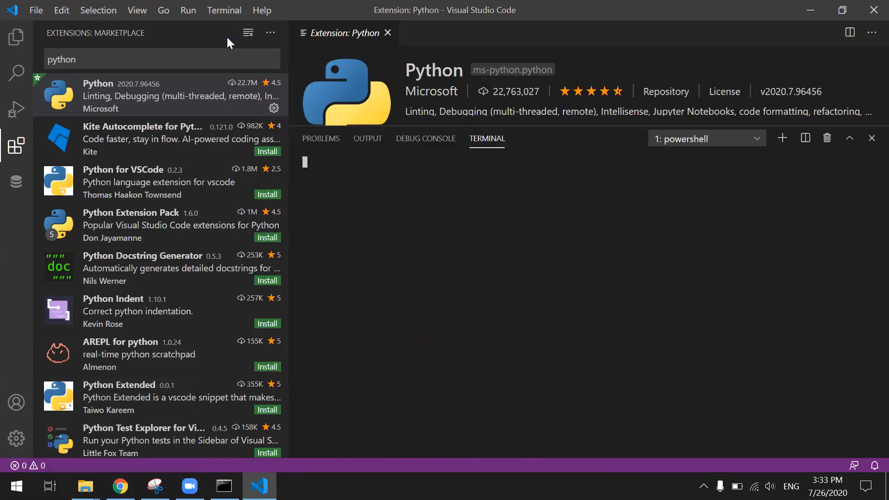
click(16, 146)
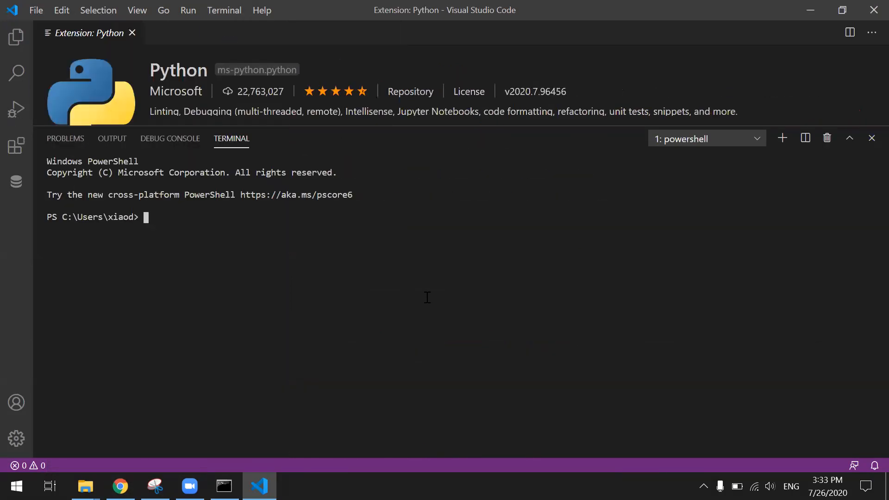
text(pytho)
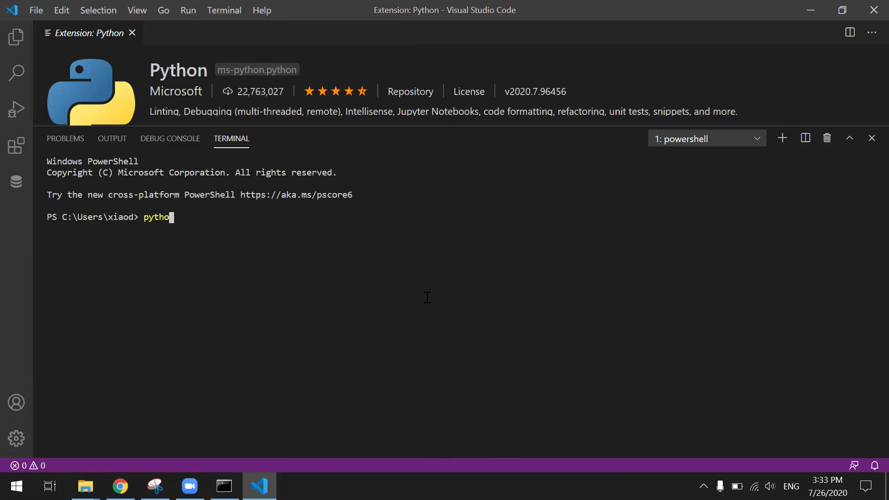
key(Return)
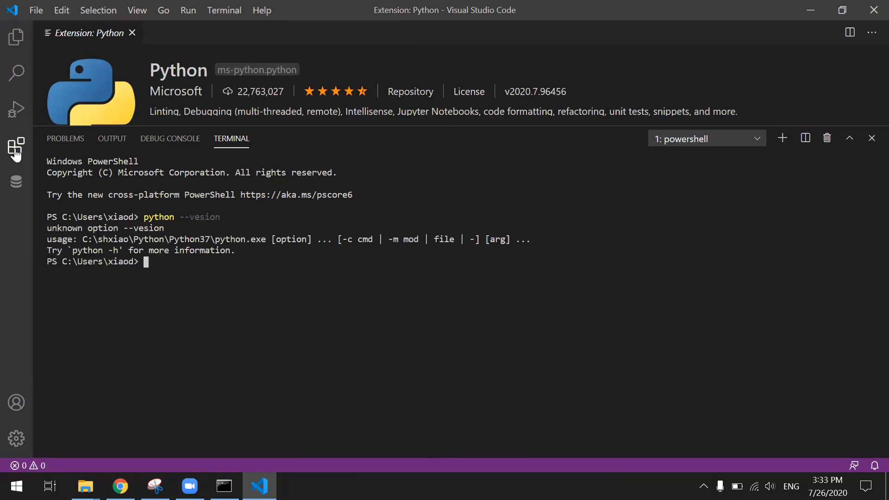
click(16, 146)
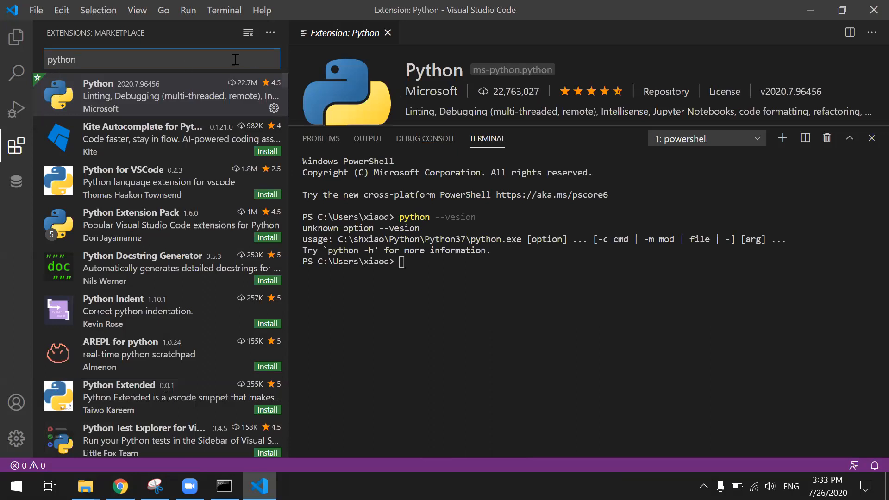
mouse_move(252, 54)
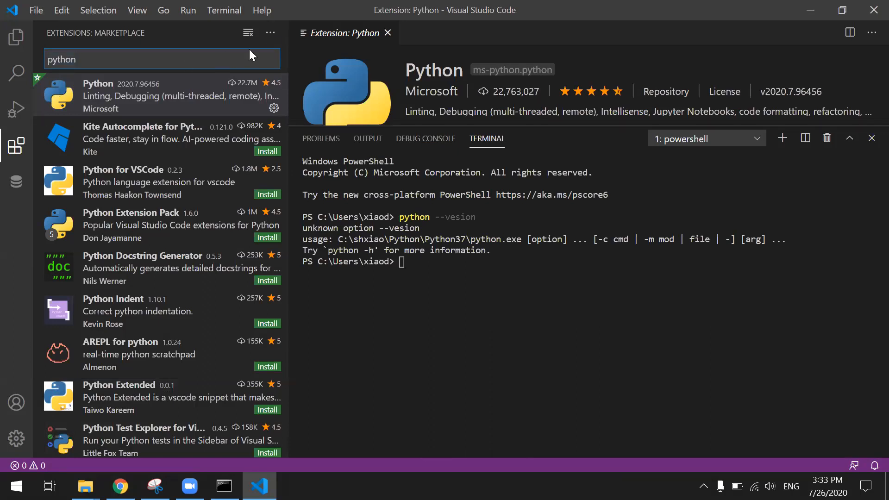
click(247, 33)
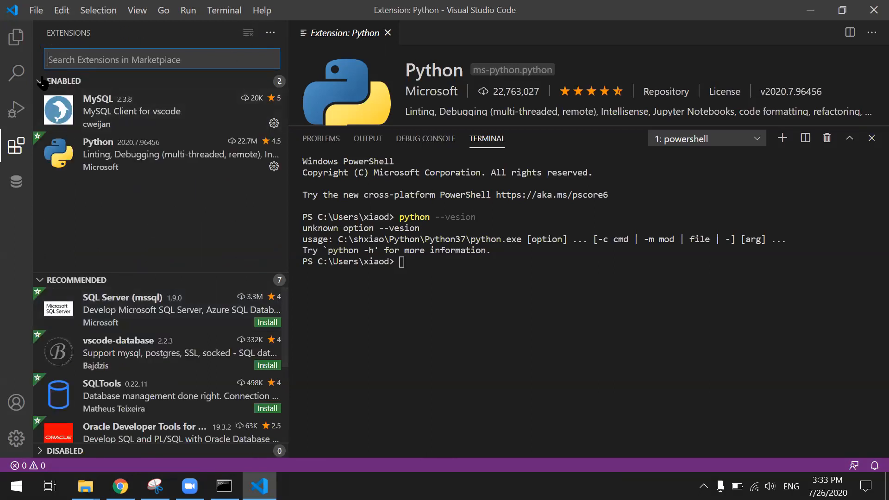
Select the installed Python extension, then show the Explorer reporting no folder opened.
click(159, 154)
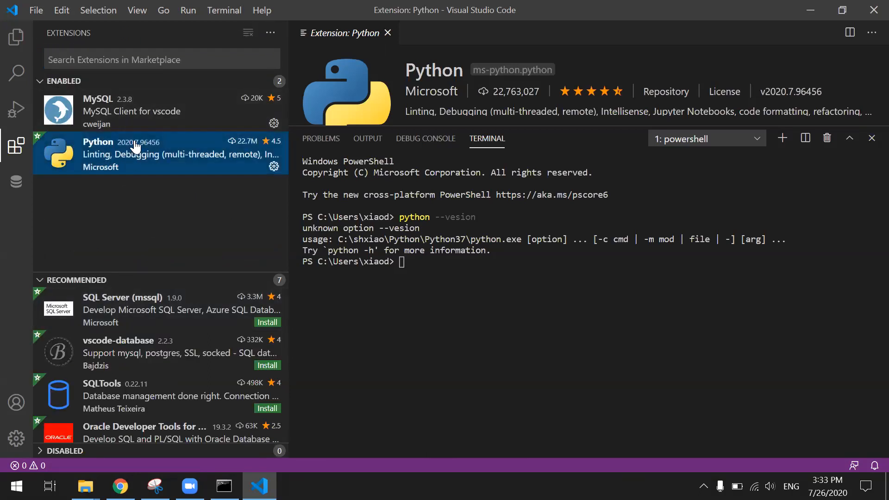
mouse_move(16, 38)
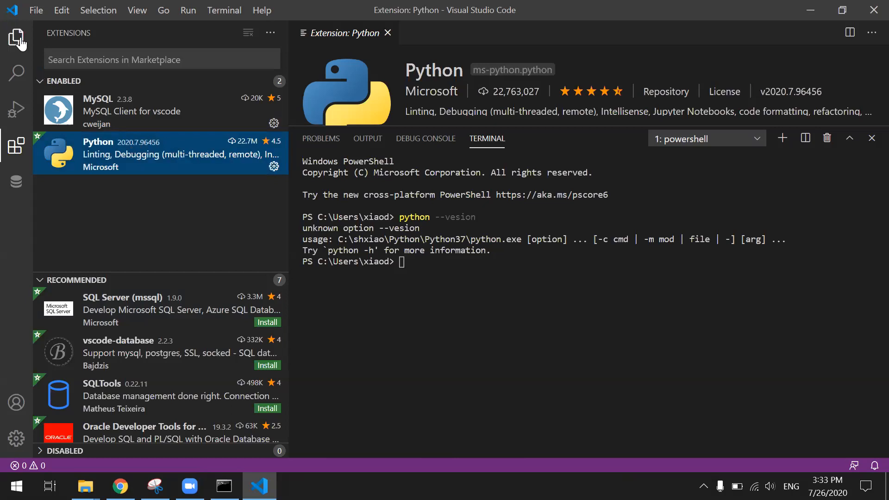
click(16, 37)
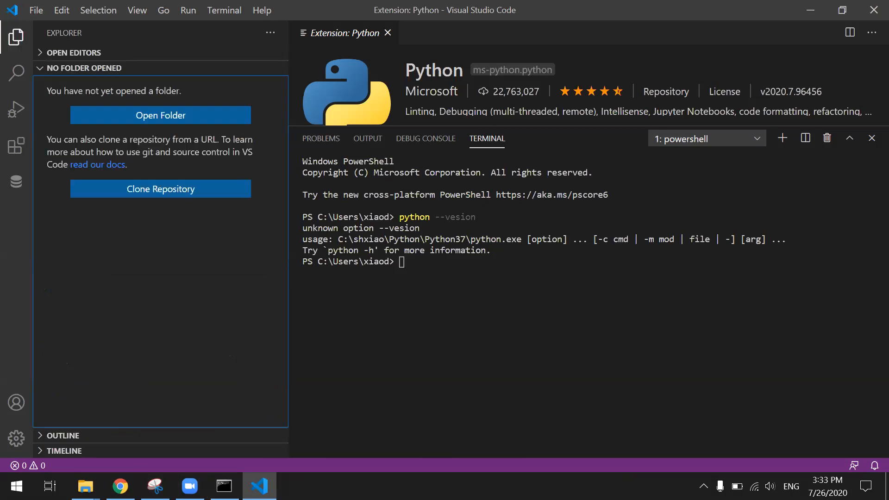
click(120, 487)
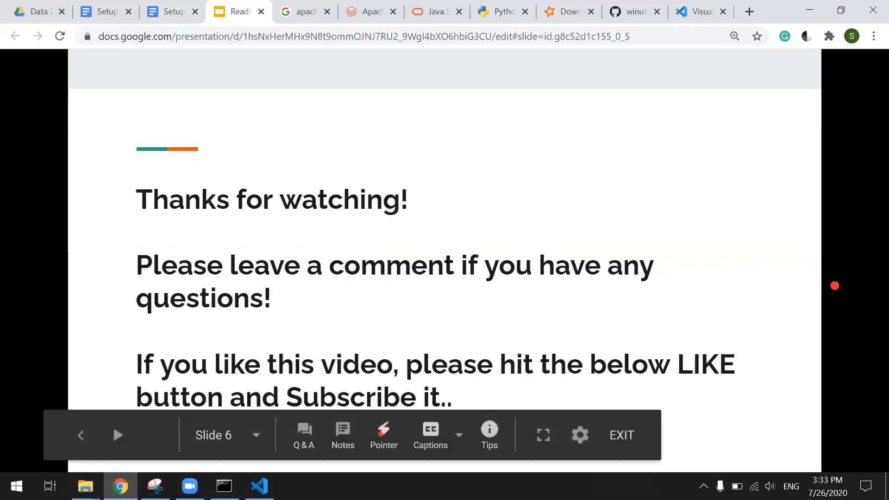
mouse_move(89, 302)
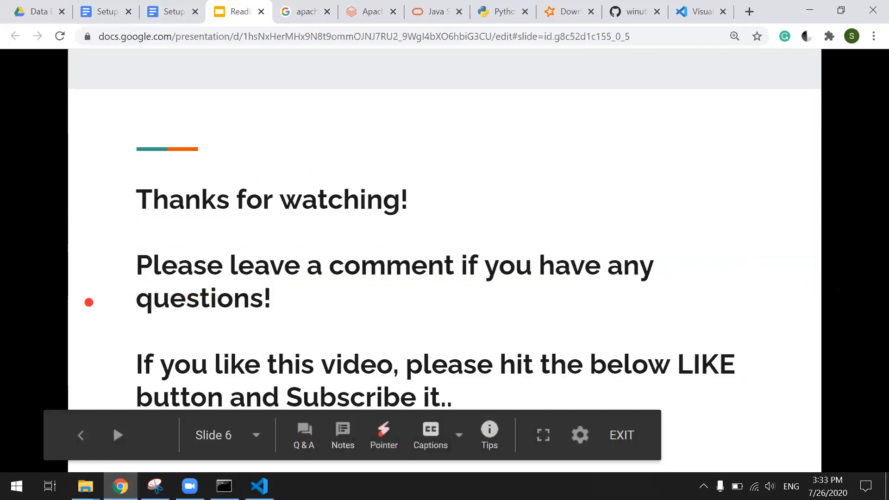
mouse_move(70, 324)
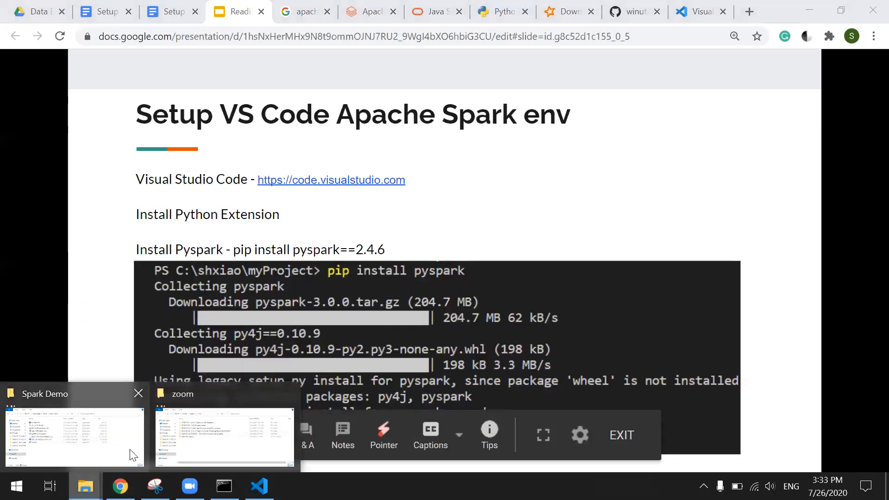
Bring the File Explorer window listing drive C to the front.
click(74, 436)
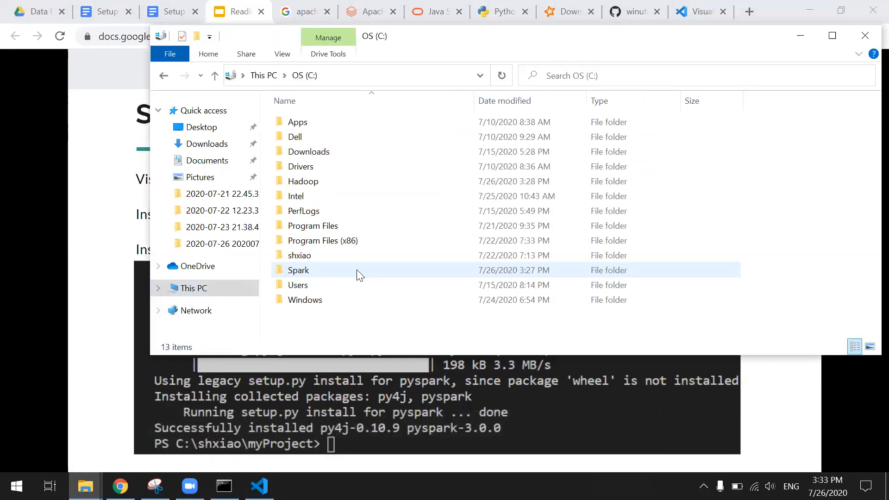
Browse to Spark's spark-2.4.6-bin-hadoop2.7/examples/src/main/resources sample data folder, then return to VS Code.
double_click(299, 270)
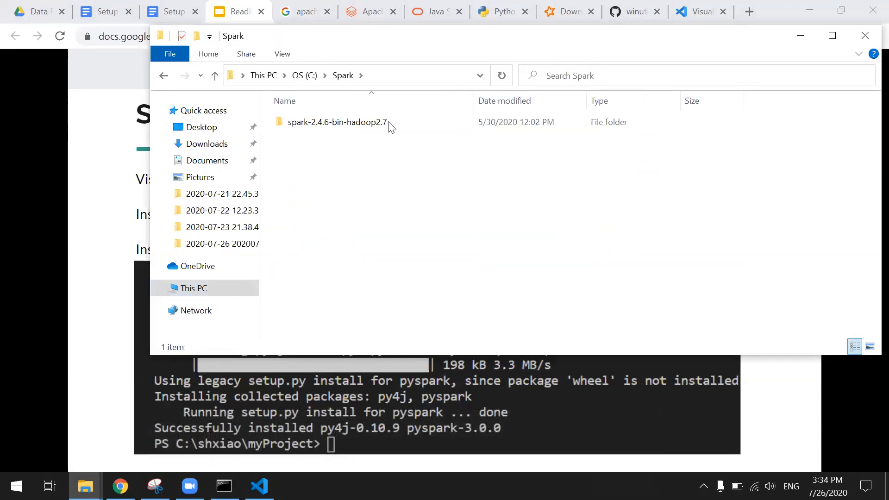
double_click(339, 122)
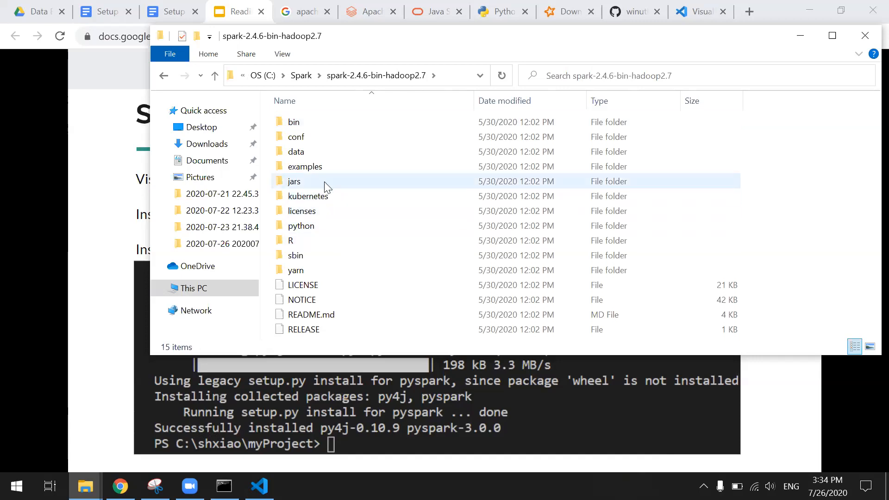
double_click(304, 166)
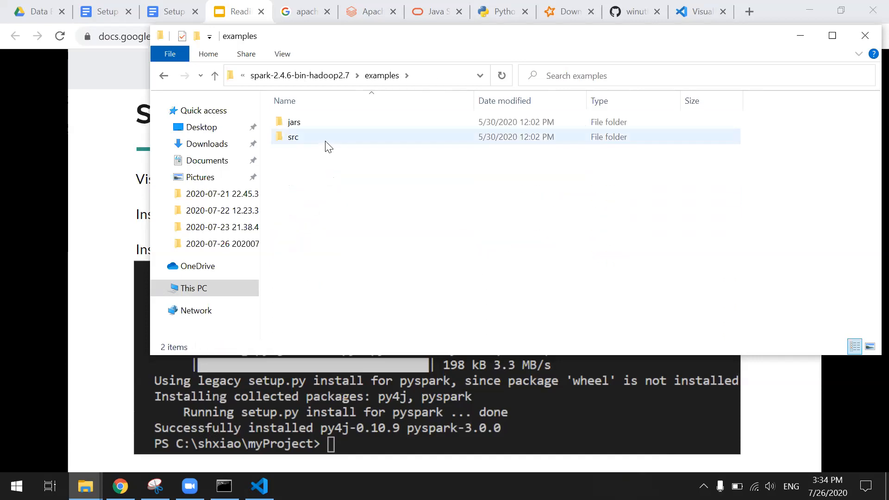
double_click(293, 137)
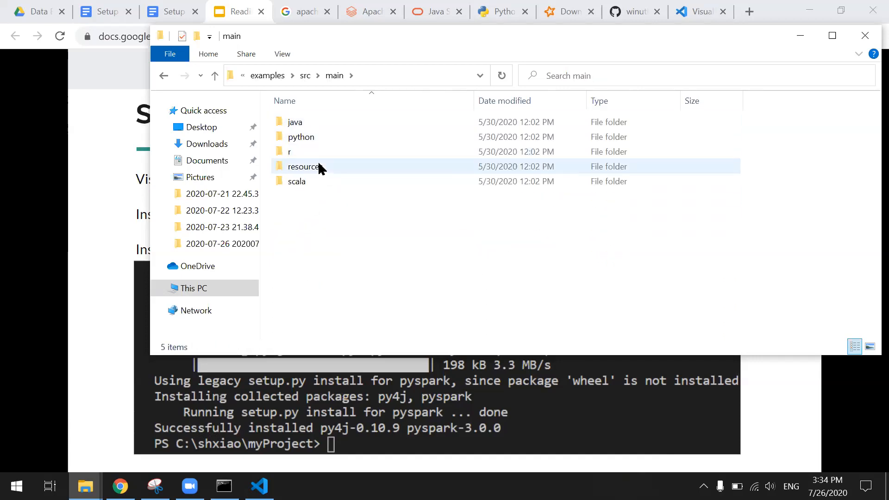
double_click(304, 166)
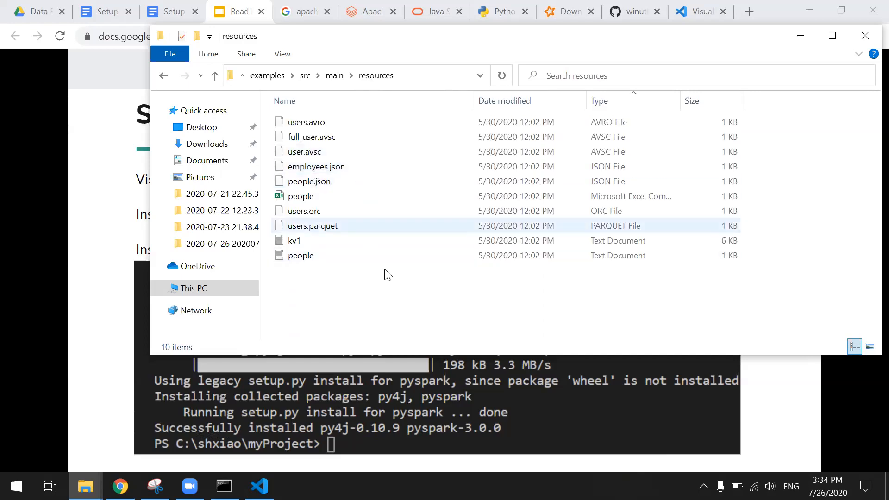
click(258, 486)
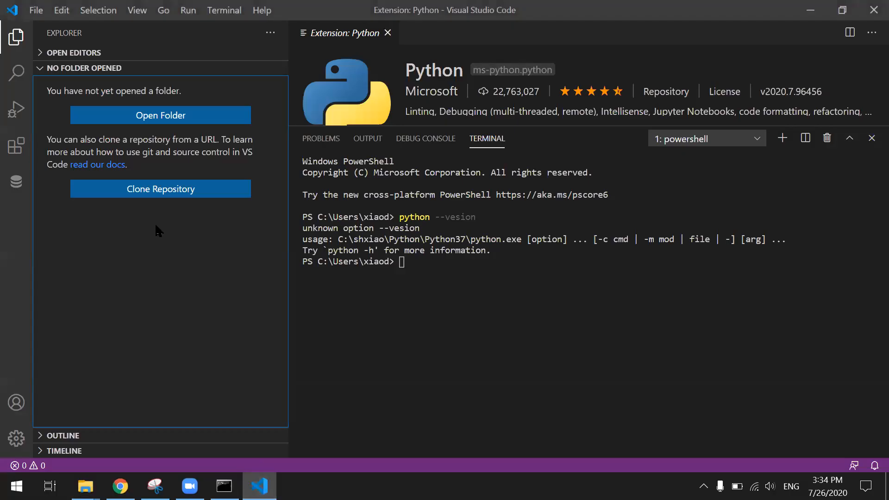
mouse_move(160, 115)
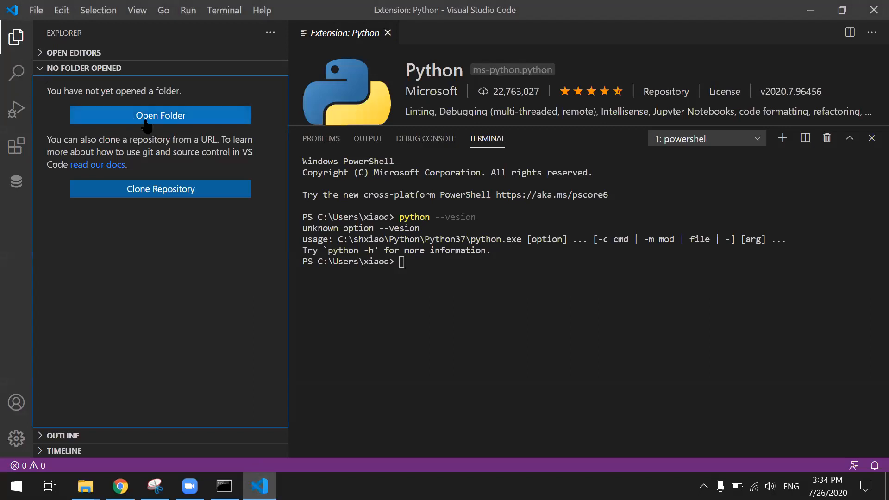
Open myprojects as the workspace, close local_spark_demo.py, and show the file tree.
click(161, 115)
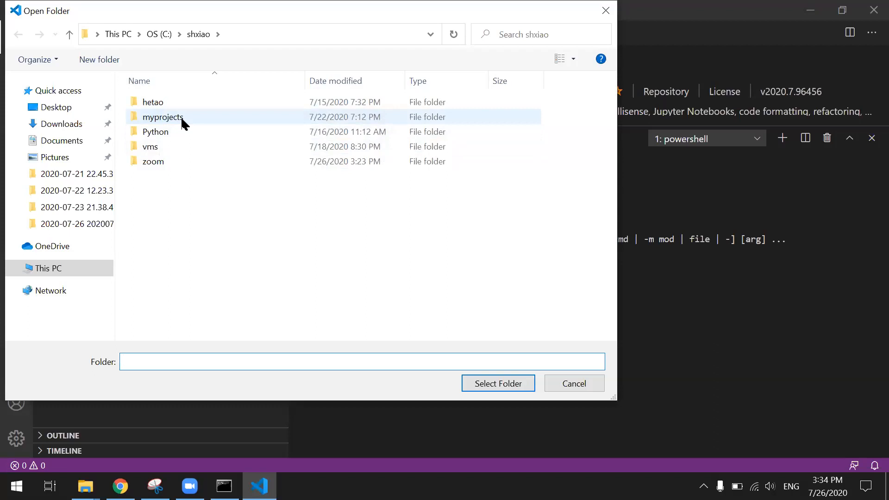
click(162, 116)
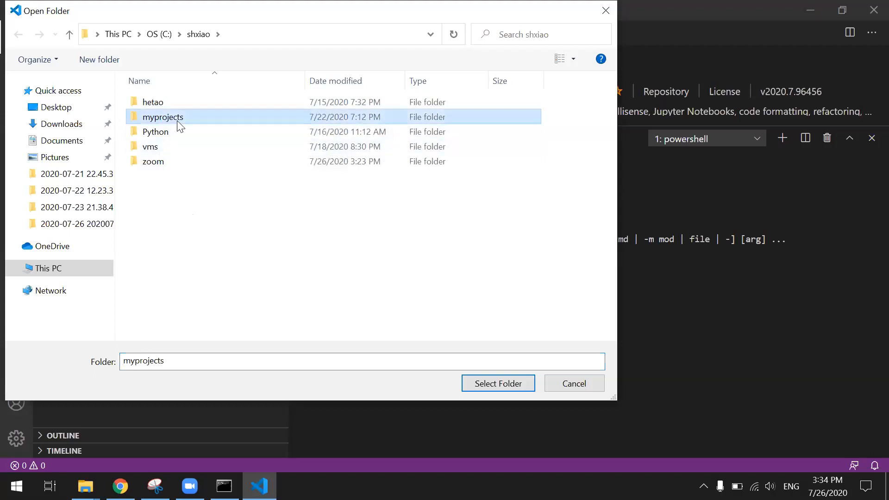
click(573, 383)
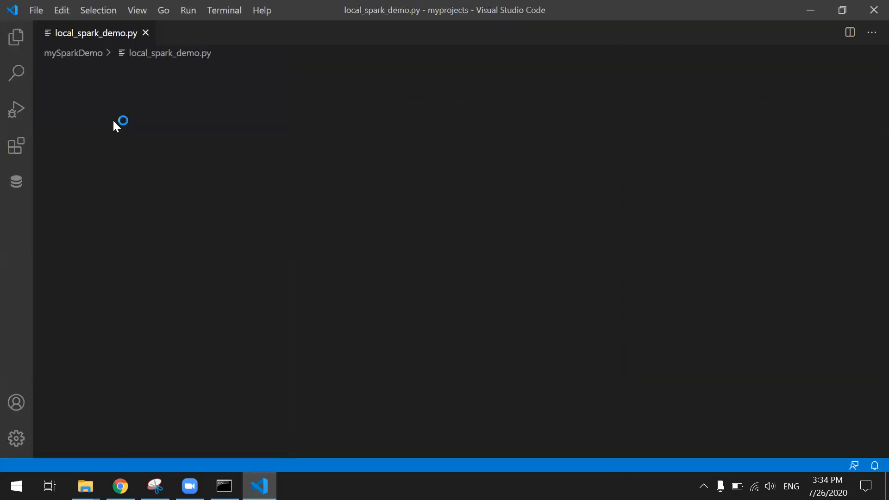
click(145, 33)
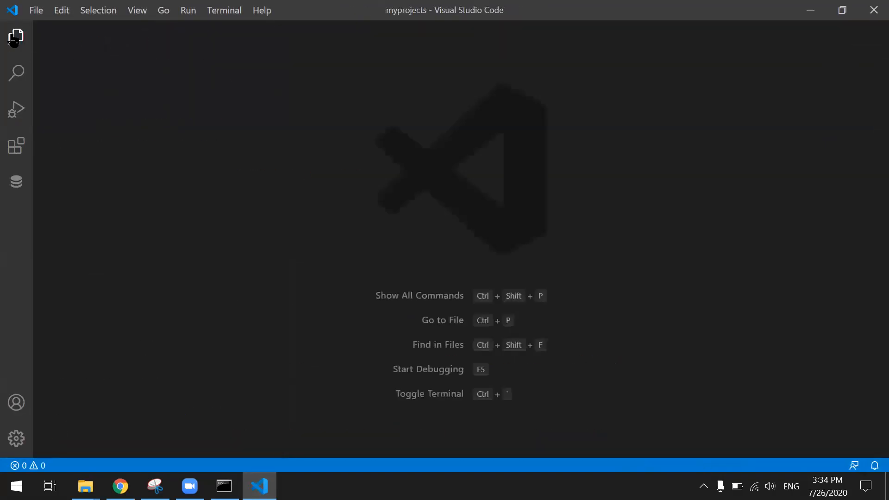
click(16, 37)
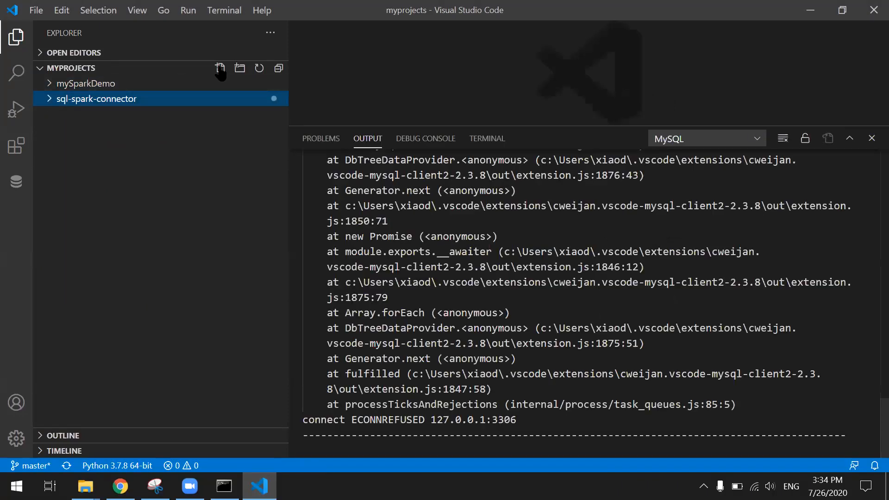
Create read_flatfile.py in sql-spark-connector, then hide the sidebar and close the output panel.
click(220, 68)
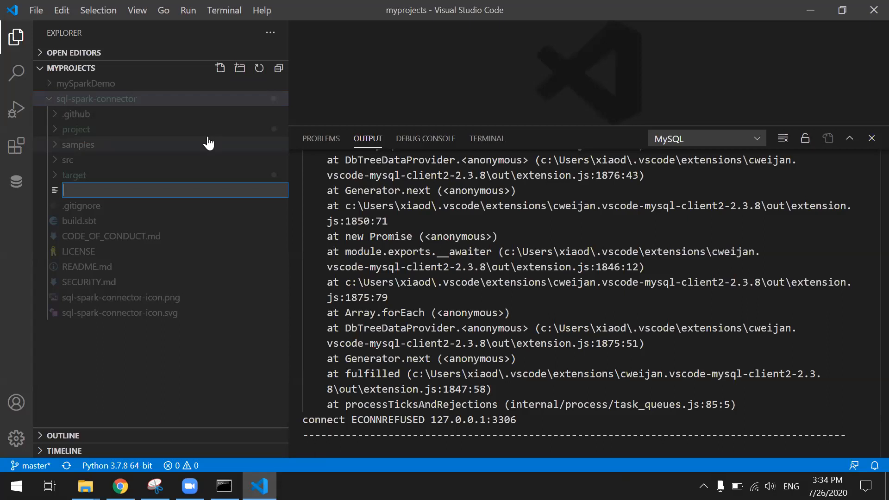
text(flat)
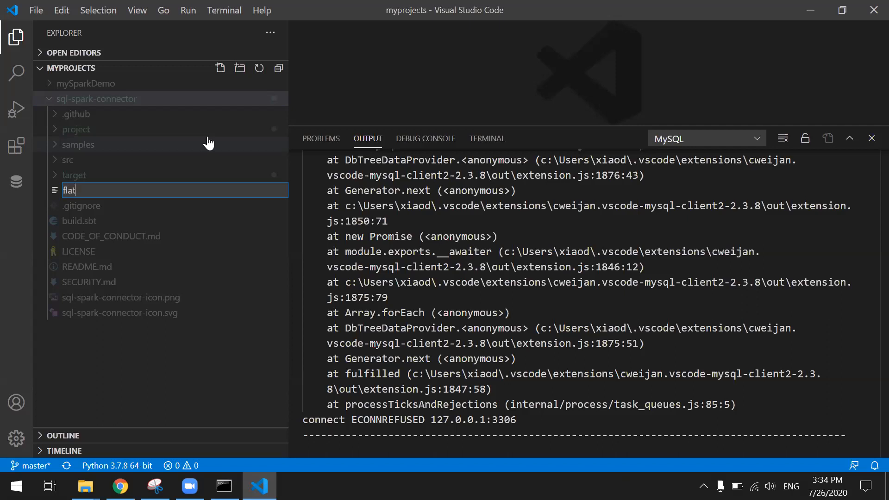
text(file)
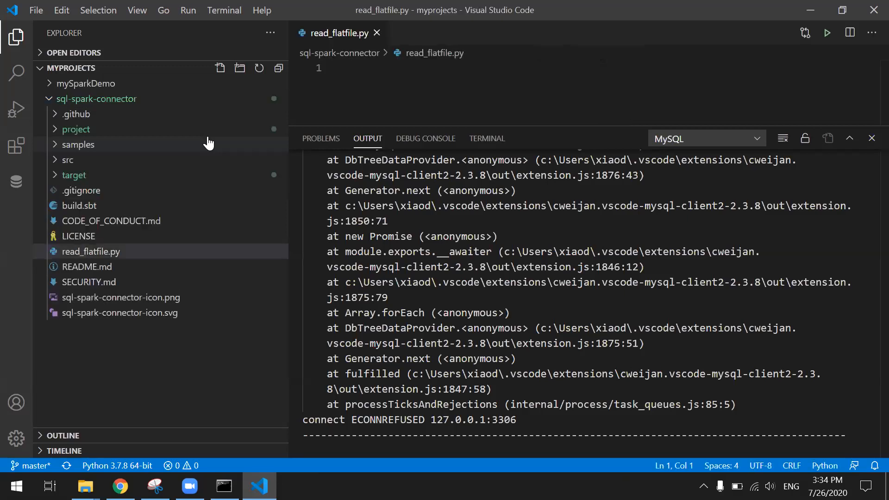
click(16, 36)
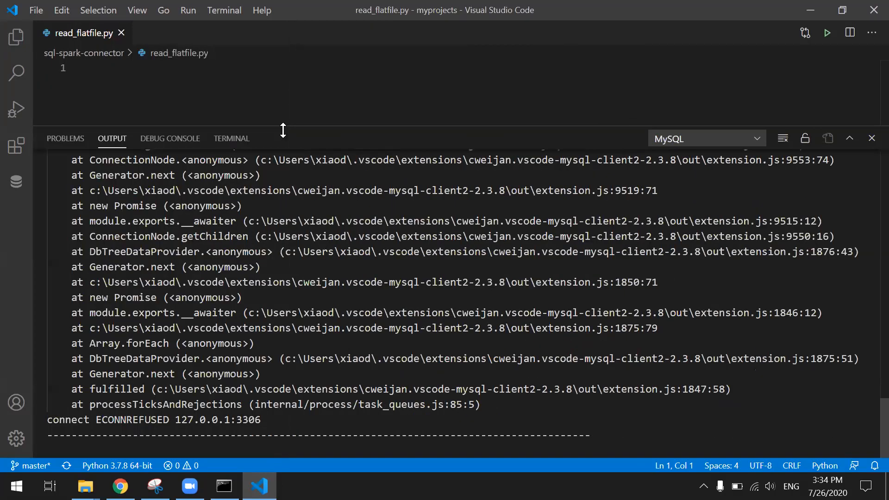
click(872, 138)
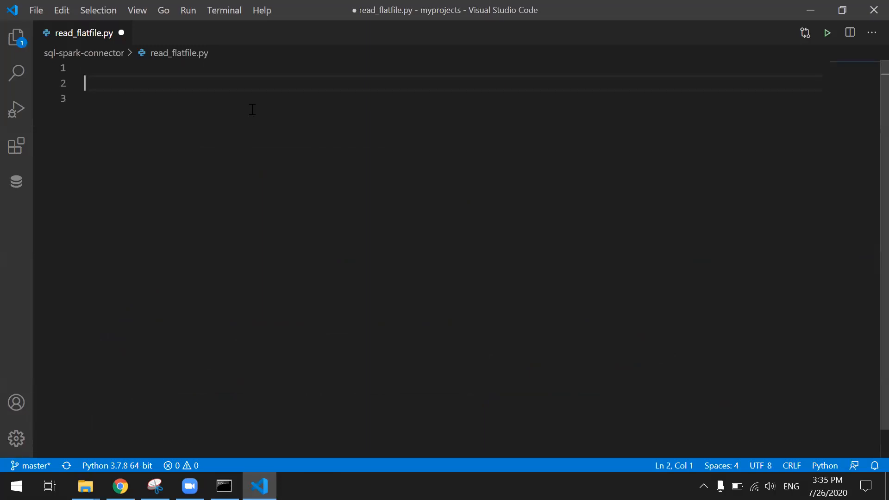
Import SparkSession from pyspark.sql and insert a main-guard snippet.
text(import)
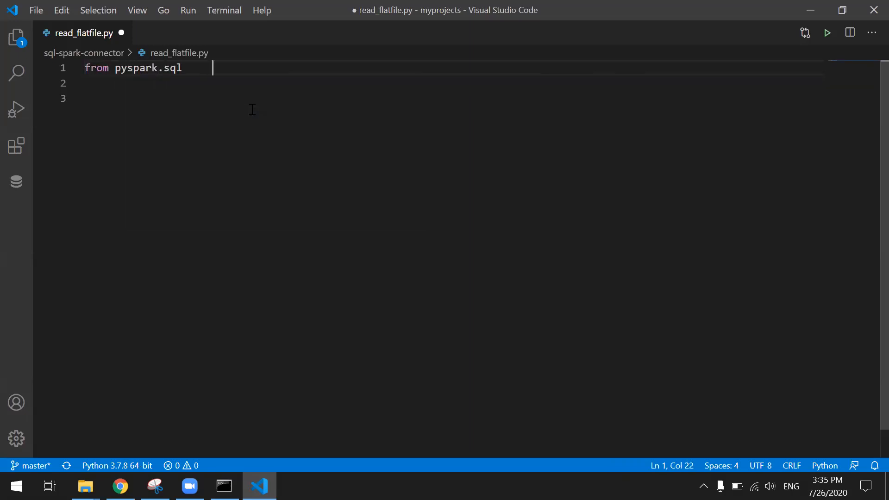
key(Backspace)
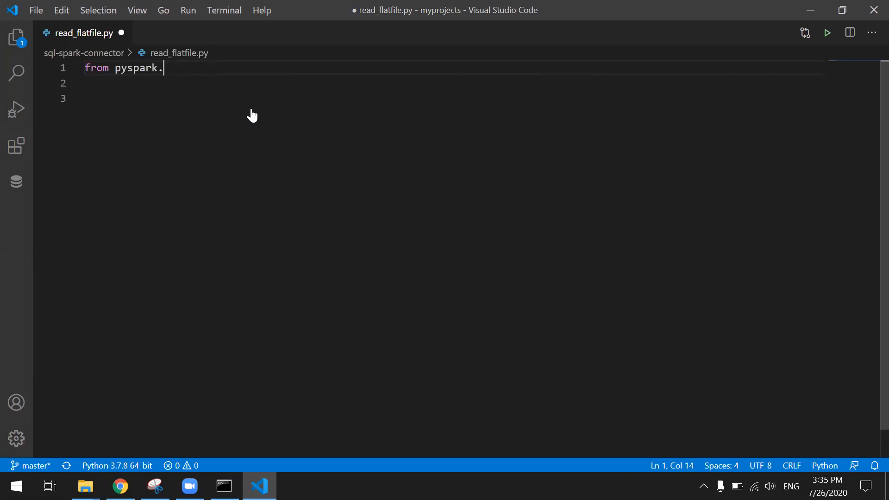
text(sql import)
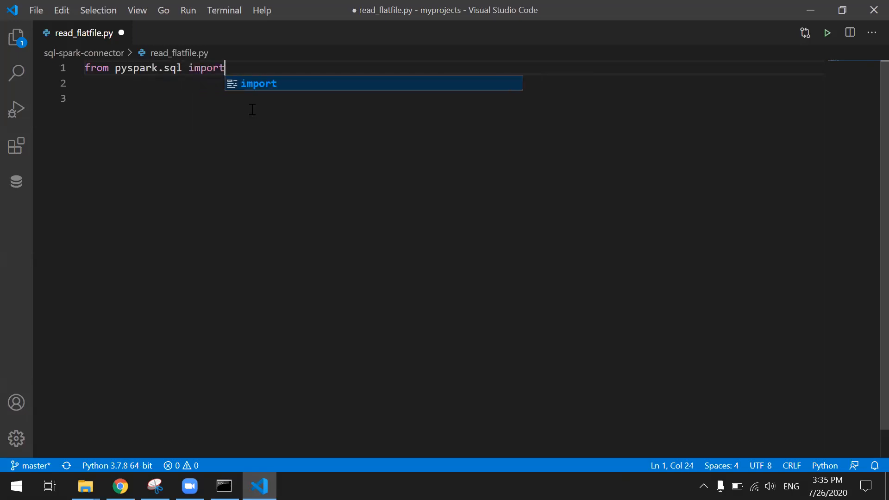
text(SparkSession)
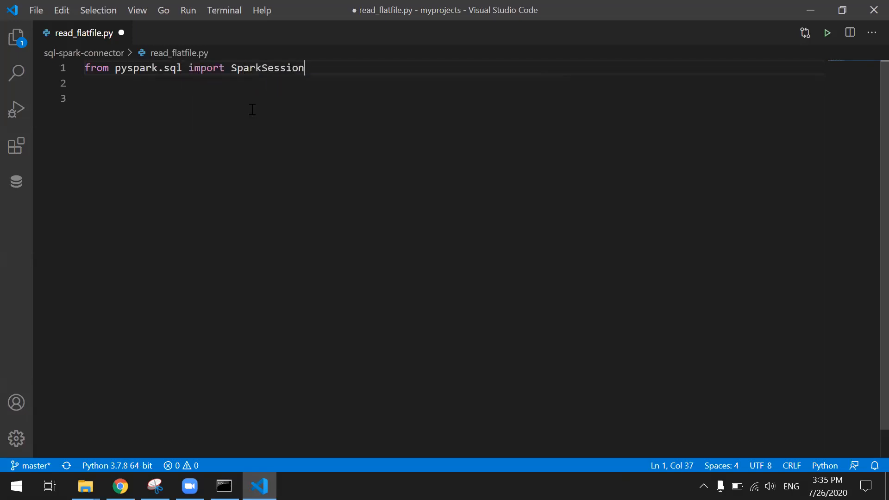
text(main)
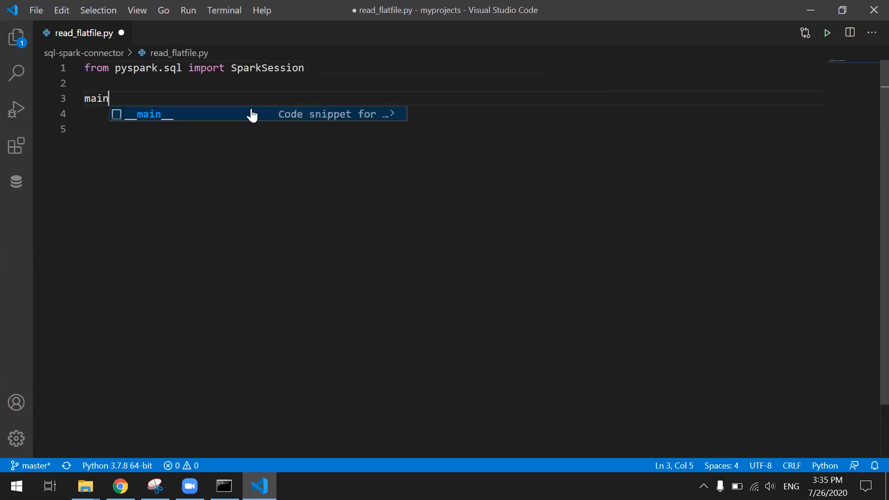
click(170, 114)
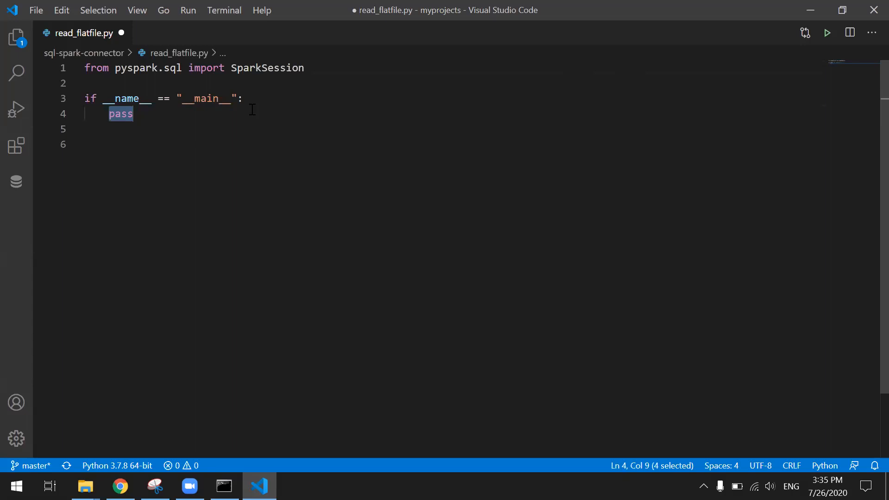
Draft the spark session line and add blank lines above the main block.
text(sp)
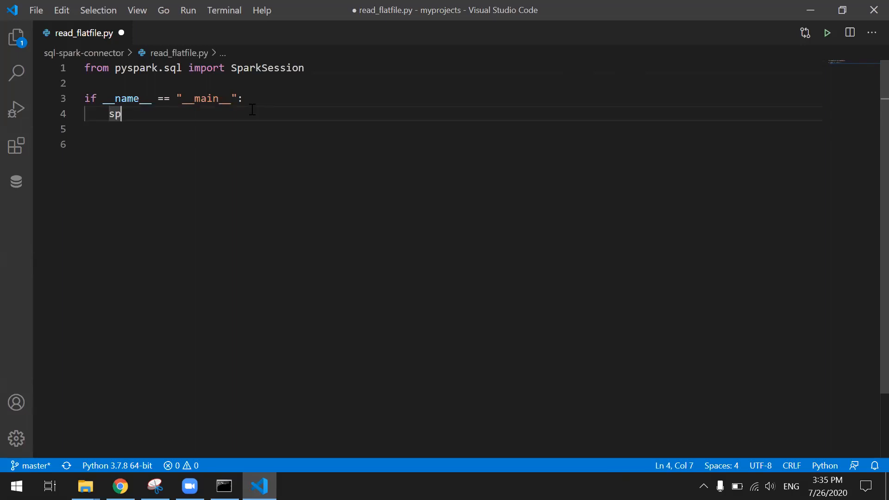
text(ark = spar)
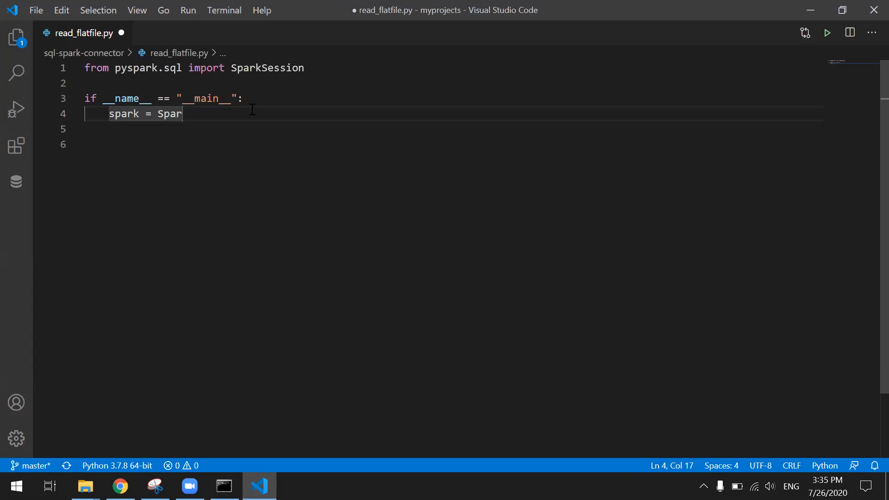
text(Sess)
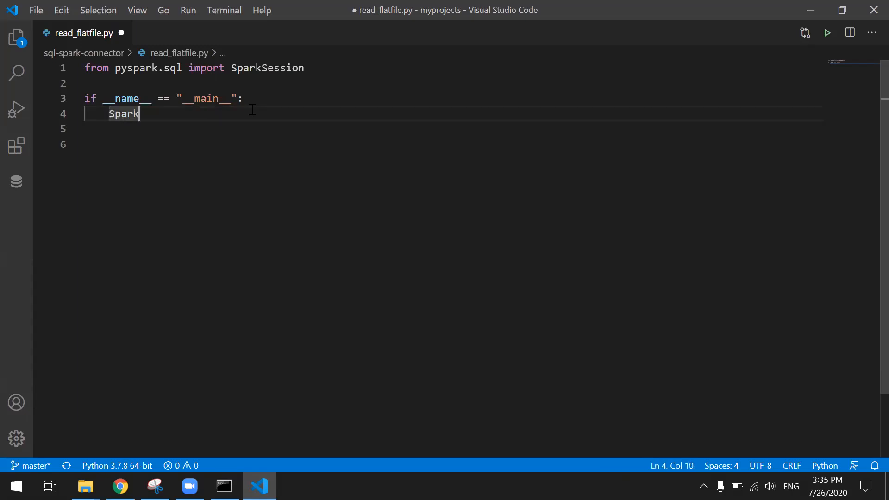
text(Session)
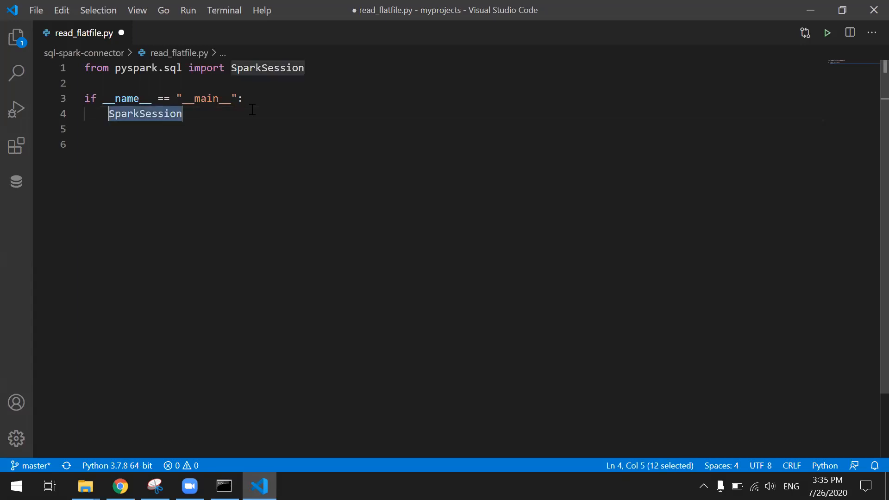
text(pas)
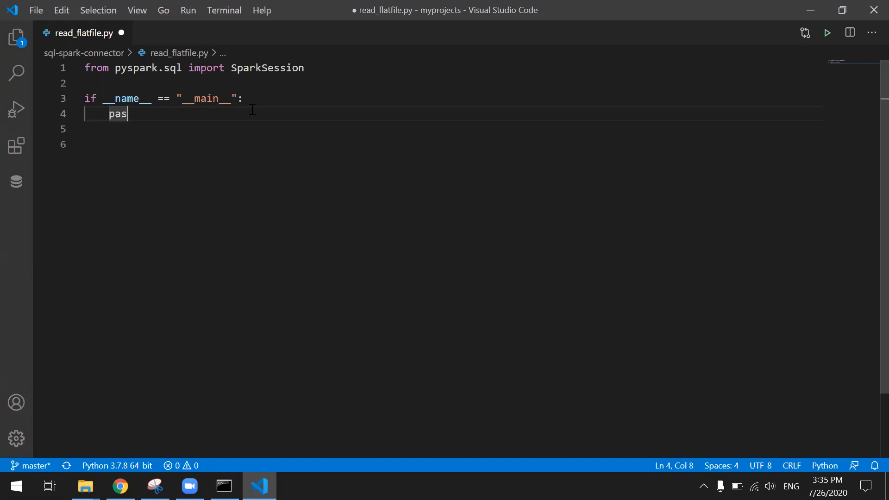
text(s)
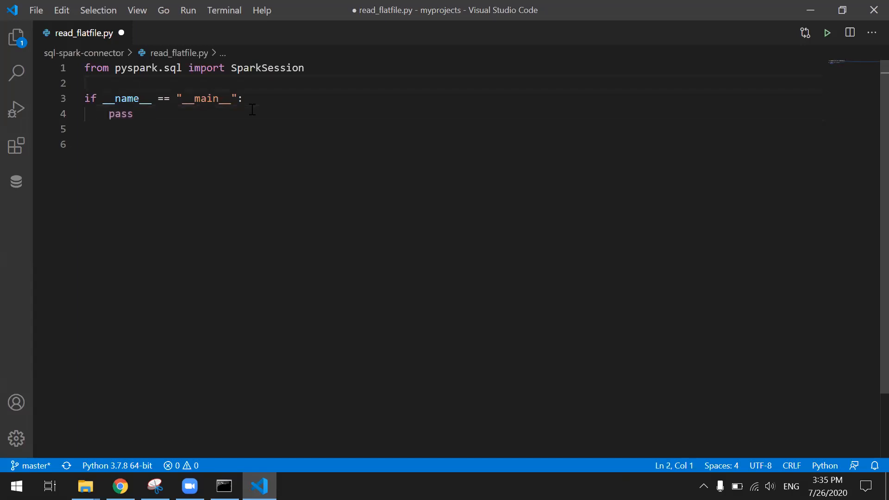
key(Enter)
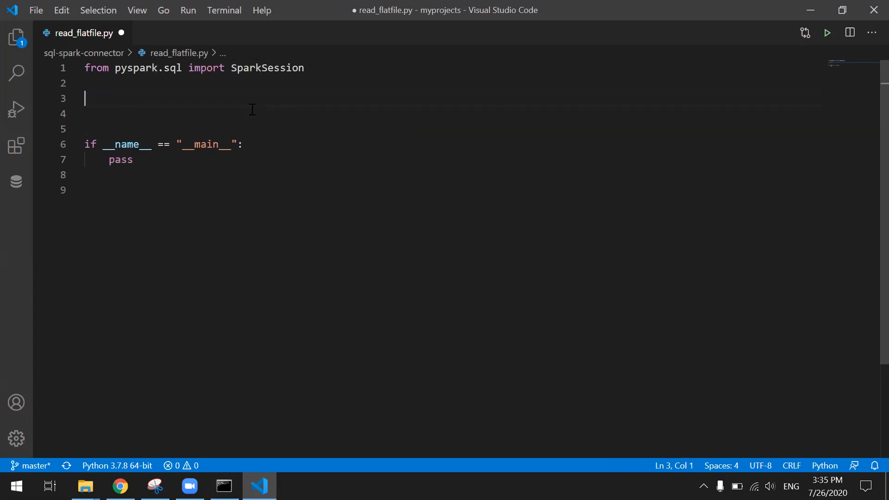
Replace pass with a SparkSession named 'my first Spark app', save, and begin spark.read.json.
double_click(119, 159)
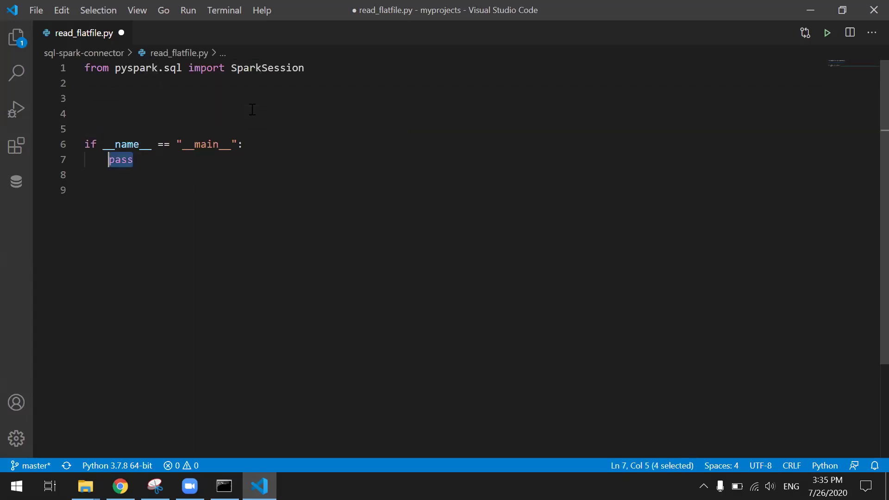
text(SparkSession.builder.)
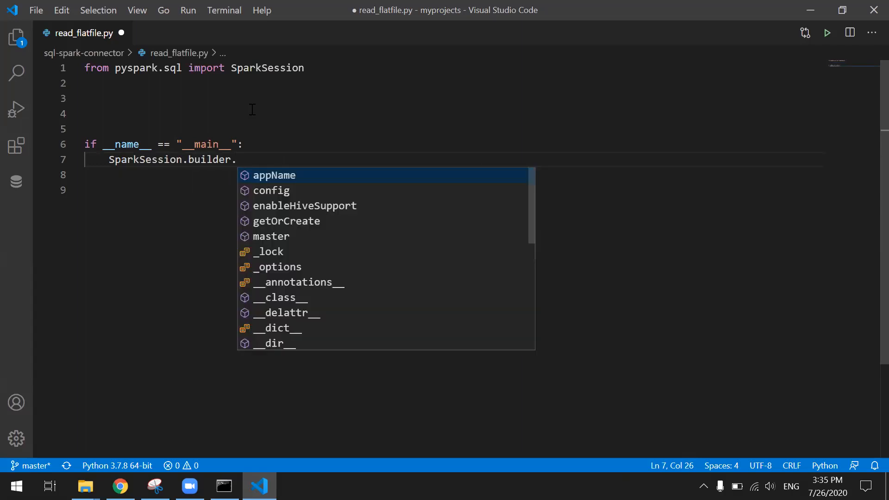
click(273, 175)
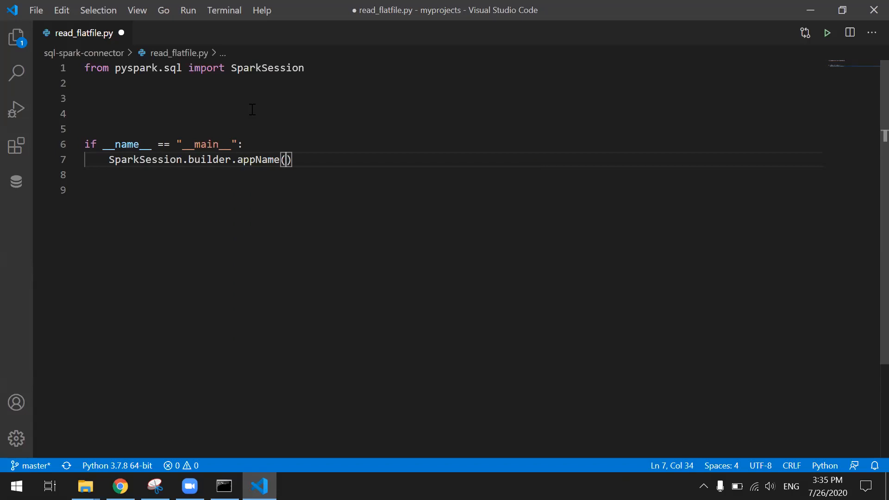
text("my)
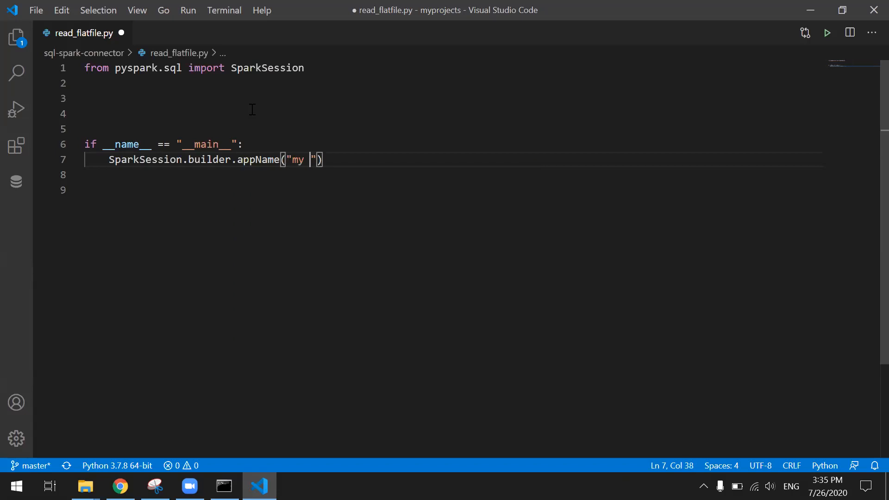
text(f)
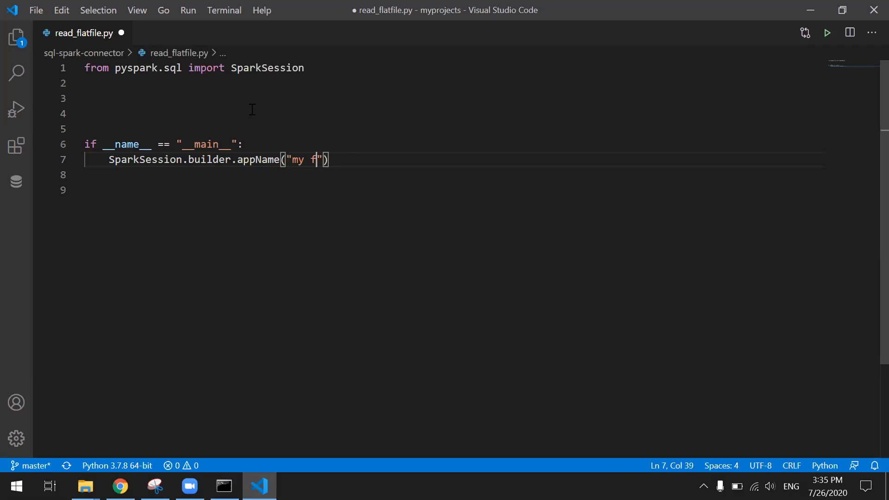
text(irst)
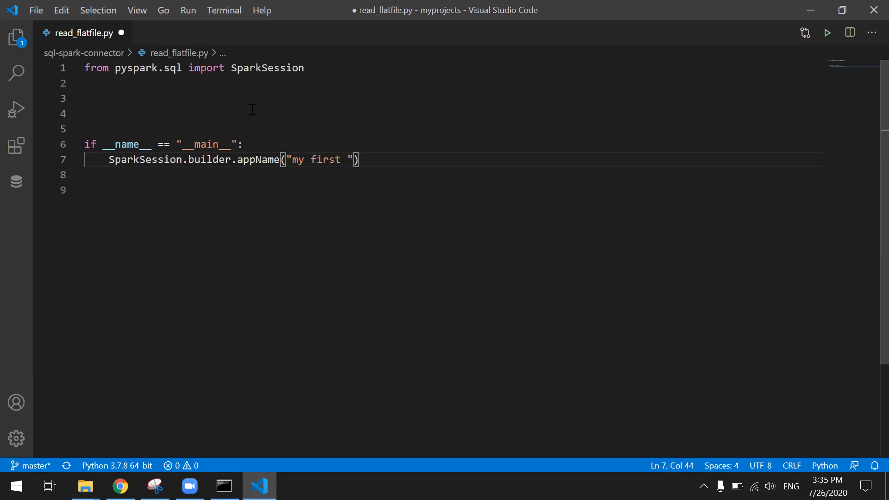
text(Spark app)
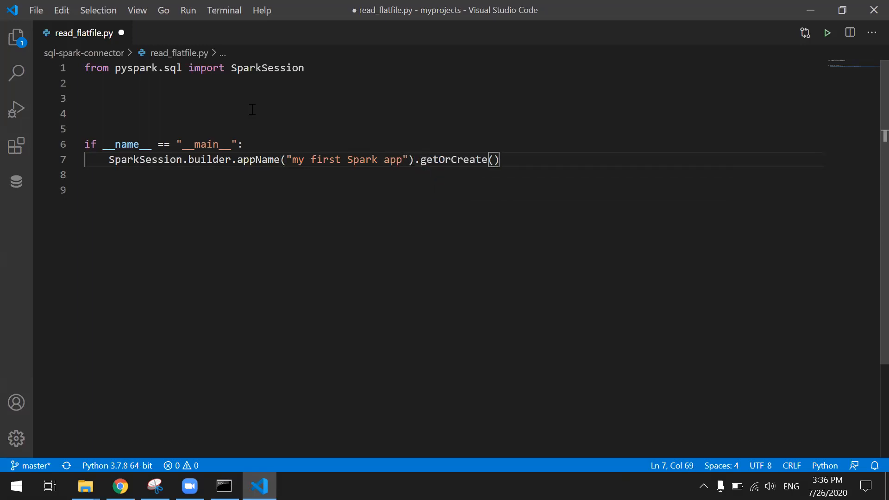
text(spark =)
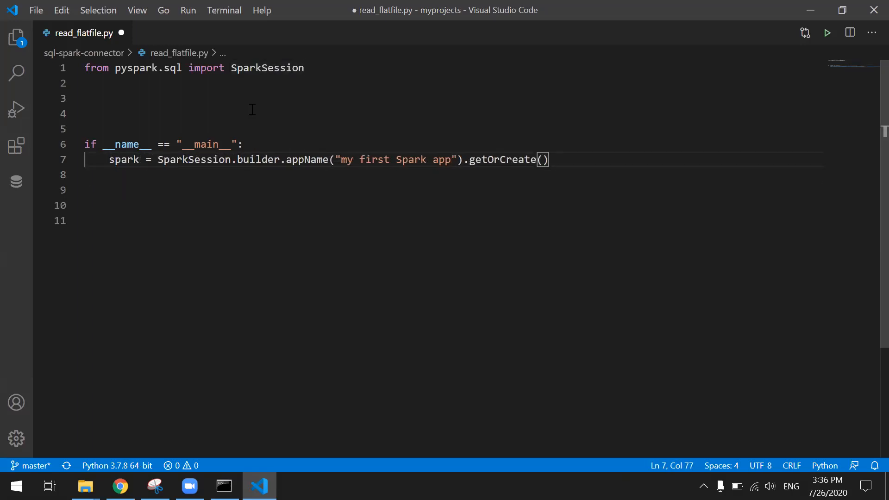
key(Return)
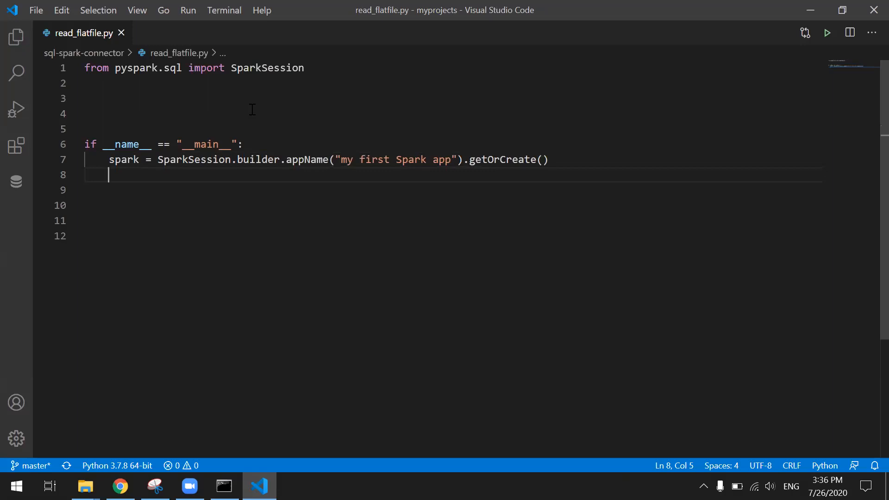
mouse_move(267, 203)
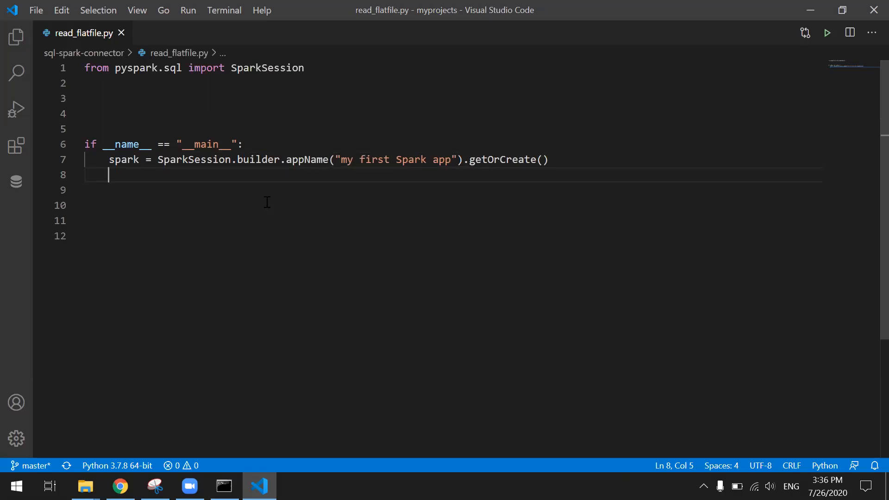
text(sp)
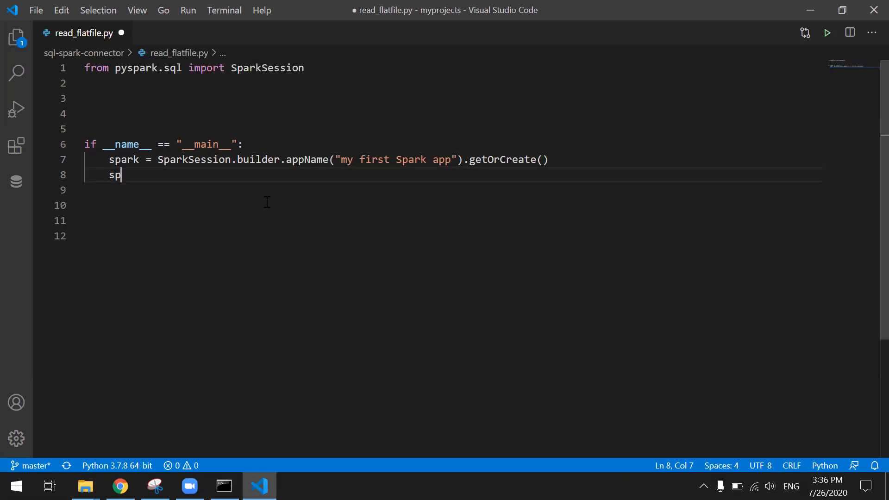
text(ark.read.json(")
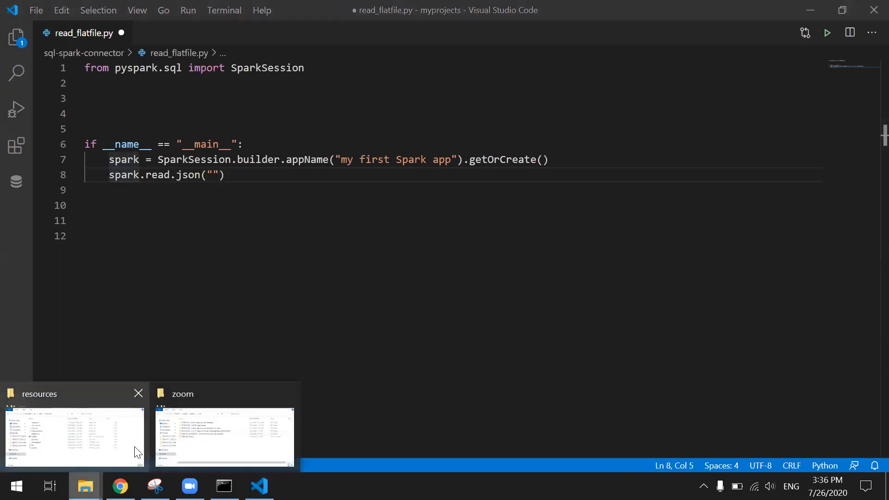
Copy employees.json's folder location from its Properties dialog in the Spark resources folder.
click(74, 436)
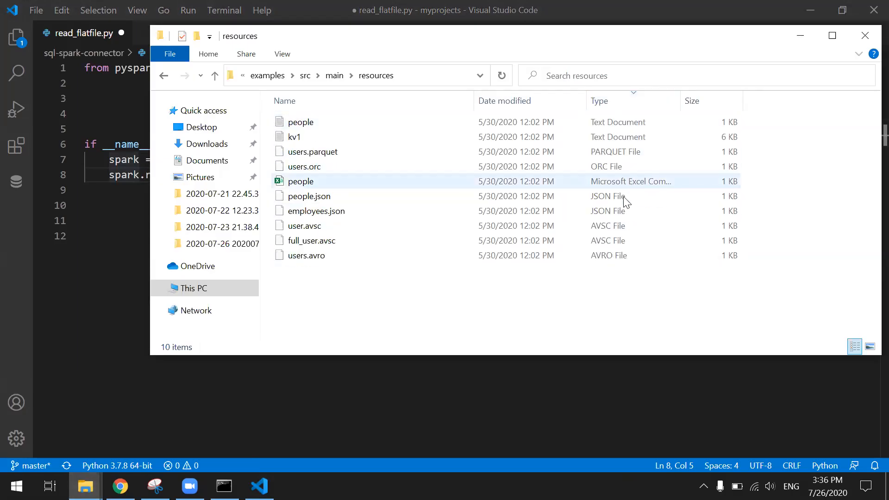
click(309, 197)
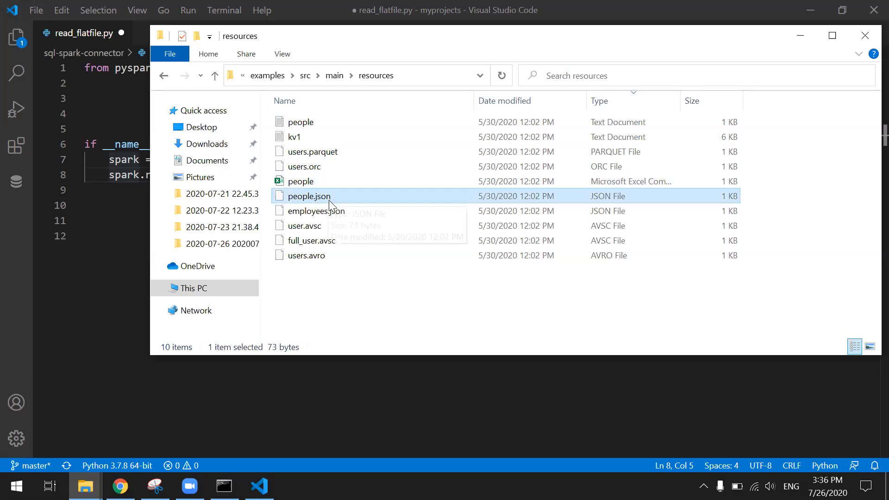
right_click(315, 210)
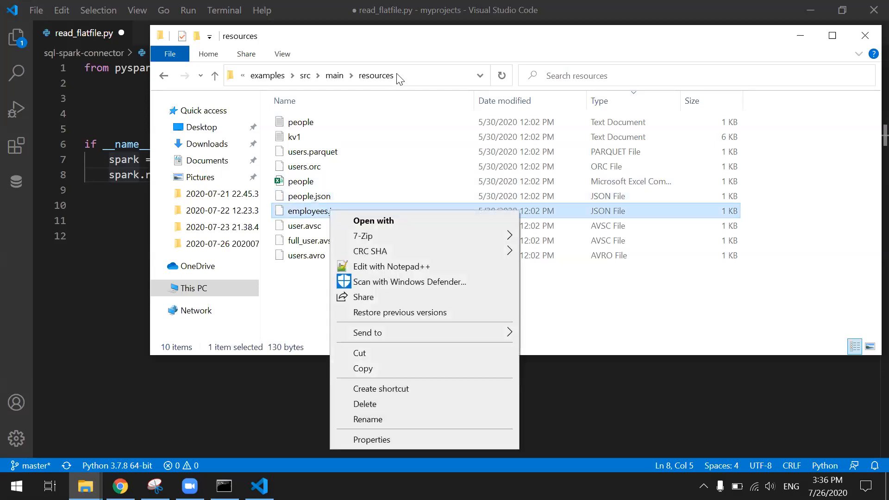
click(372, 439)
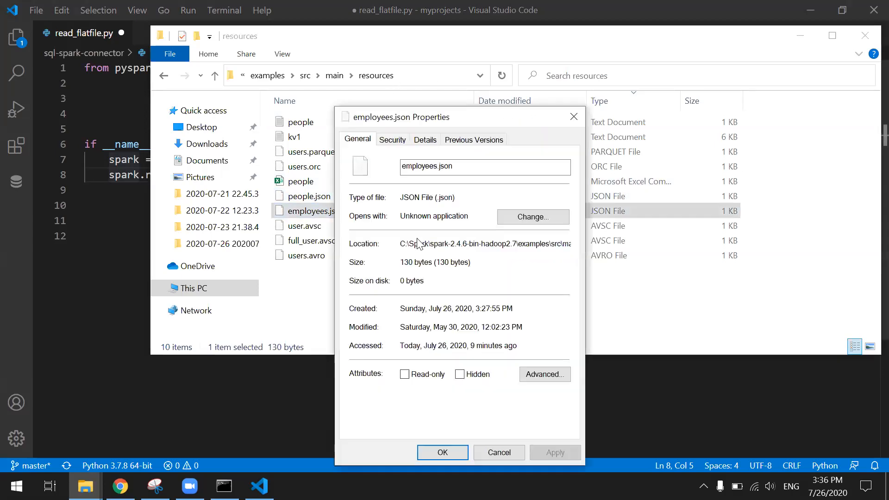
mouse_move(459, 242)
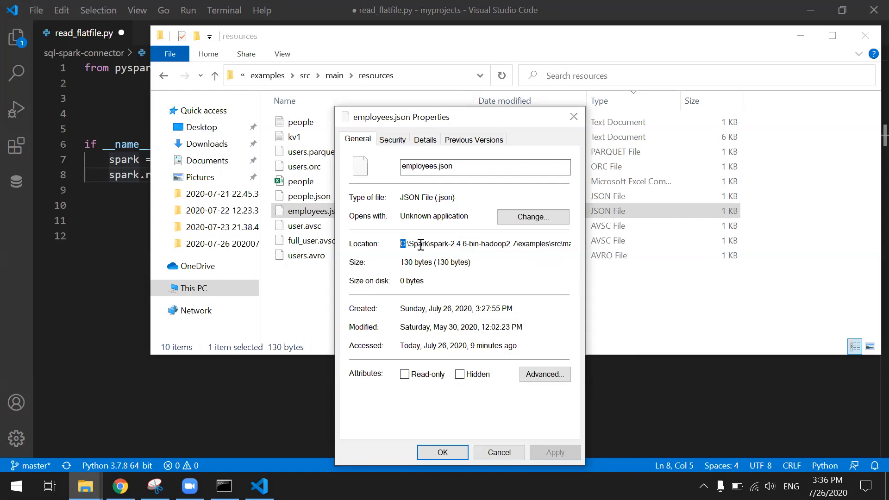
triple_click(482, 244)
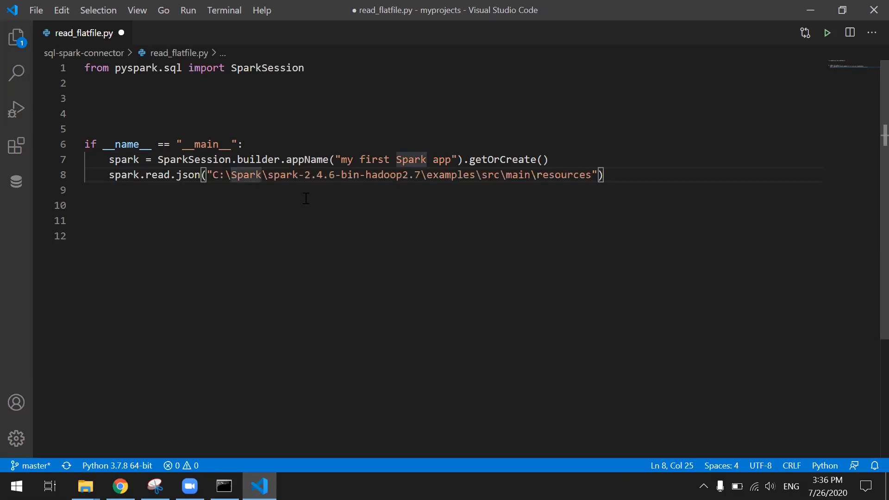
Read the escaped employees.json path into df_employees, add df_employees.show(), and save.
text(\)
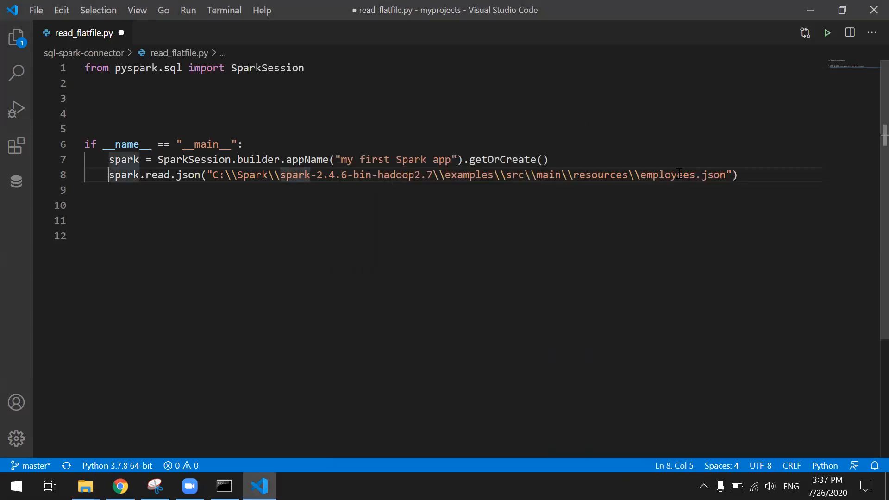
text(df_employees =)
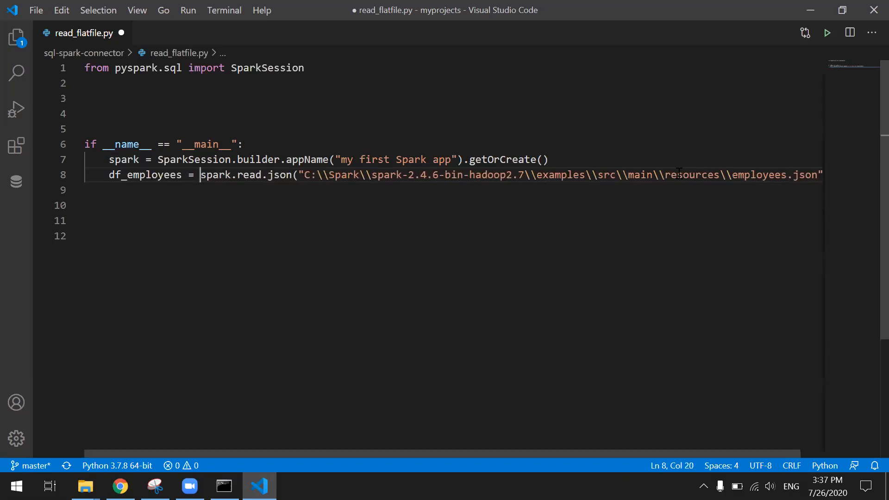
text(df_employees.show()
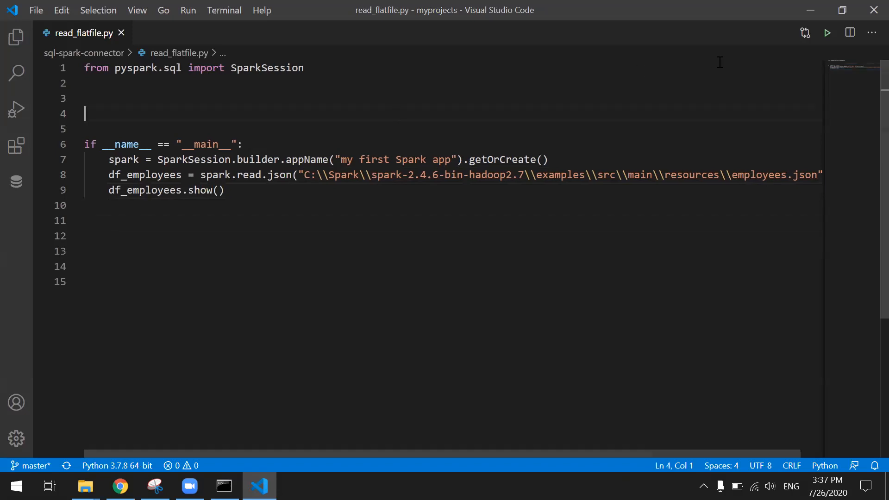
mouse_move(509, 381)
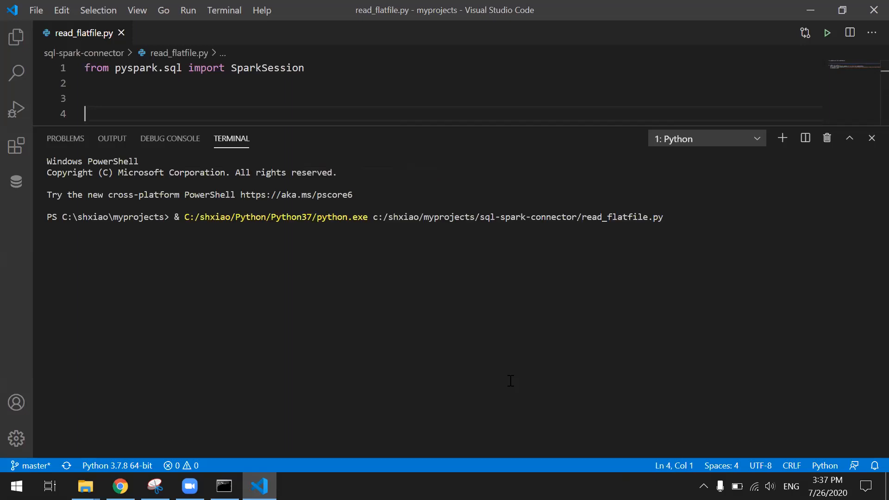
mouse_move(444, 144)
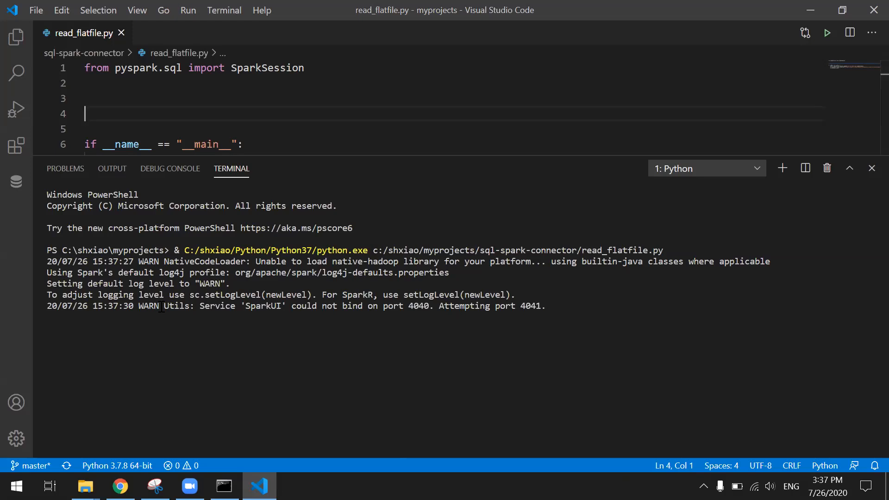
mouse_move(425, 315)
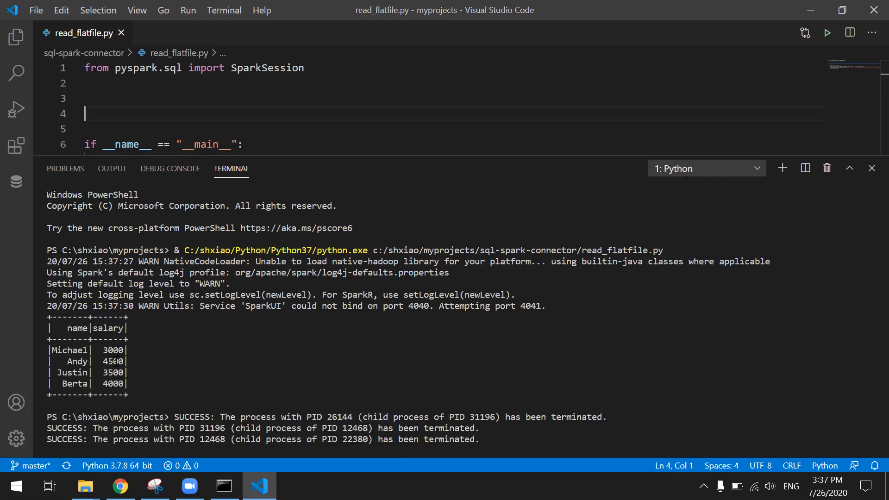
Run read_flatfile.py in the VS Code terminal, printing the four-row name and salary table.
click(253, 129)
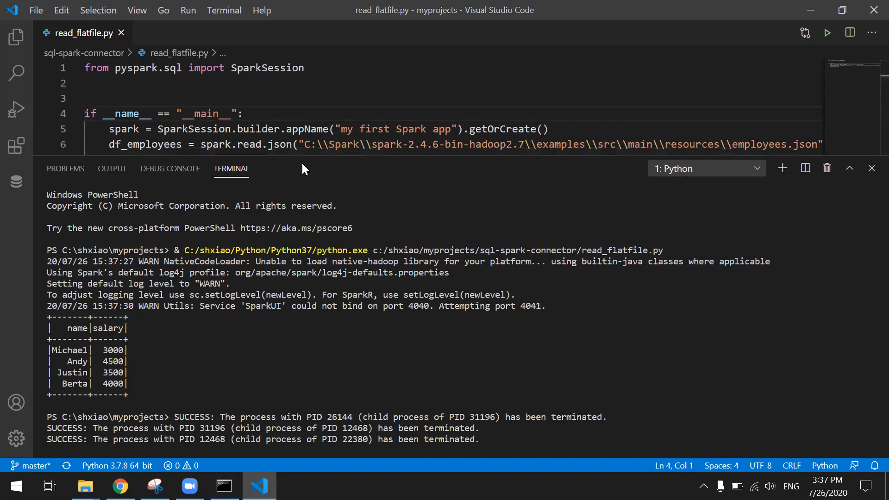
right_click(82, 32)
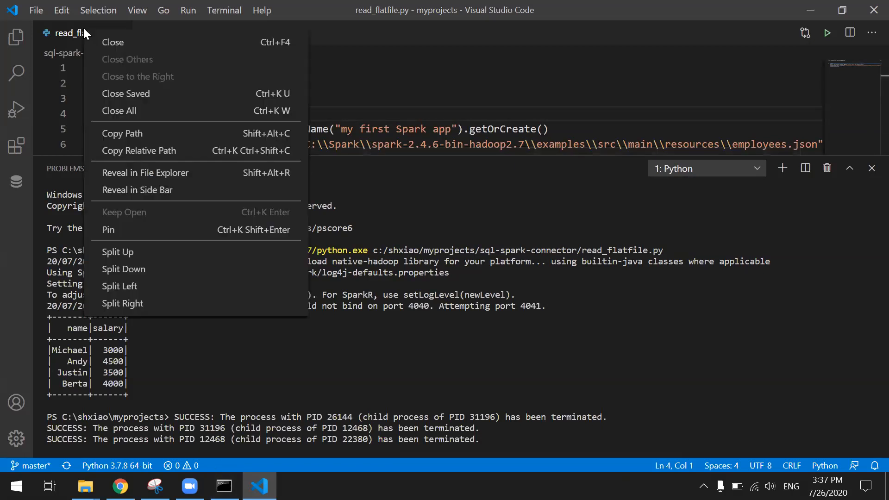
mouse_move(122, 133)
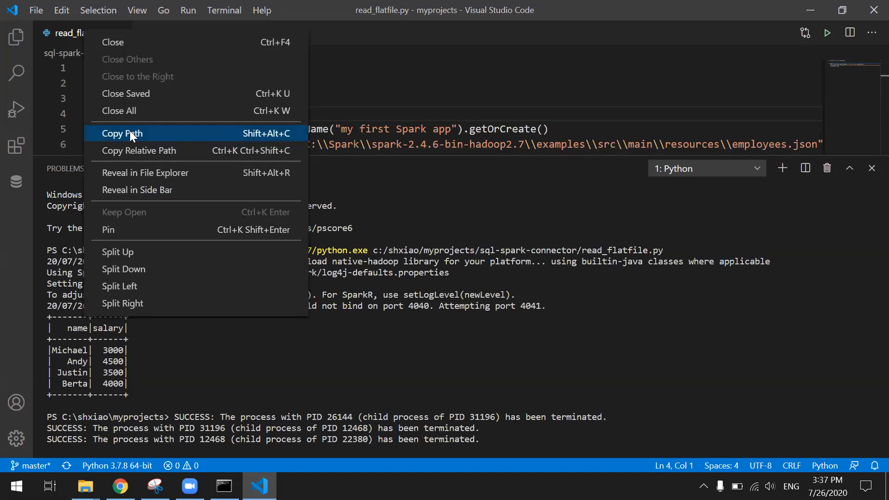
mouse_move(137, 190)
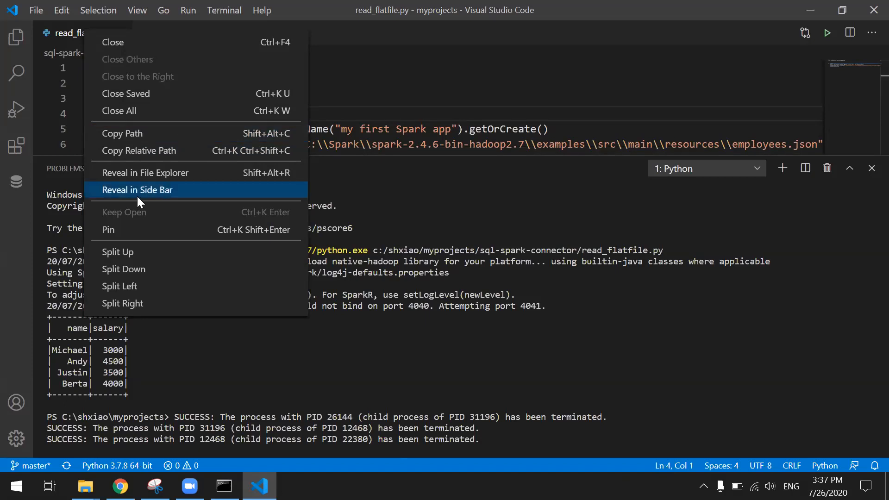
click(137, 190)
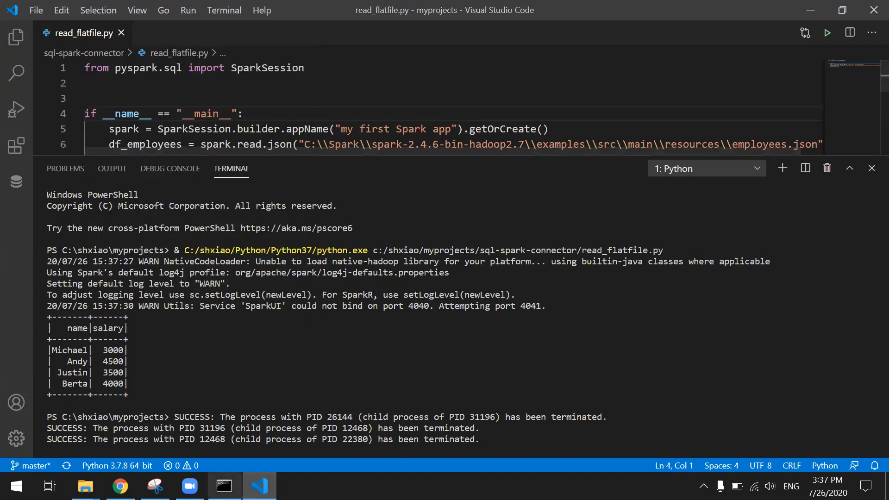
click(223, 486)
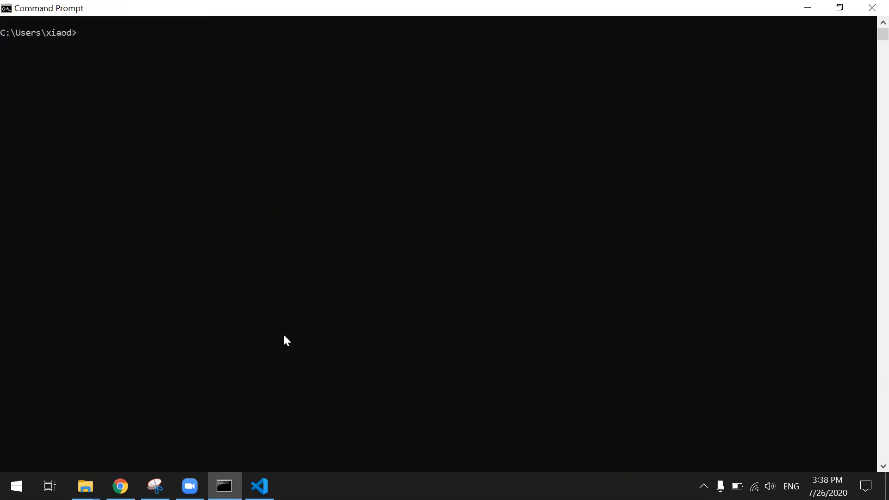
Run spark-submit on read_flatfile.py in Command Prompt and scroll through the INFO-heavy output.
text(pyspark)
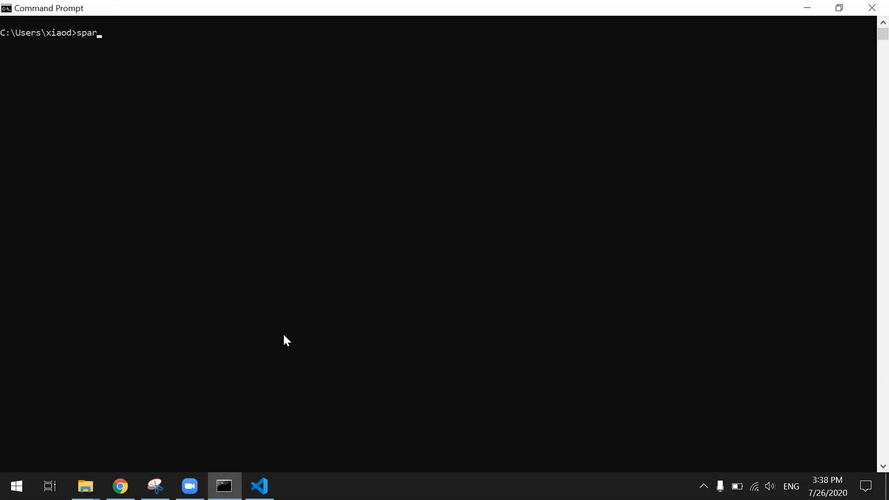
text(k-submit C:\shxiao\myprojects\sql-spark-connector\read_flatfile.py)
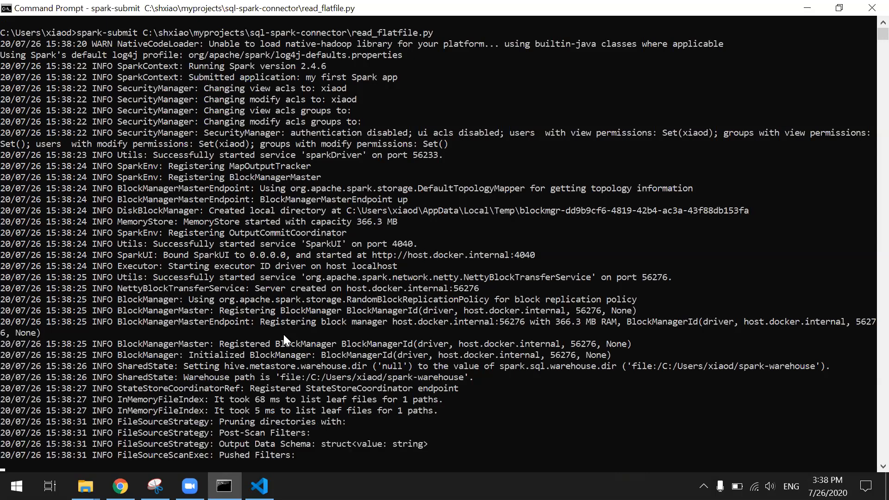
scroll(down, 3)
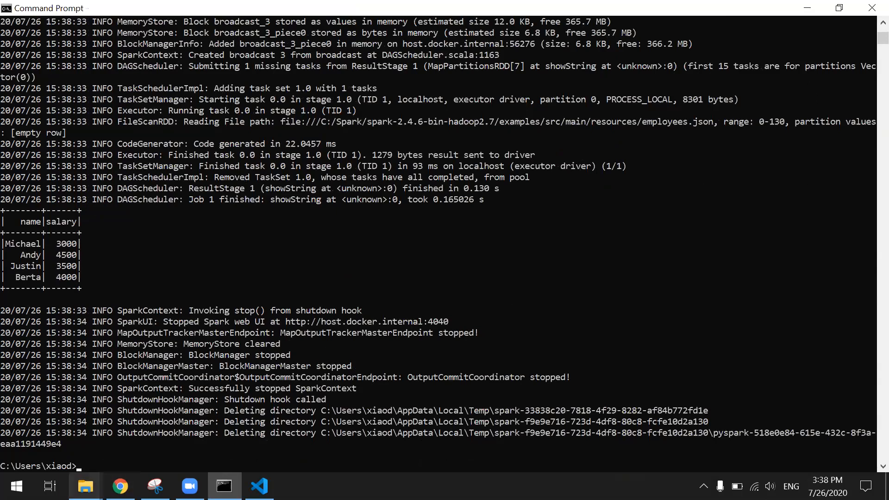
click(85, 486)
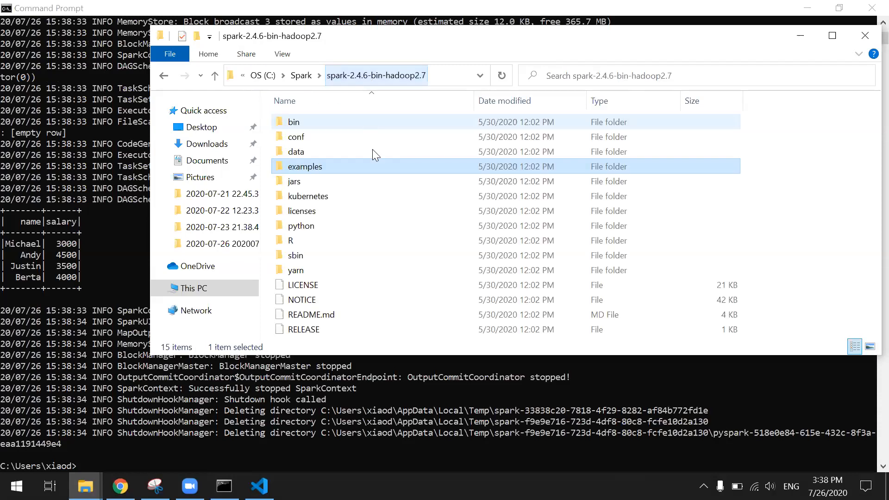
Create log4j.properties from the template in Spark's conf folder and set rootCategory to ERROR.
double_click(296, 136)
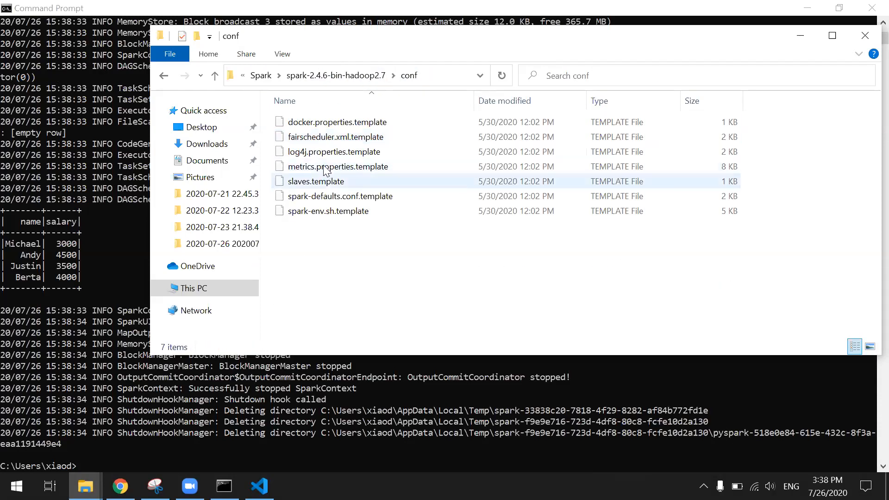
click(333, 151)
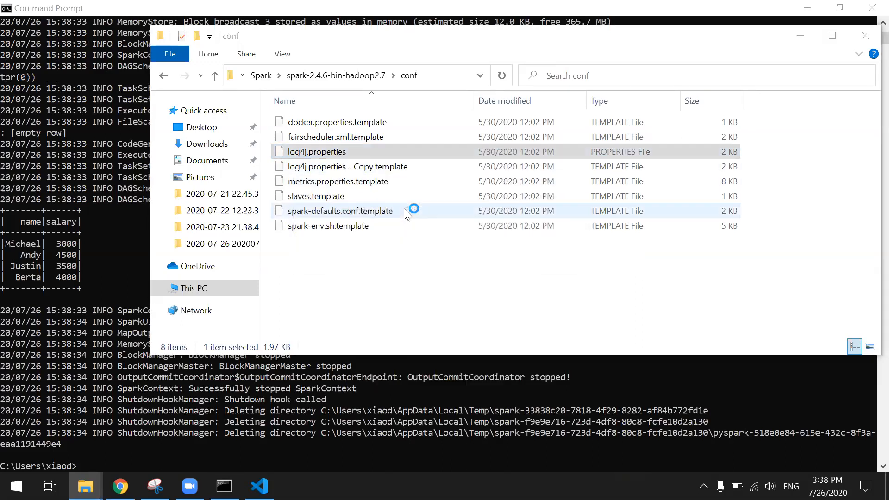
double_click(317, 151)
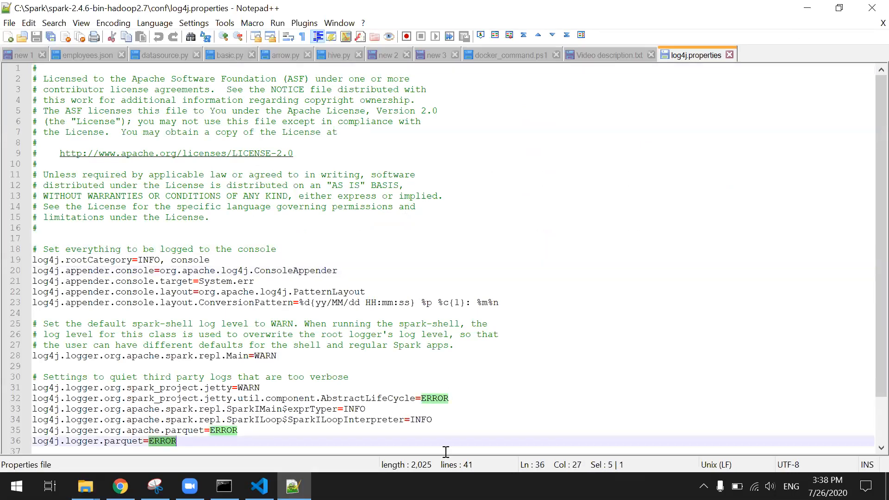
click(152, 260)
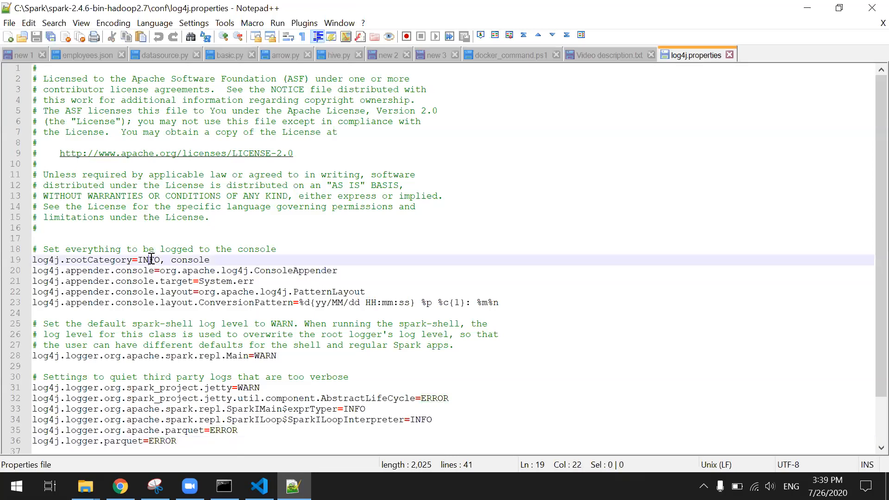
text(ERROR)
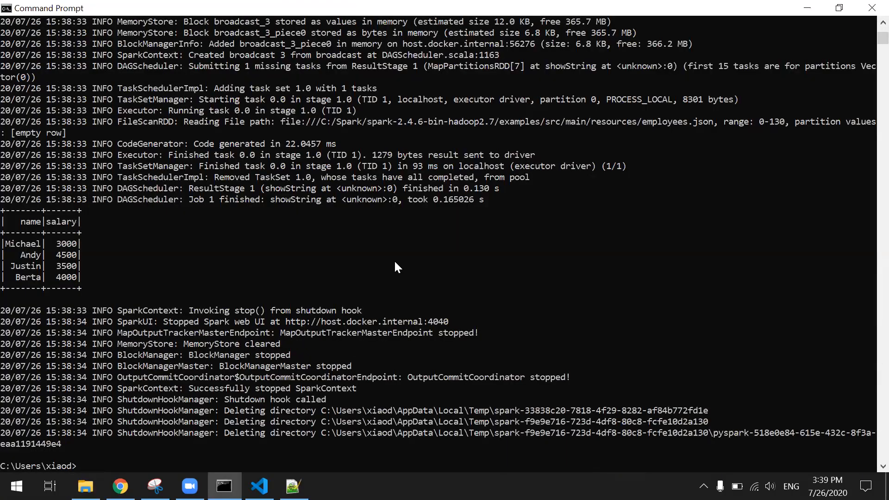
Clear Command Prompt with cls and rerun spark-submit on read_flatfile.py.
text(cls)
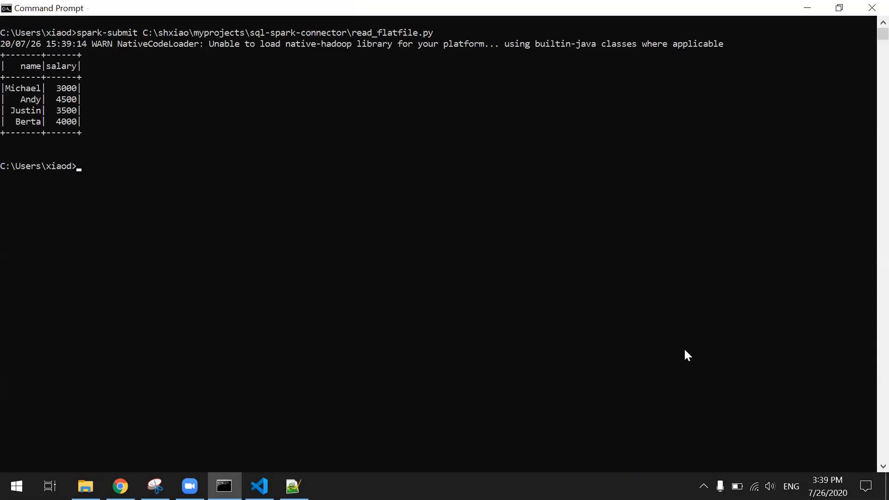
mouse_move(649, 333)
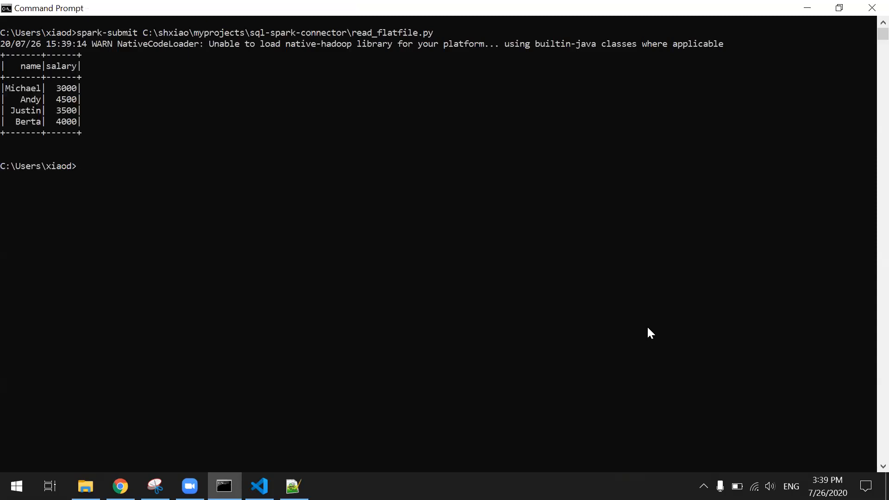
Browse from This PC to Spark's examples resources folder and select users.parquet.
click(85, 486)
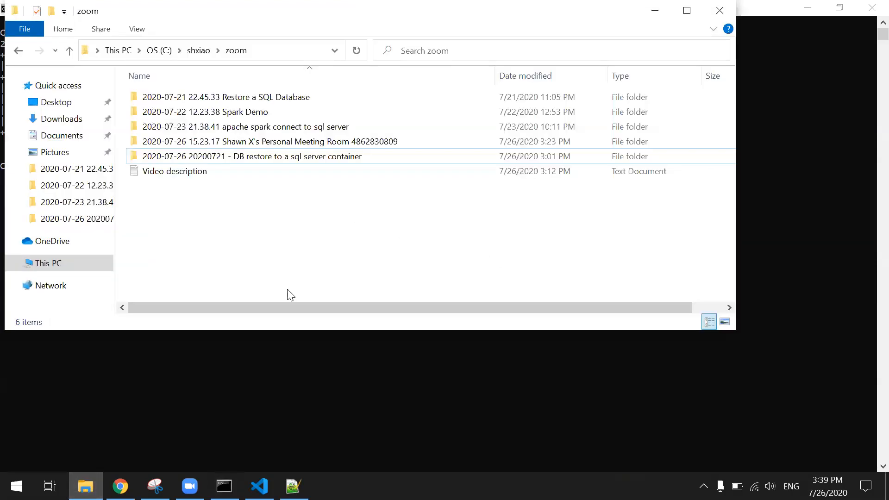
click(47, 263)
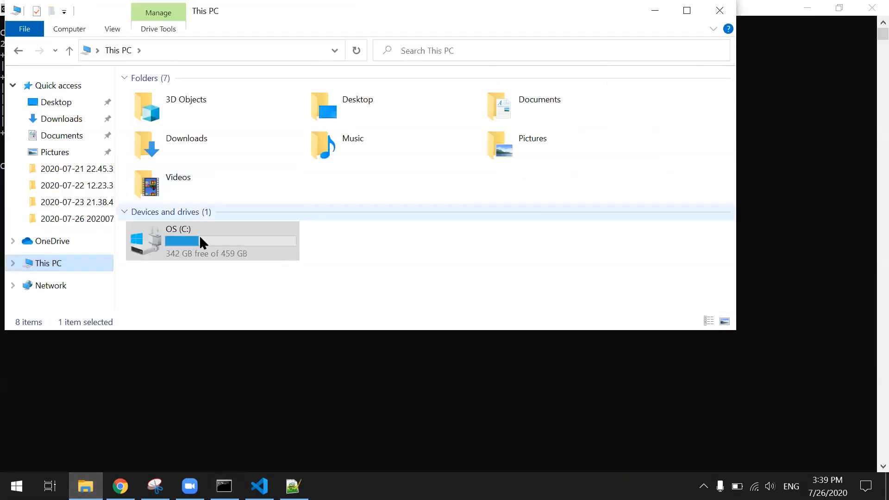
double_click(212, 241)
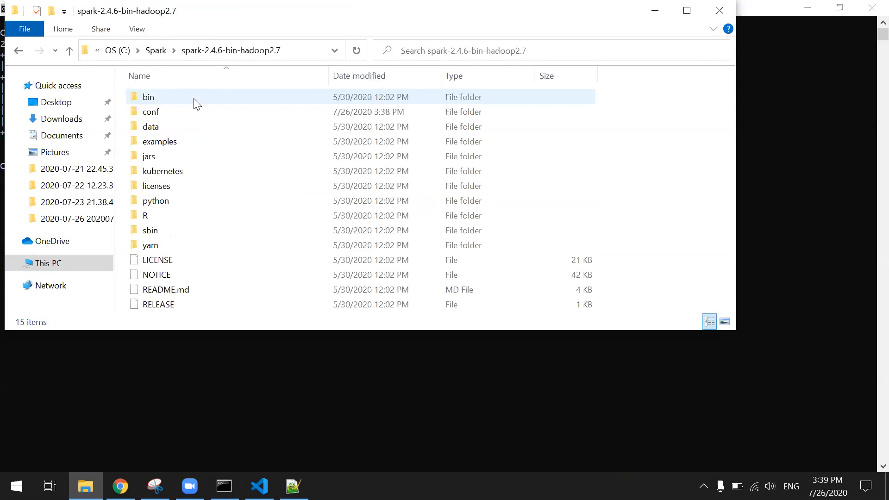
double_click(159, 141)
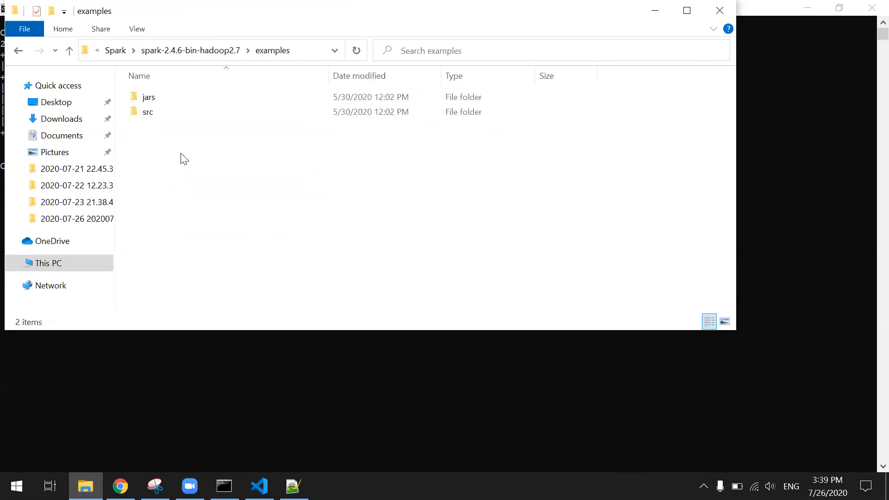
double_click(148, 111)
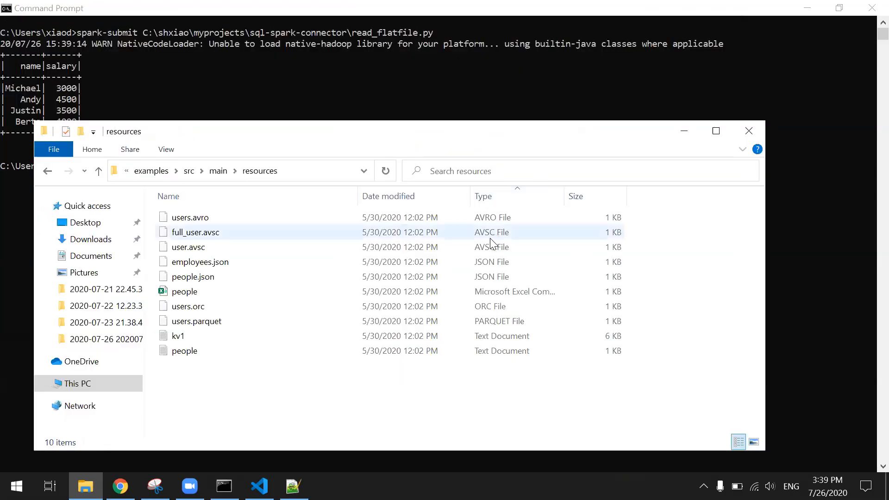
click(189, 217)
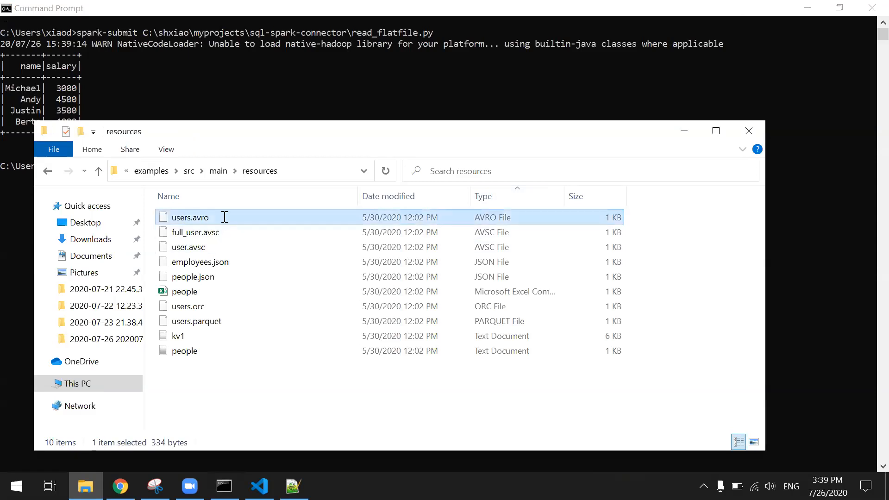
click(189, 217)
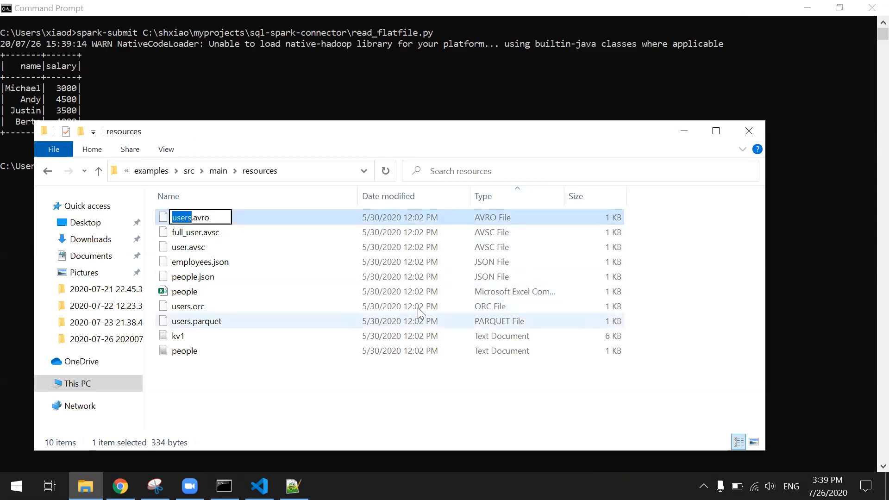
click(196, 320)
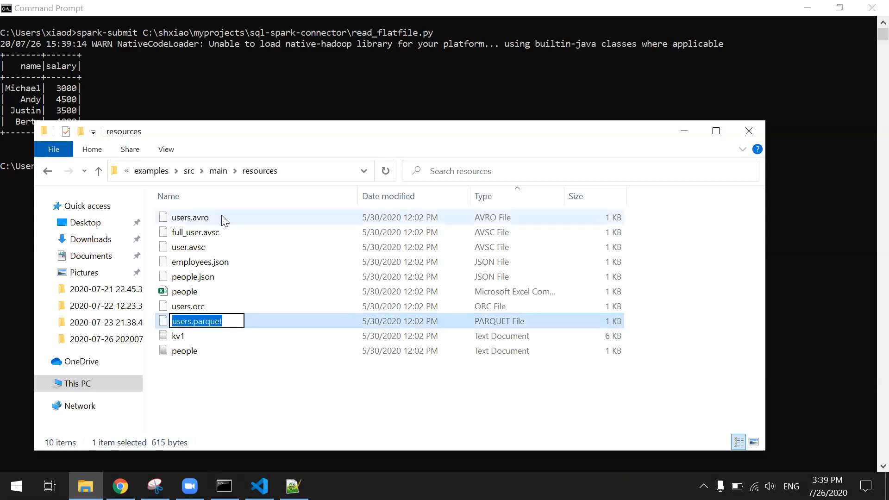
click(258, 485)
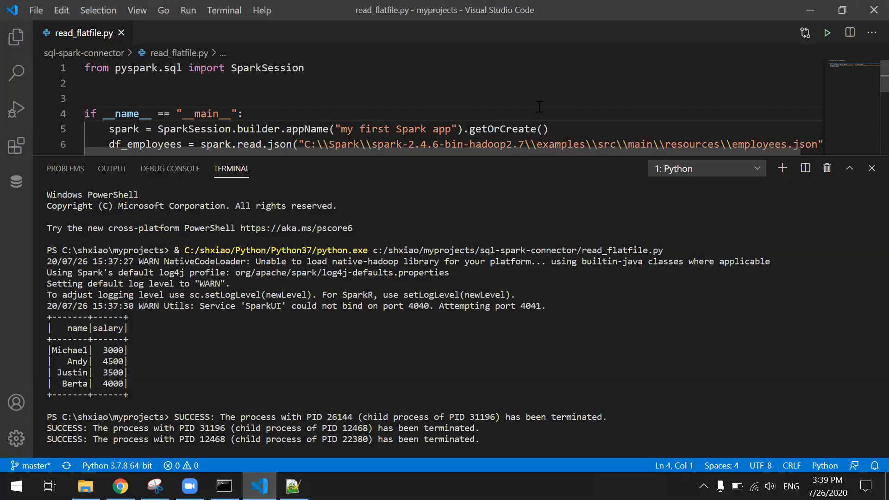
Add a spark.read.parquet("users.parquet") line below the employees code.
click(871, 167)
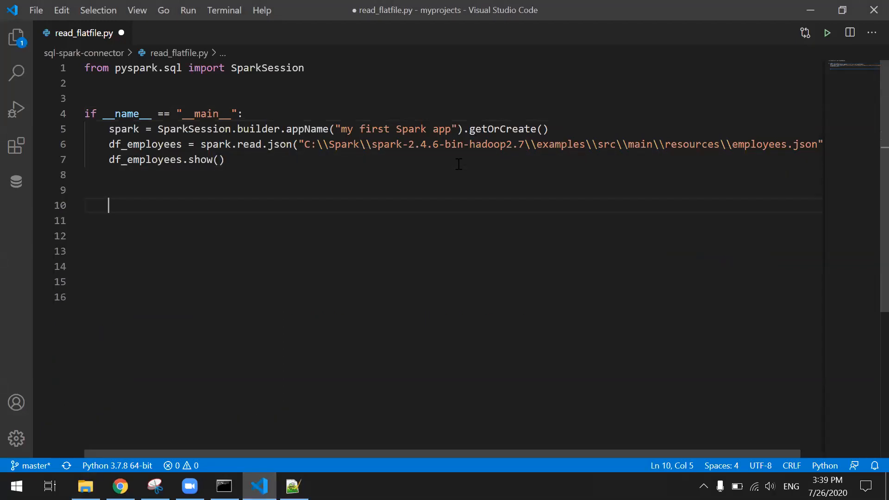
text(spark.)
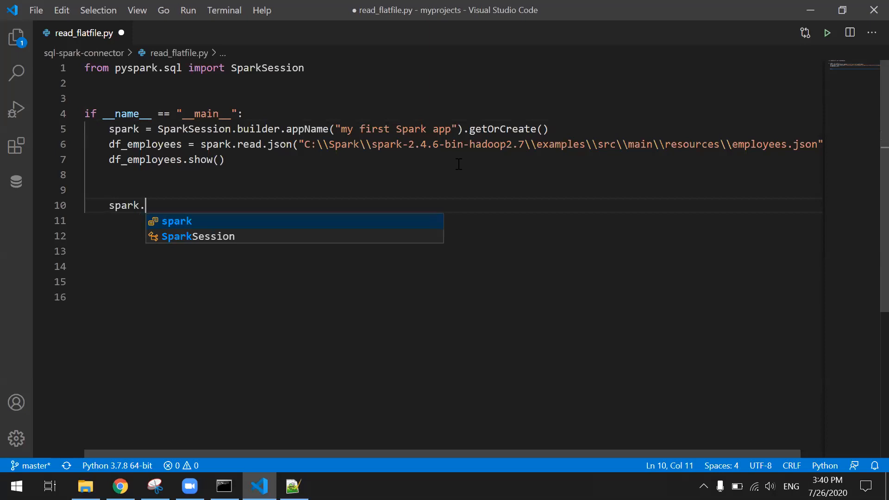
text(read)
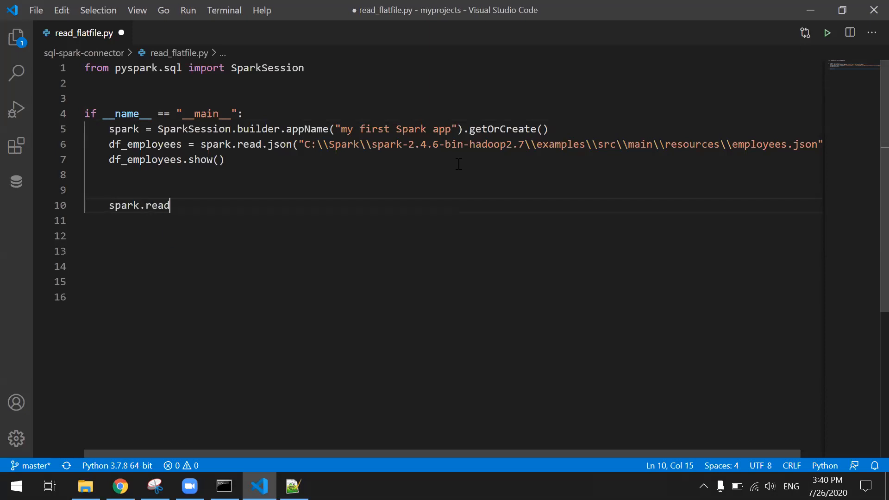
text(.parquet)
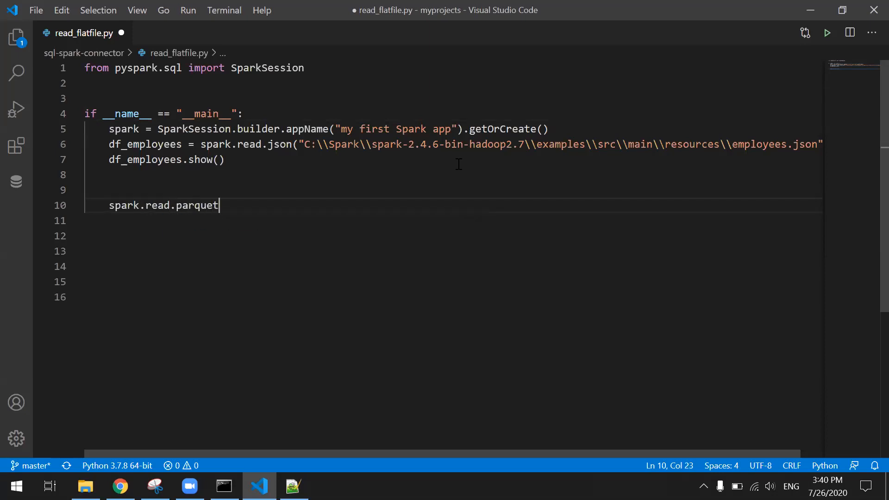
text(())
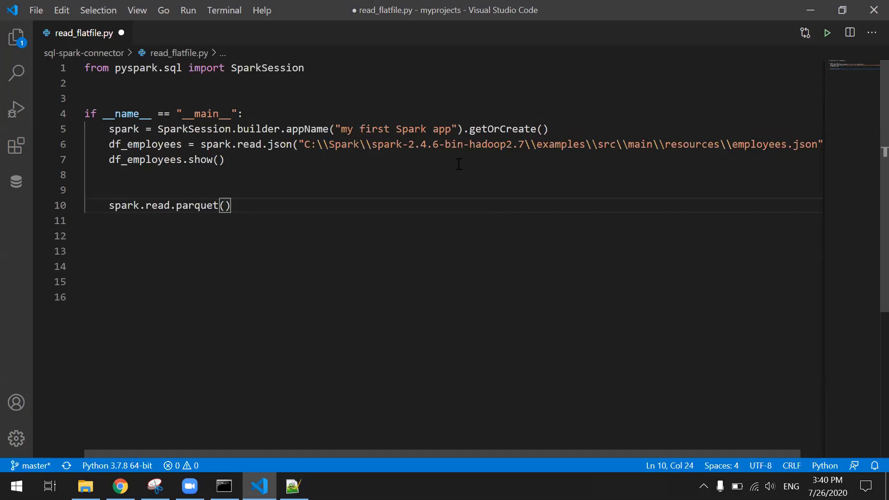
text("users.parquet")
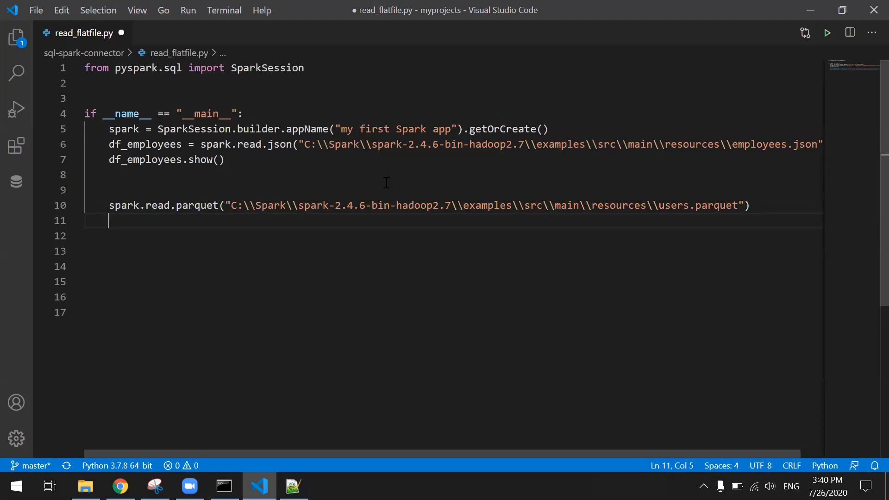
Assign the parquet read to df_users, add df_users.show(), and save the script.
text(df_)
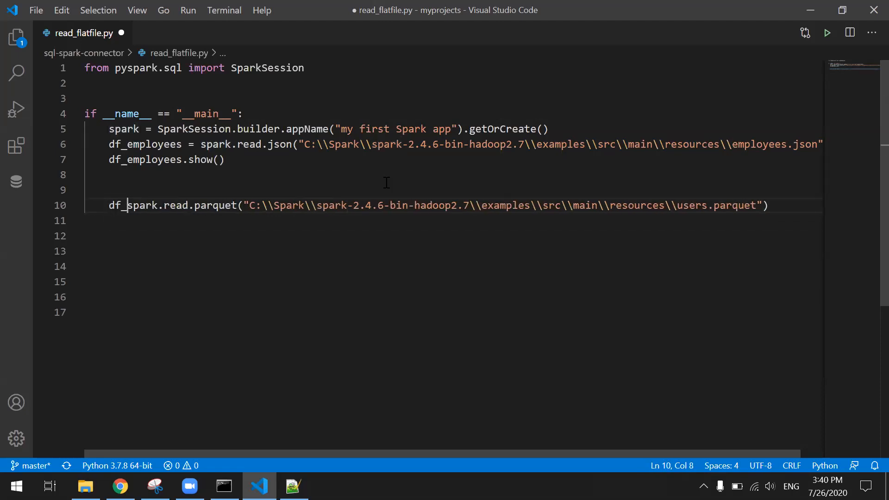
text(u)
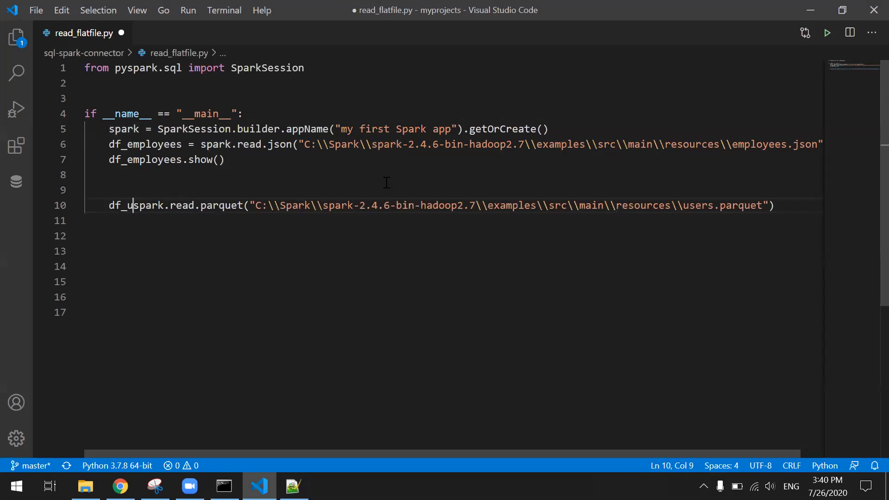
text(sers =)
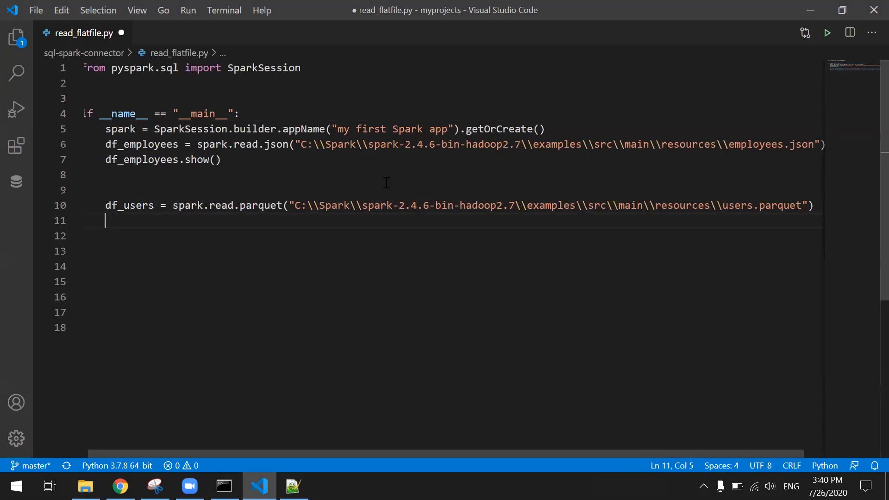
text(df_users)
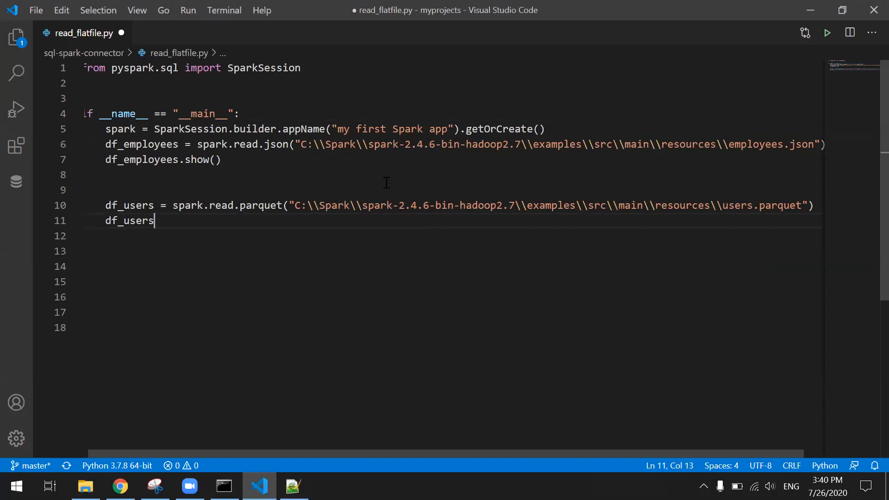
text(.show())
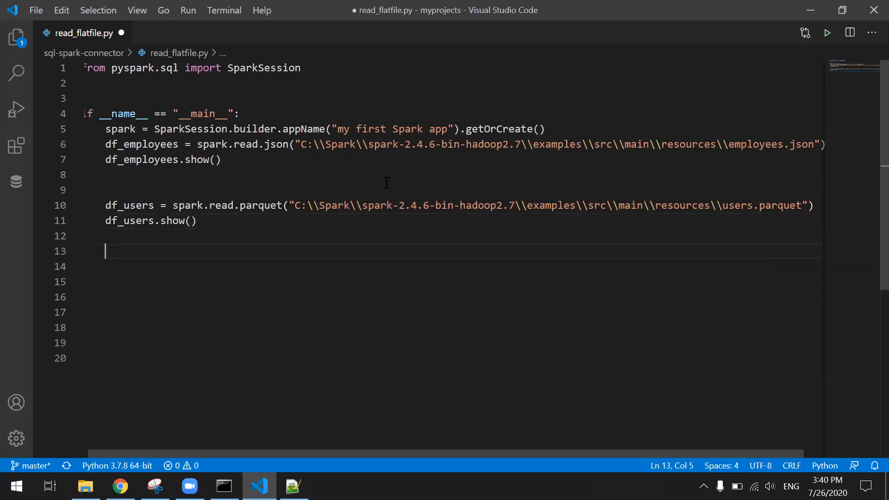
key(ctrl+s)
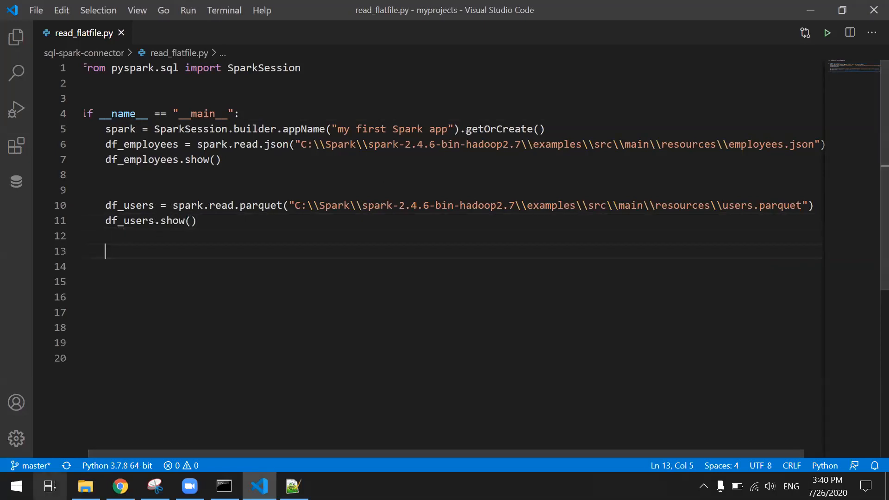
click(85, 486)
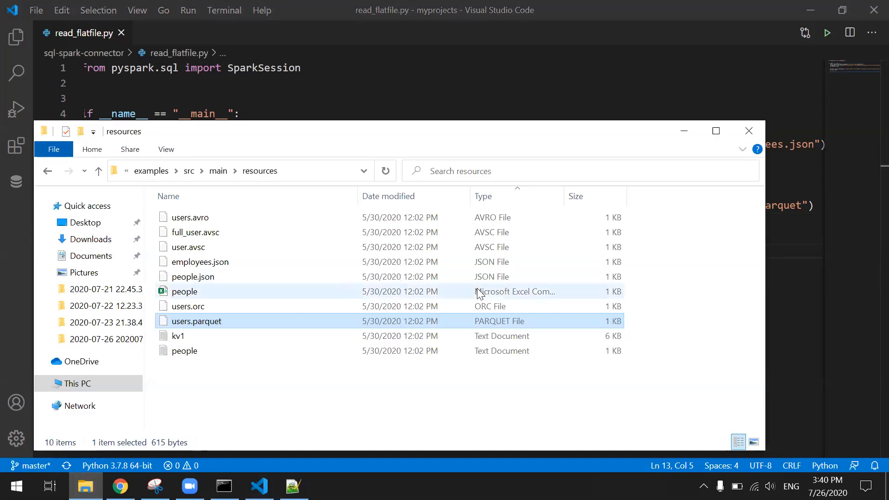
Look over the people files in the resources folder, then return to read_flatfile.py.
click(193, 277)
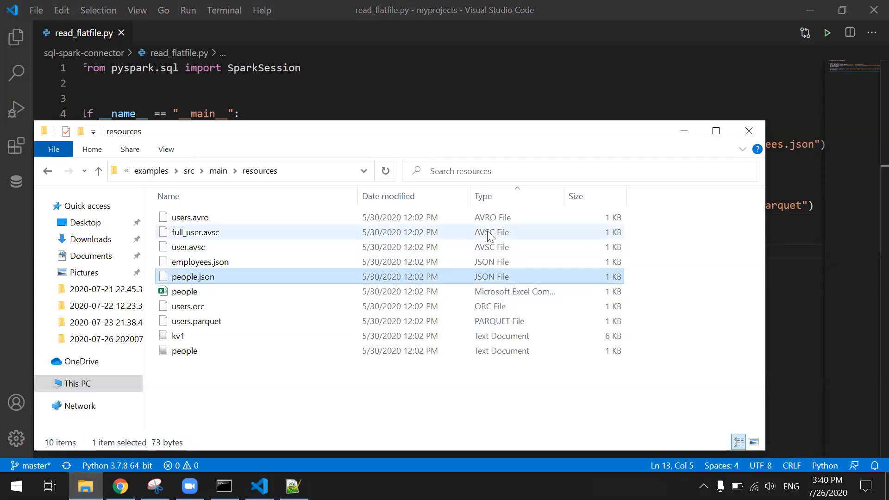
click(195, 232)
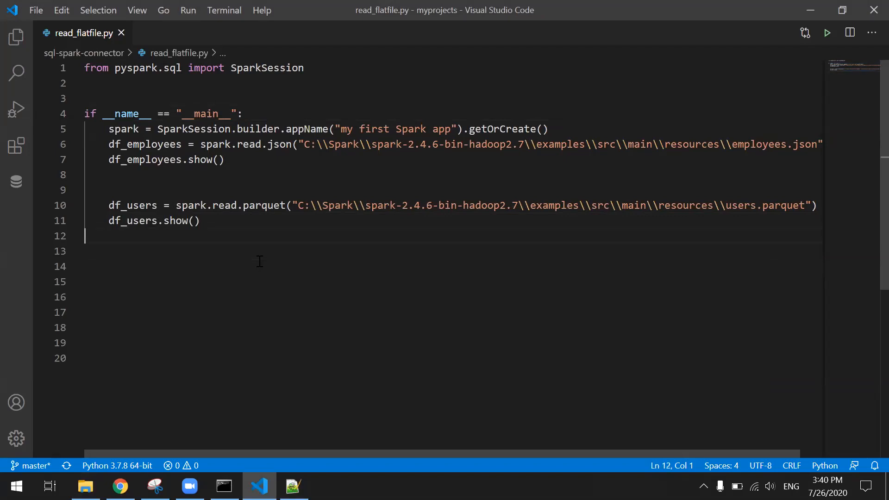
Begin the df_people = spark.read.text line, copying the resources folder path from the users.parquet line.
key(Backspace)
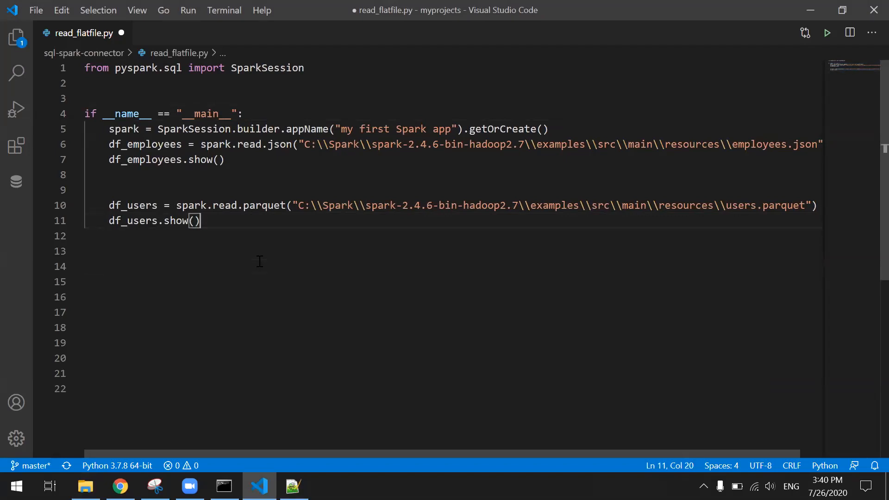
text(df_)
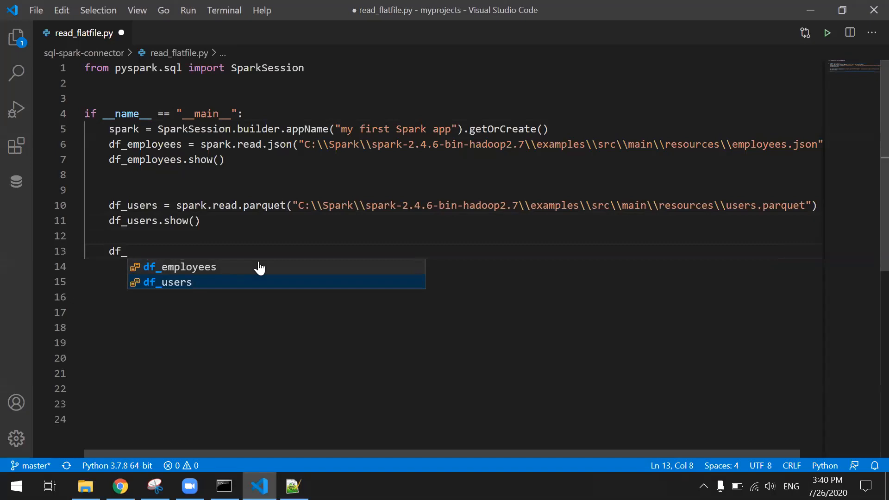
text(spark.read)
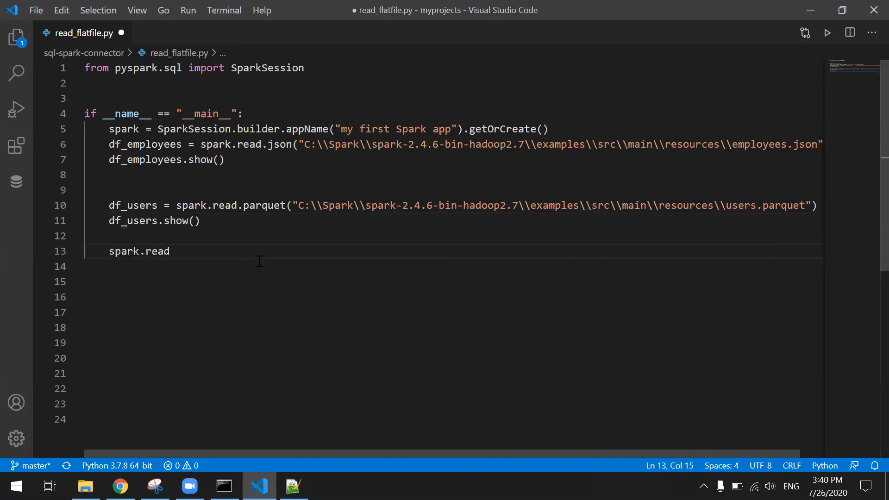
text(.text)
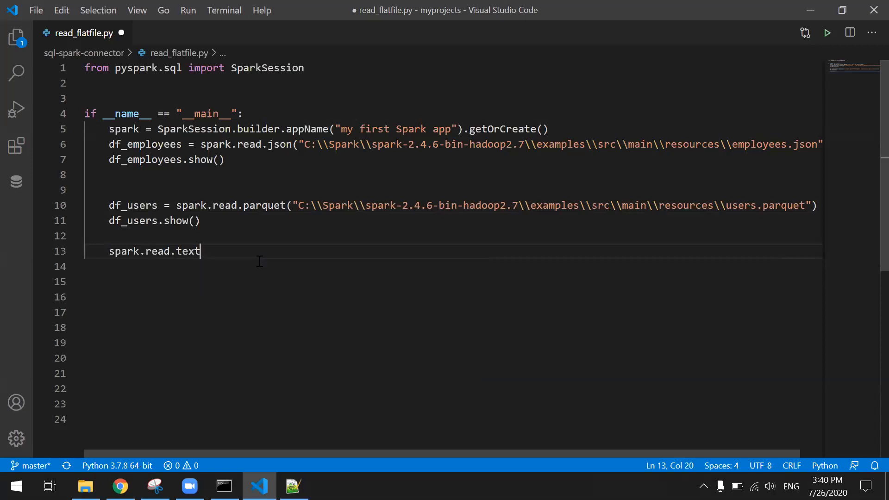
text(("people"))
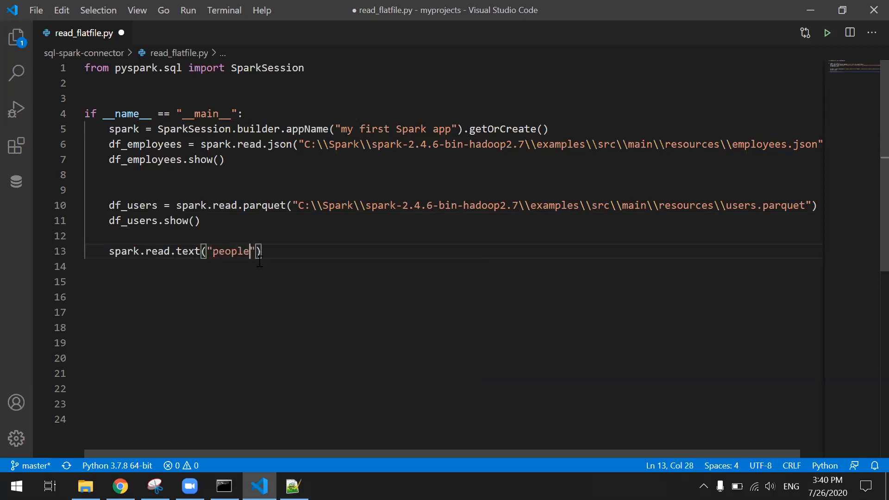
click(298, 205)
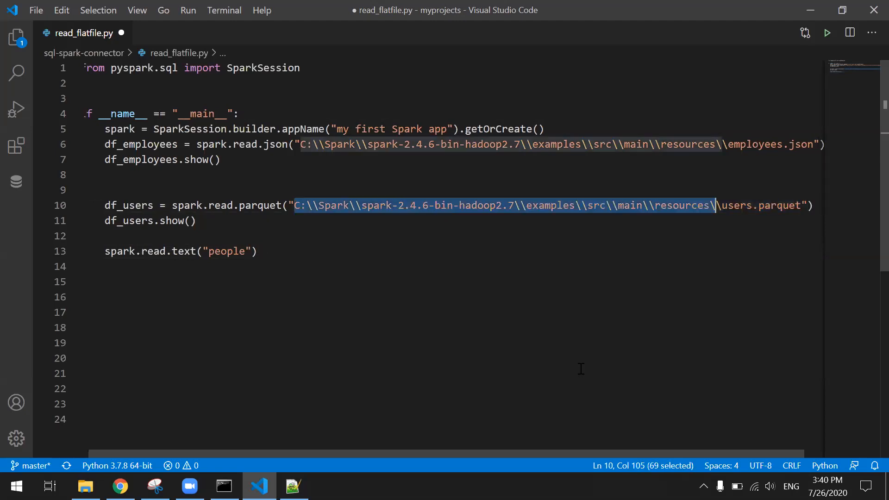
click(261, 251)
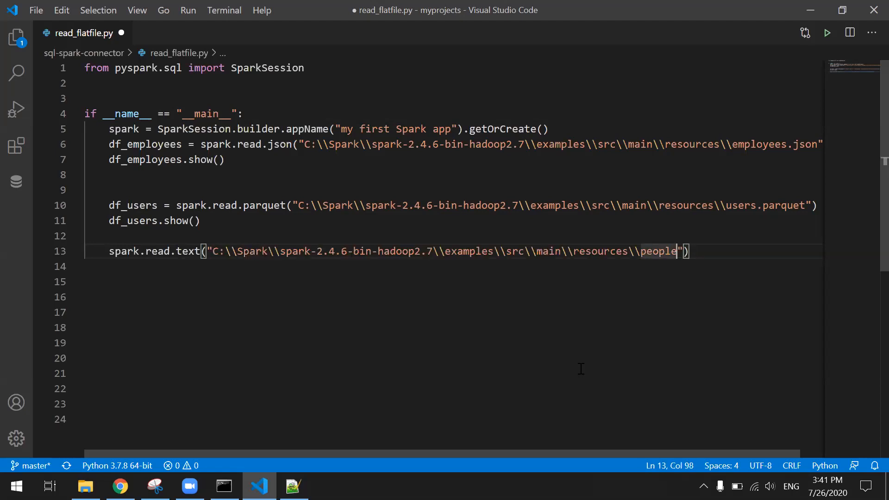
click(85, 485)
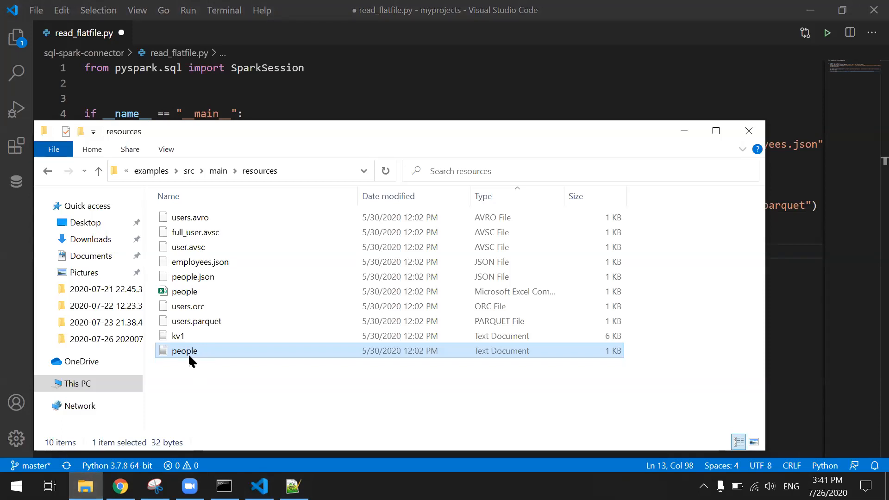
mouse_move(460, 373)
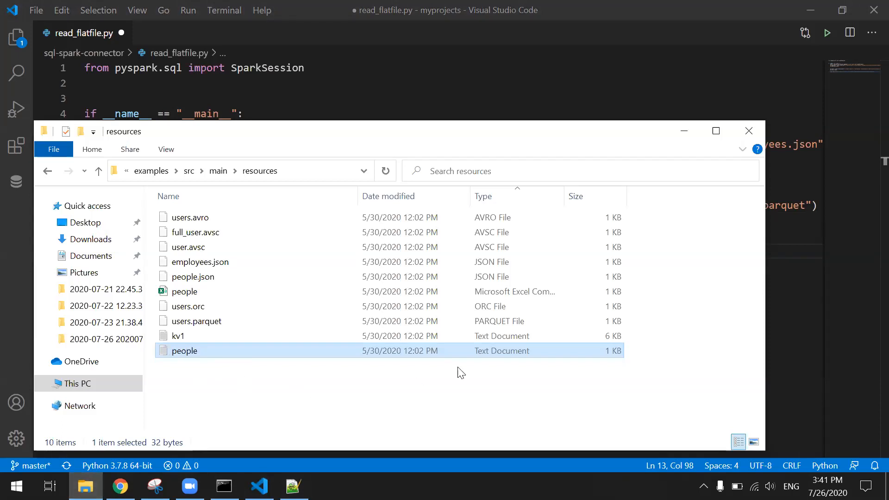
click(747, 131)
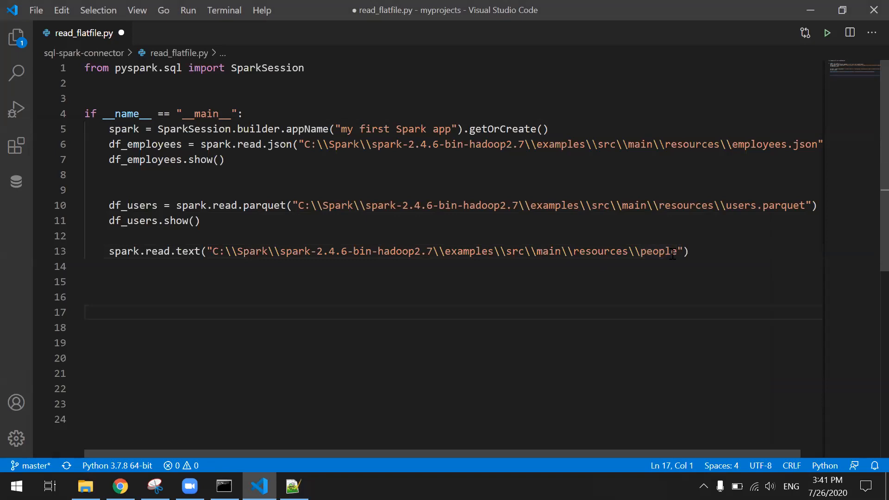
Complete the people.txt path, add df_people.show(), and rerun the script.
text(.txt)
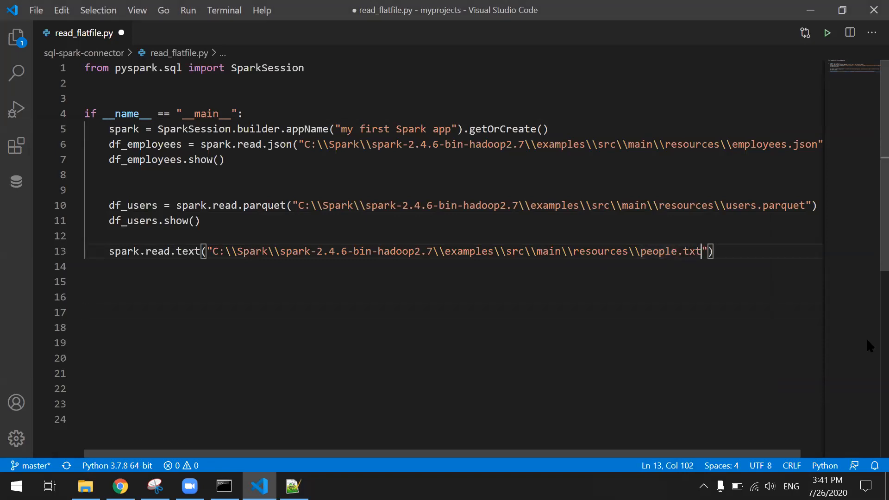
text(df_)
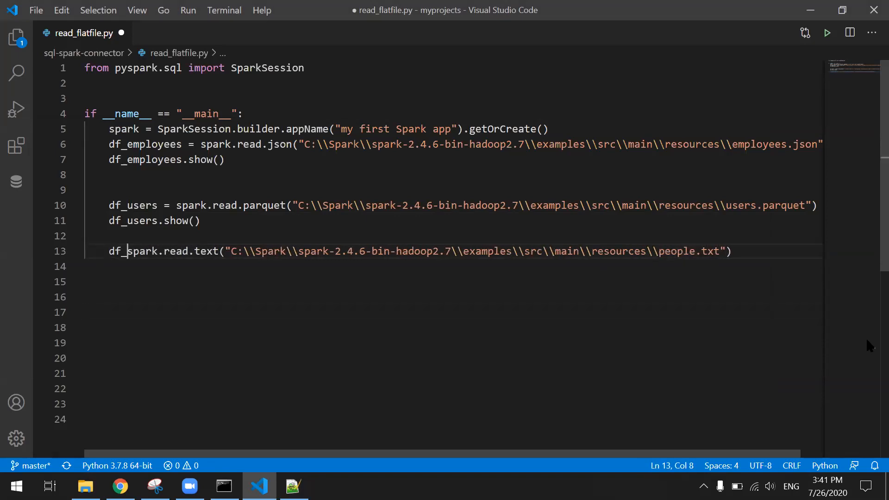
text(people =)
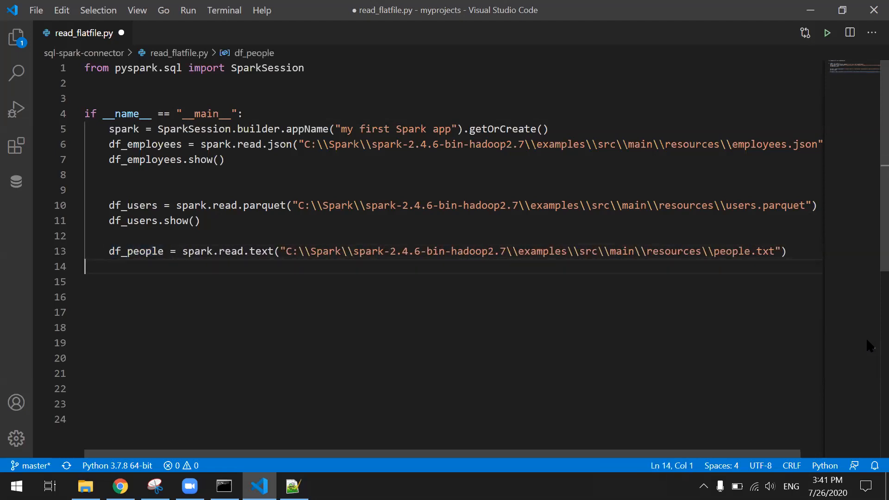
text(df_people)
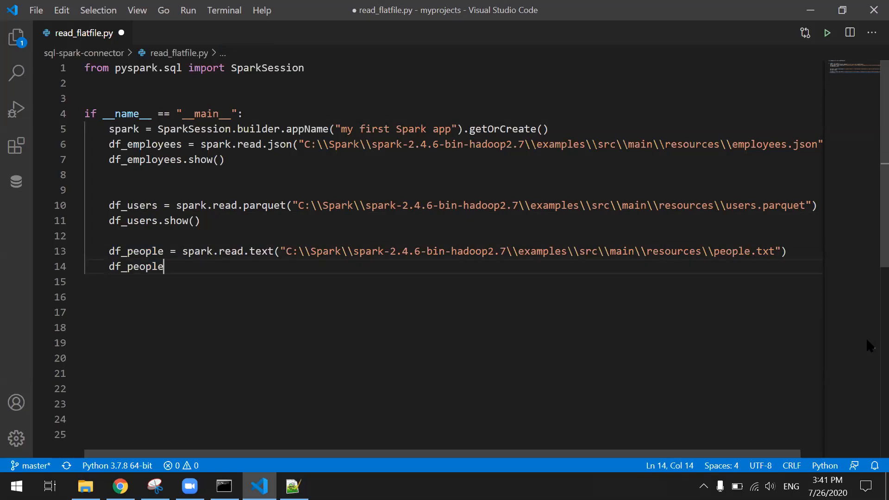
text(.show)
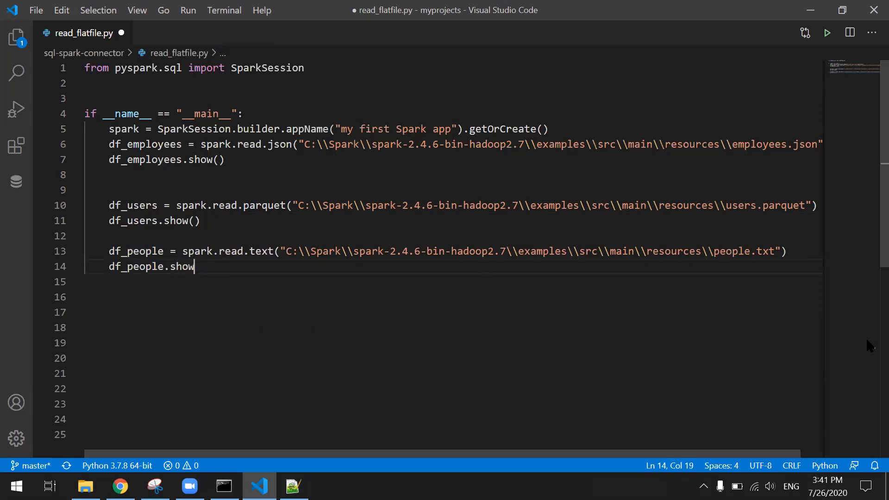
text(())
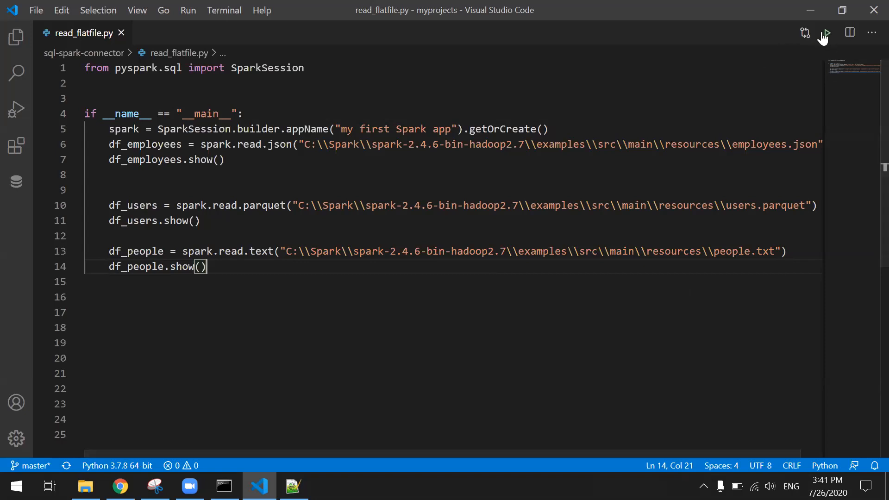
click(825, 32)
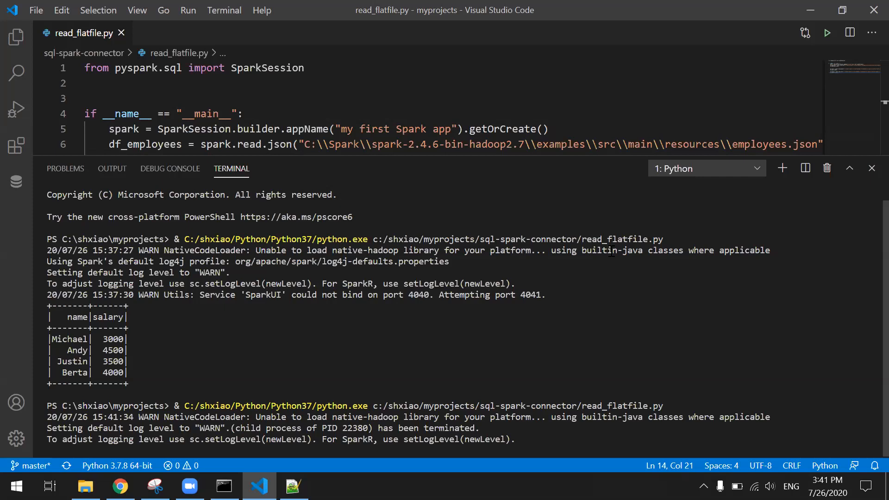
mouse_move(607, 338)
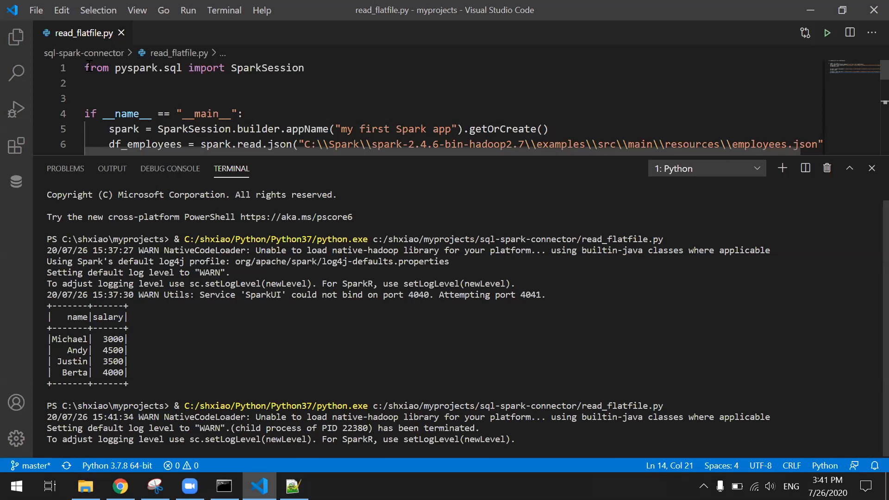
mouse_move(288, 93)
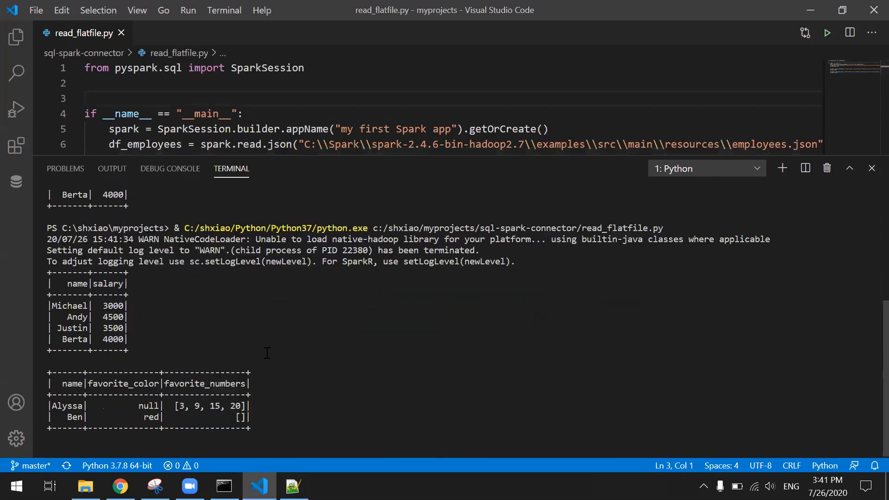
Scroll through the printed employees, users and people tables, then switch to Command Prompt.
scroll(down, 3)
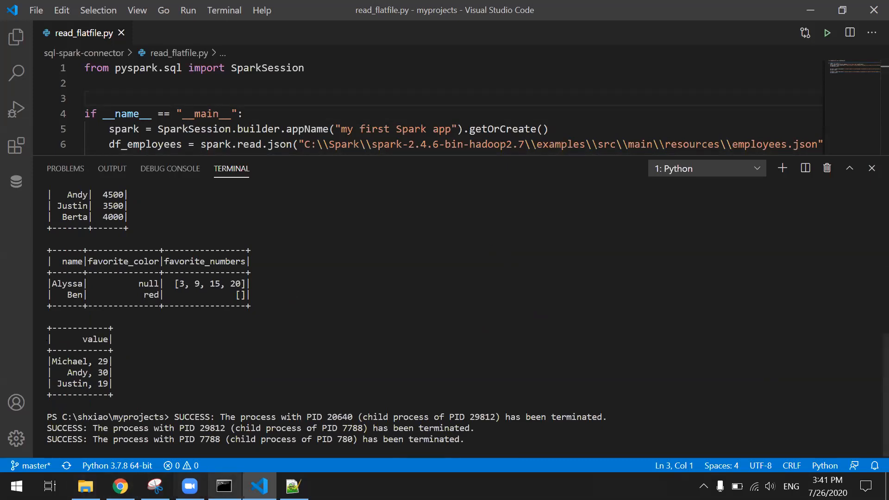
click(223, 485)
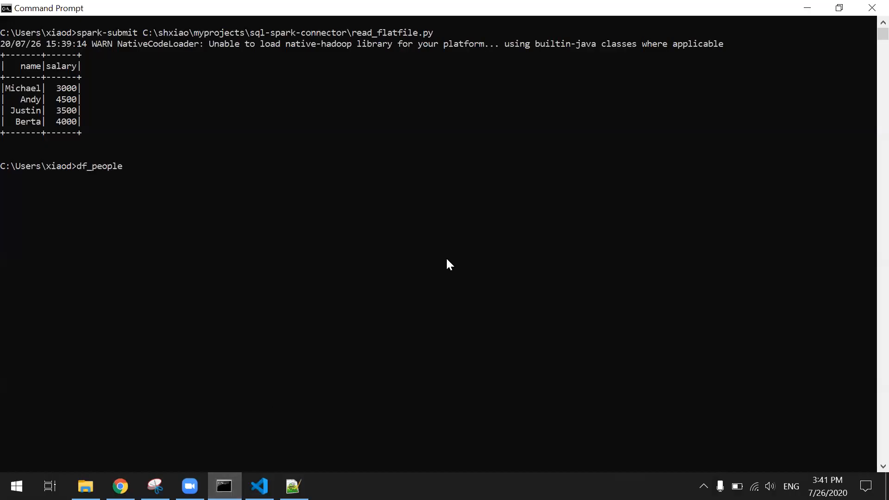
Recall the previous spark-submit command and rerun it on read_flatfile.py.
key(Up)
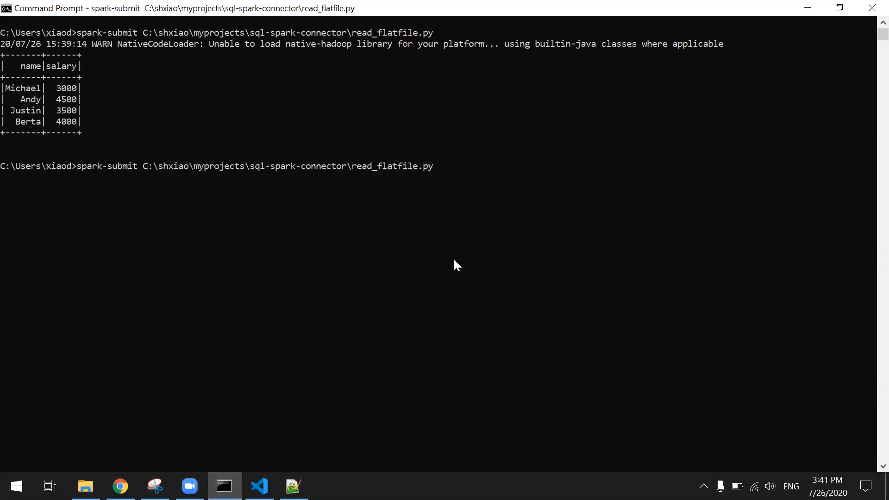
key(Return)
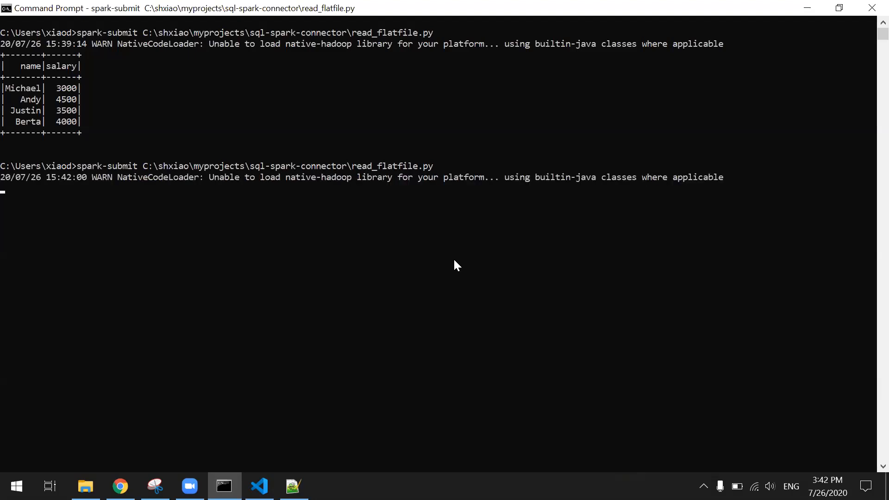